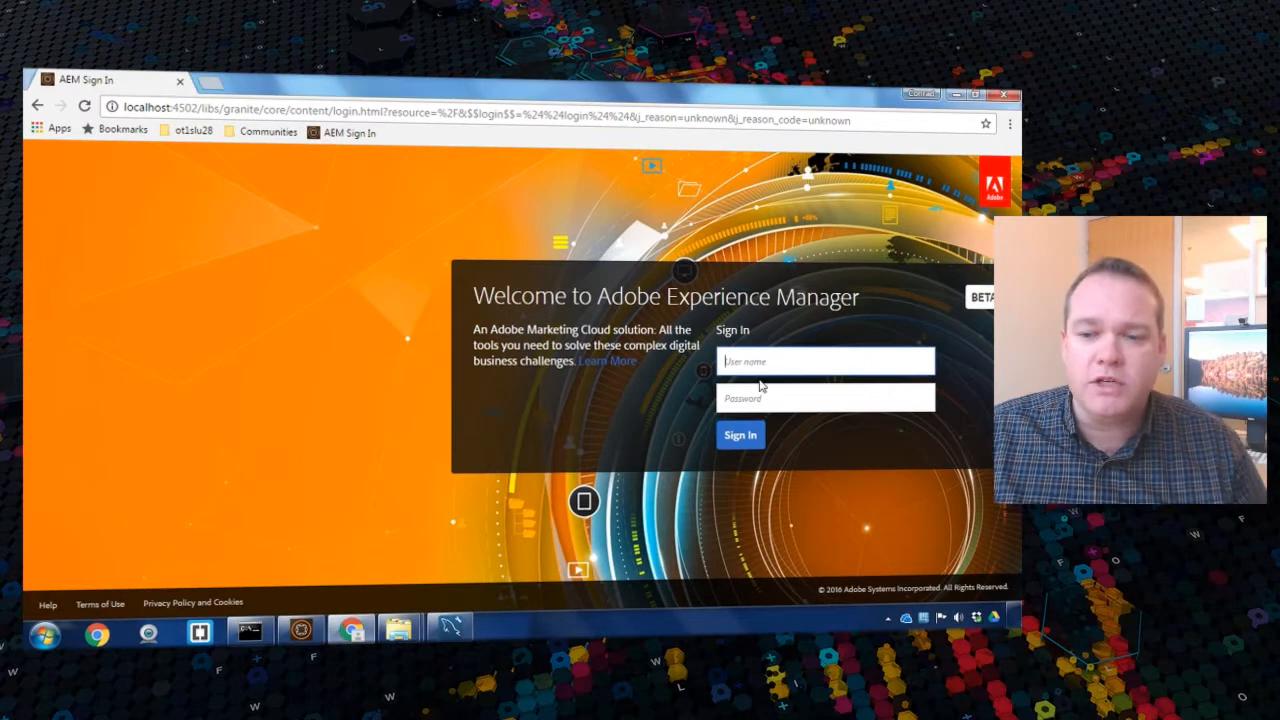
- Sign in and go to Forms > Data Integrations to list the Database Connection model
left_click(740, 435)
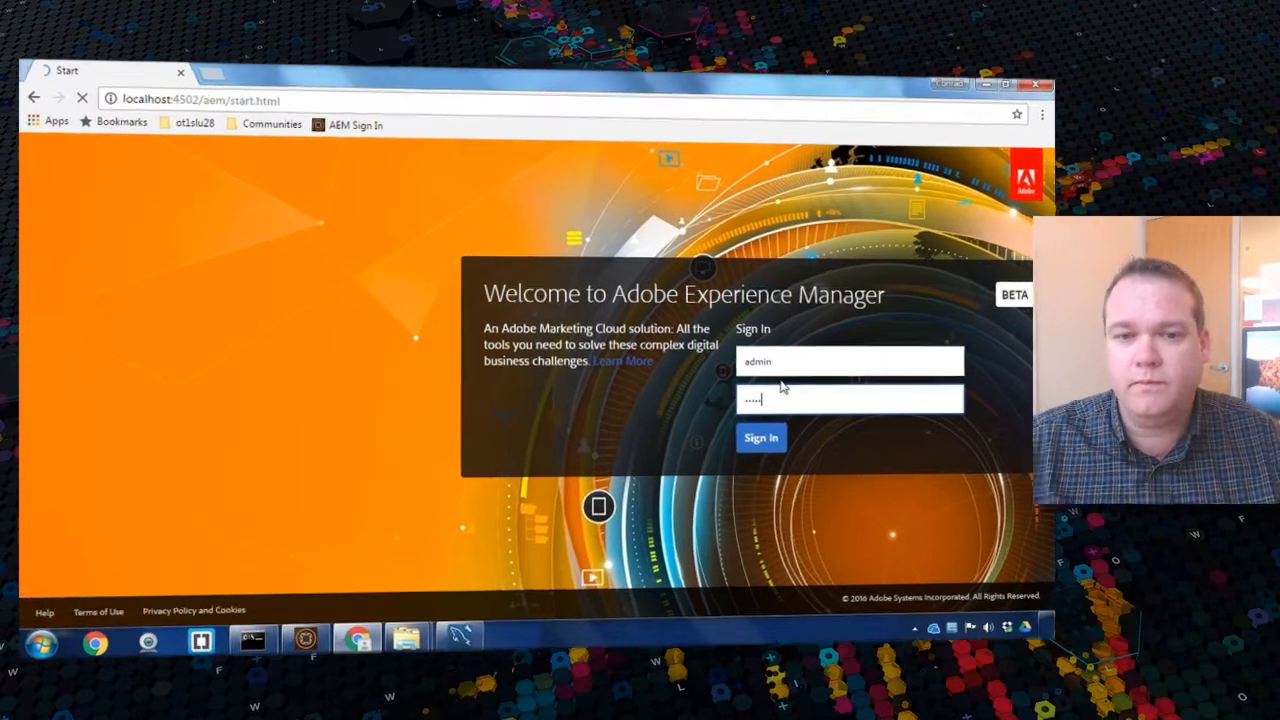
left_click(761, 437)
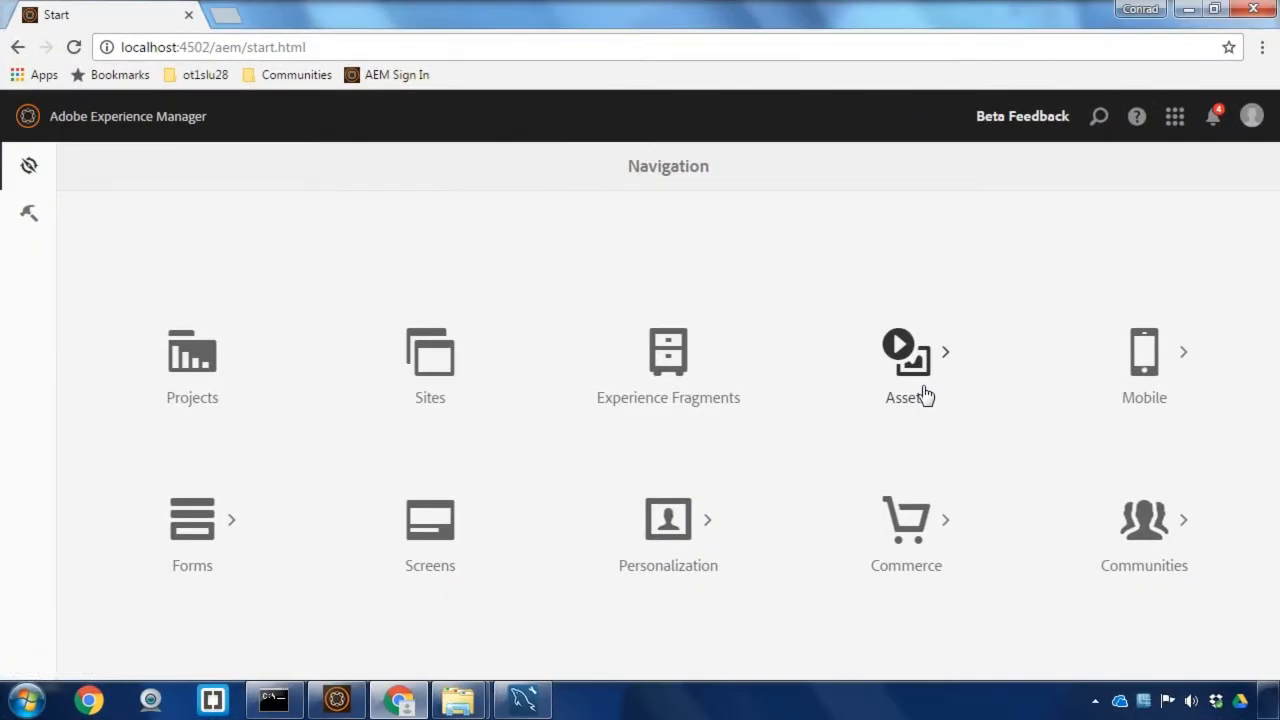
left_click(192, 518)
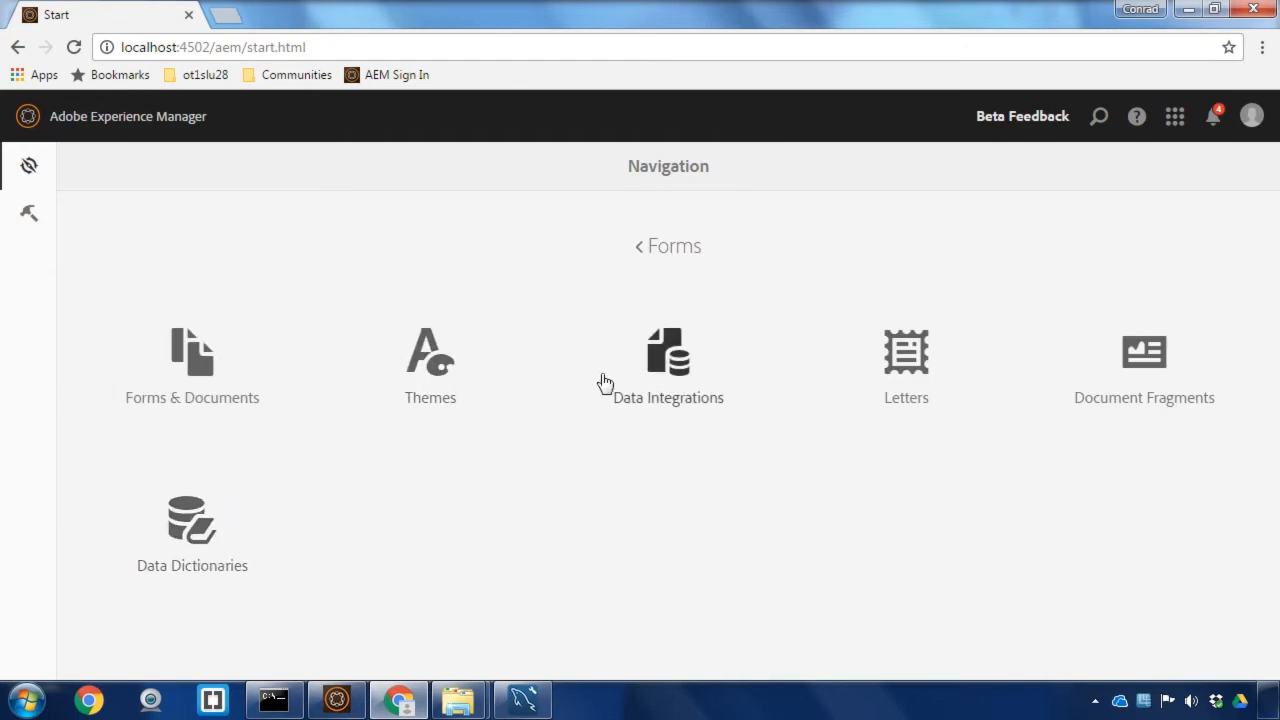
left_click(667, 360)
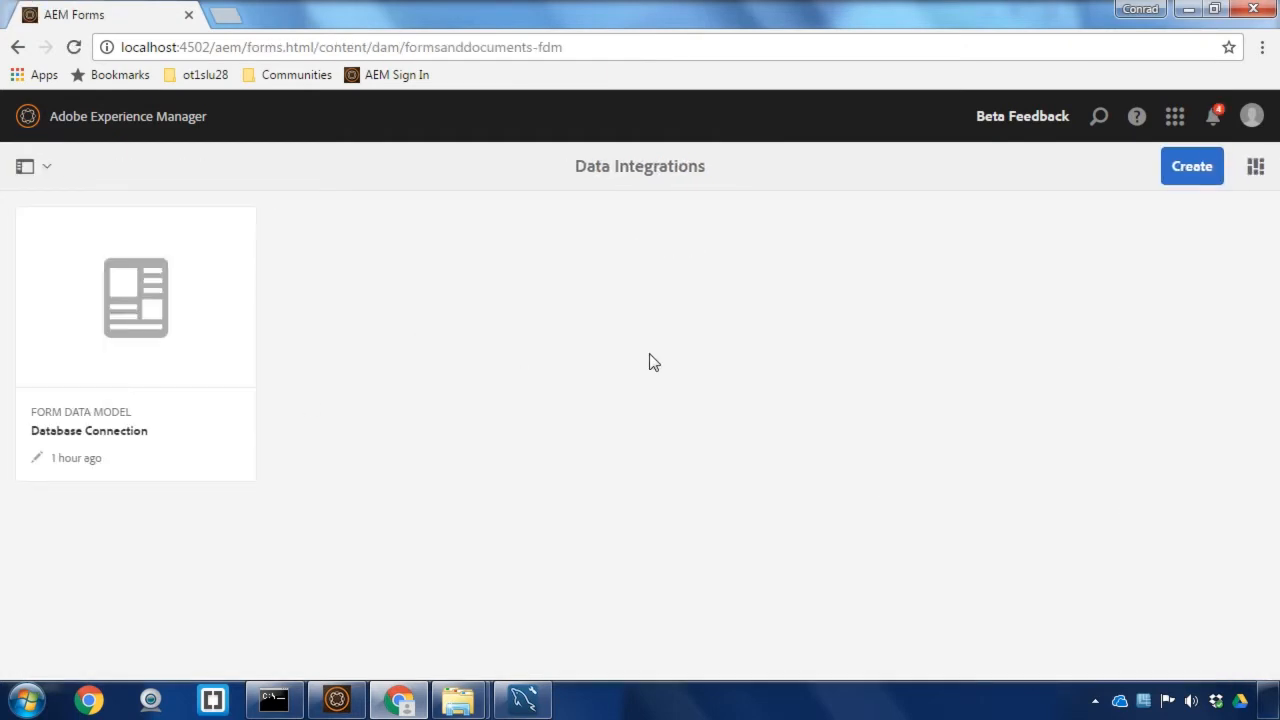
mouse_move(809, 382)
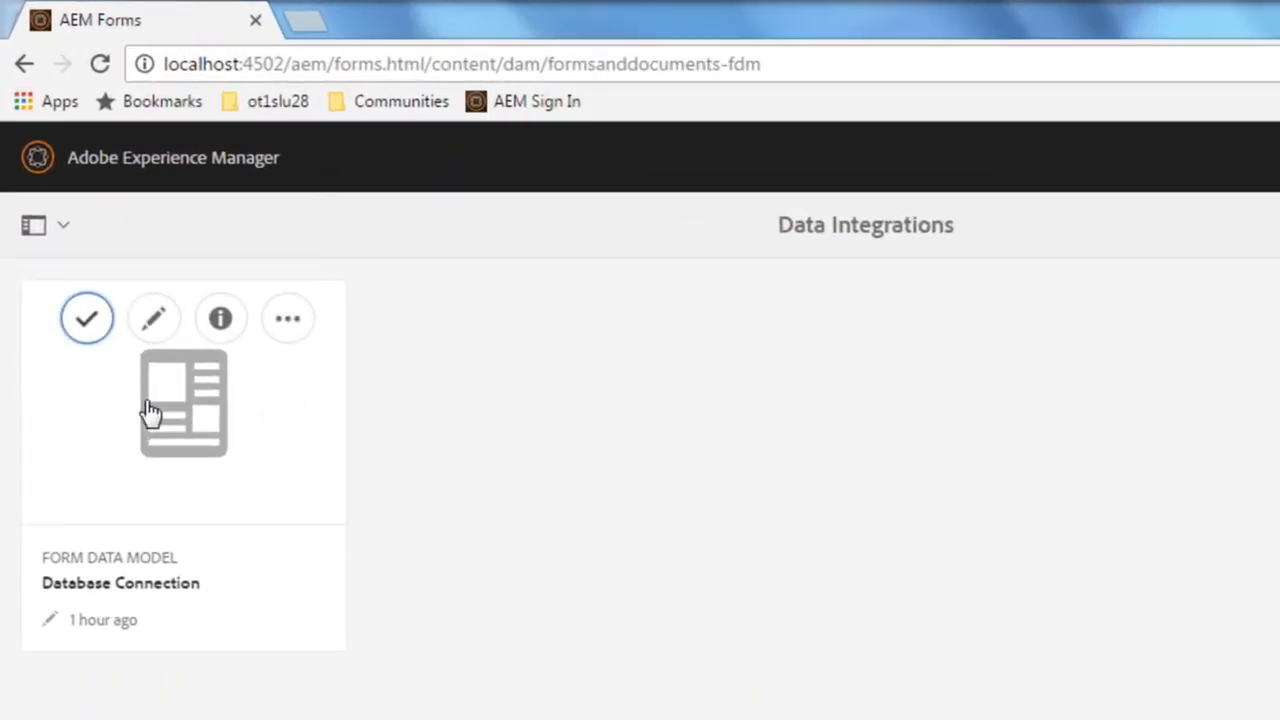
- Open the Database Connection card in the Form Data Model Editor
left_click(86, 317)
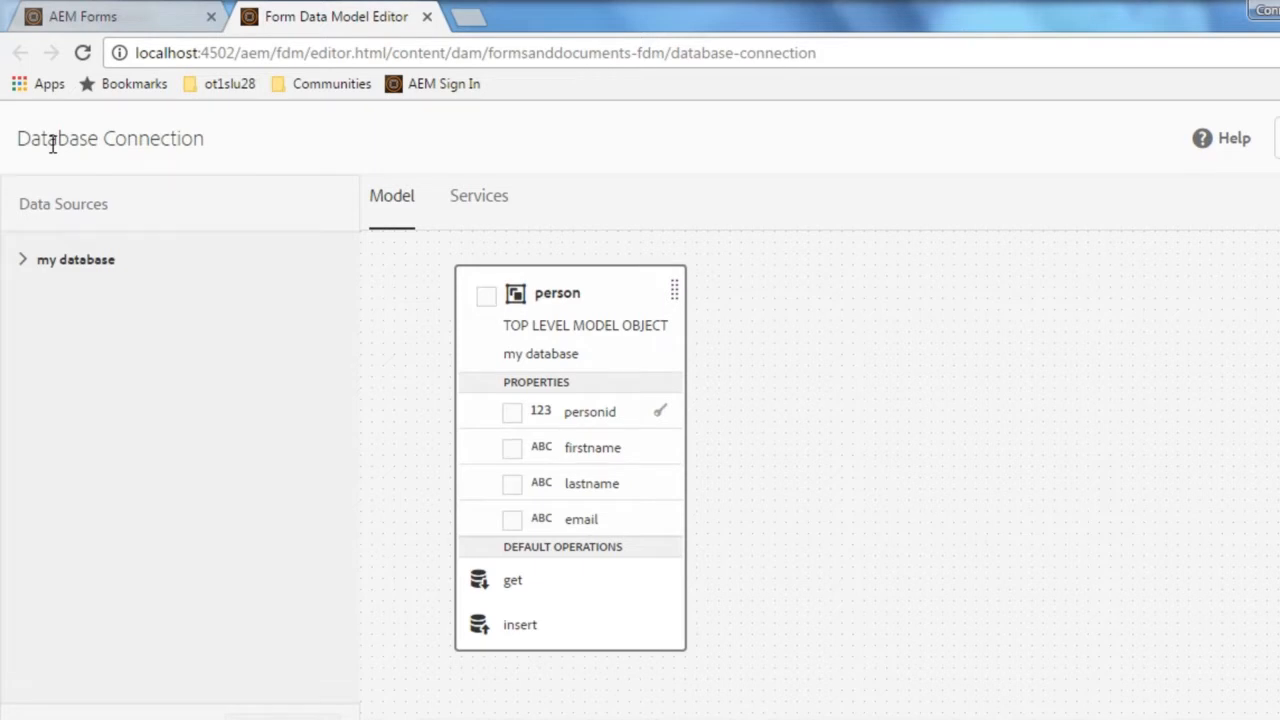
mouse_move(583, 312)
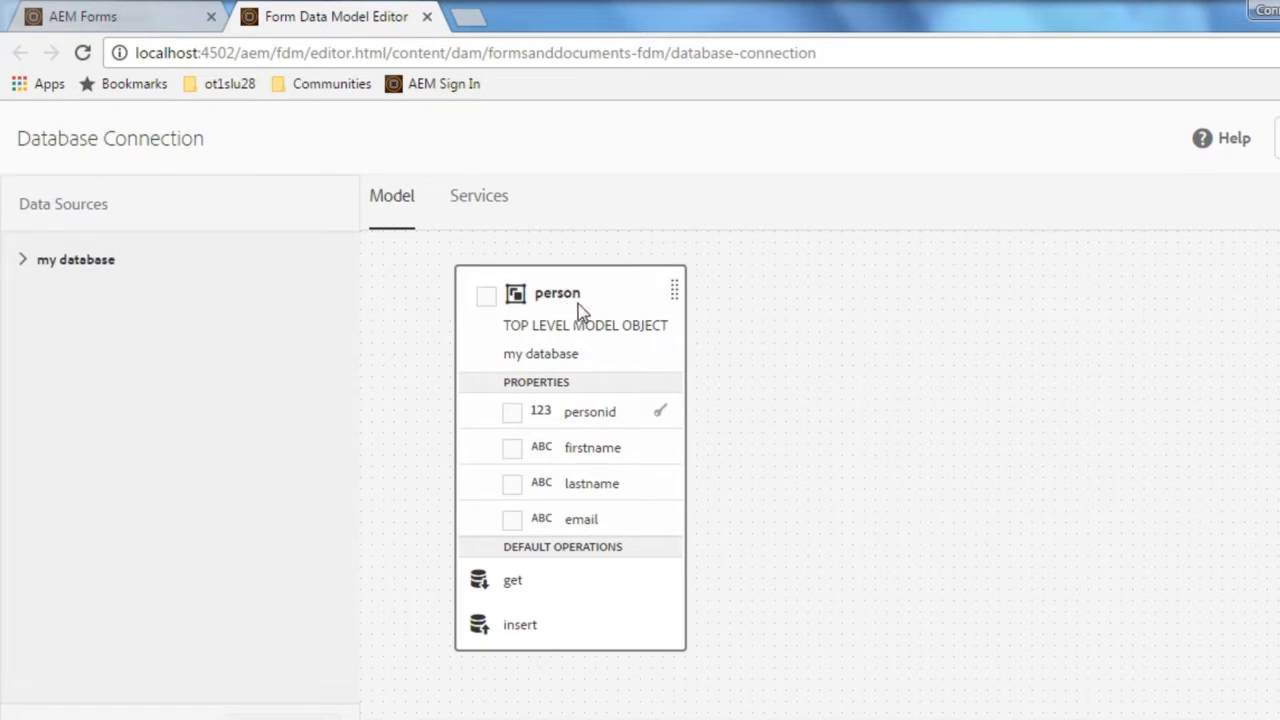
mouse_move(591, 483)
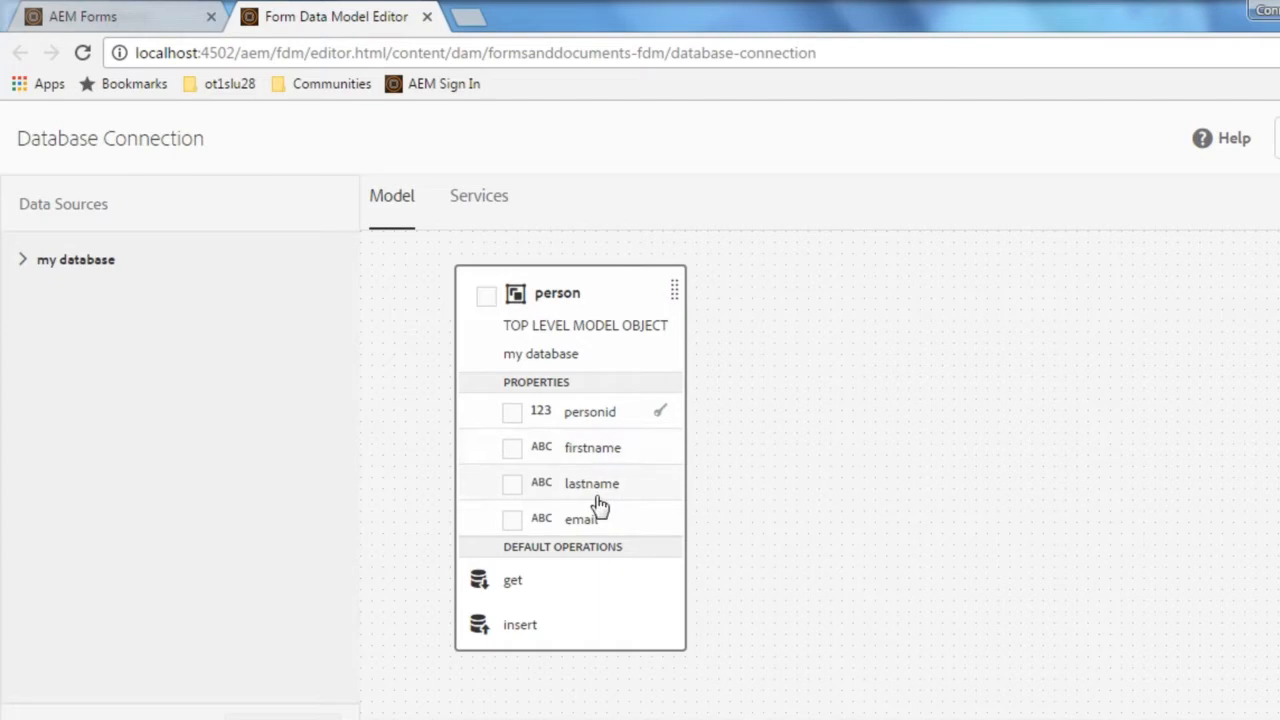
mouse_move(595, 420)
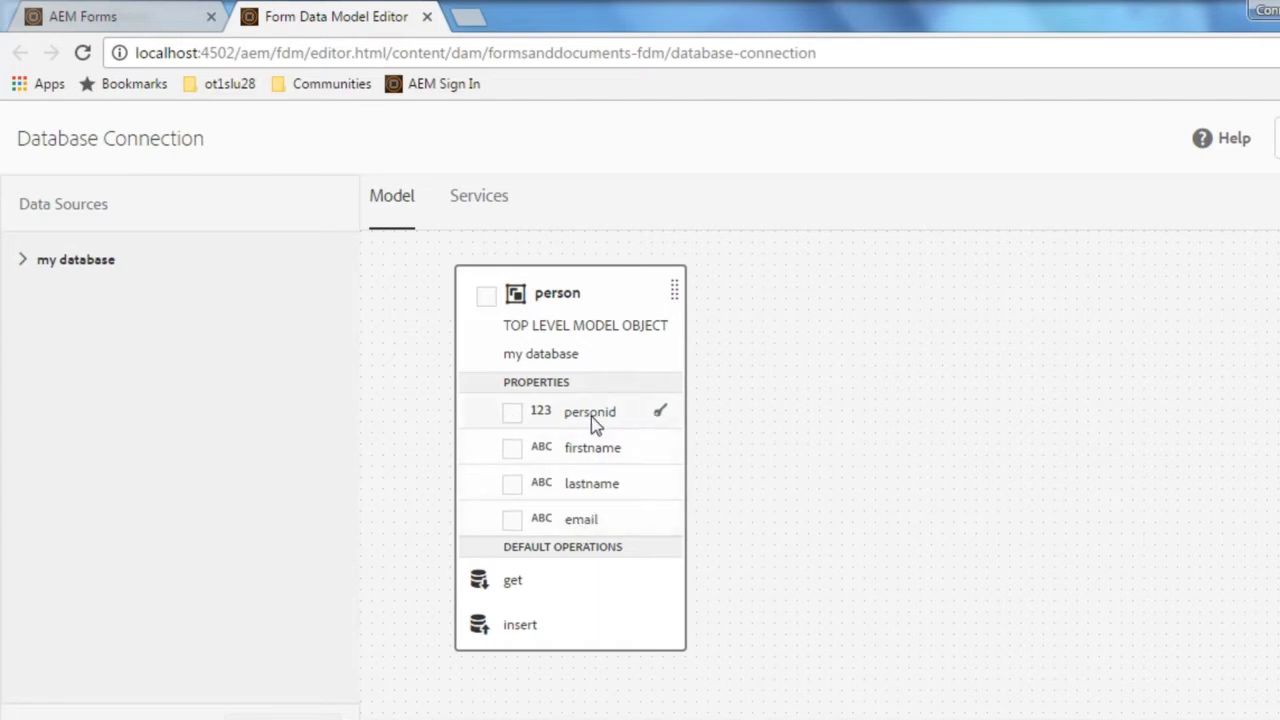
- Review person's properties, keeping the personid read argument bound to literal value 1
left_click(486, 296)
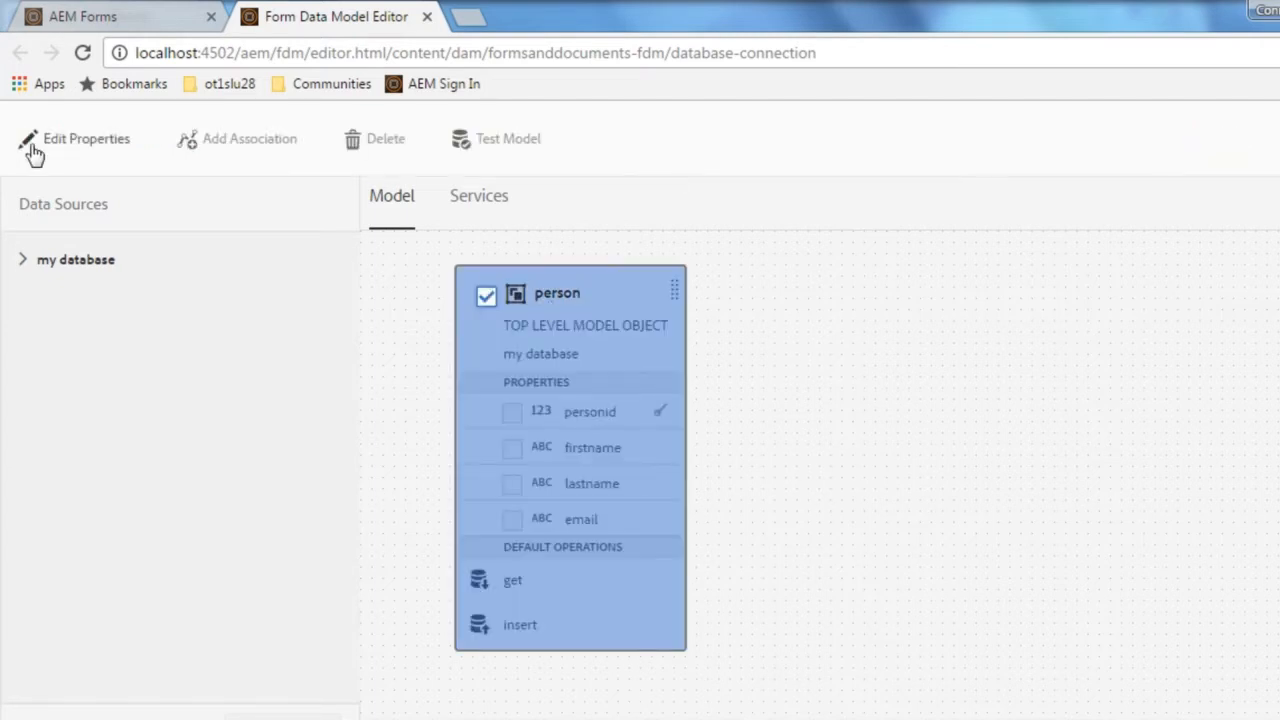
left_click(86, 138)
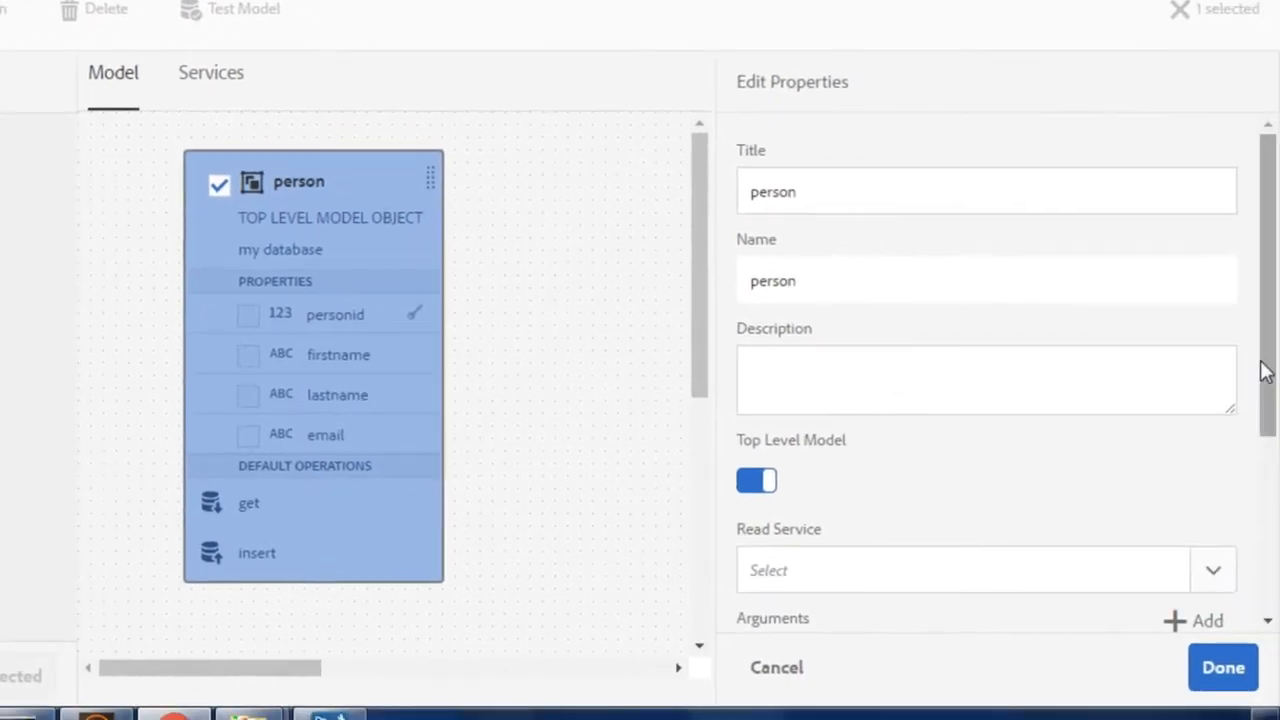
scroll("down", 3)
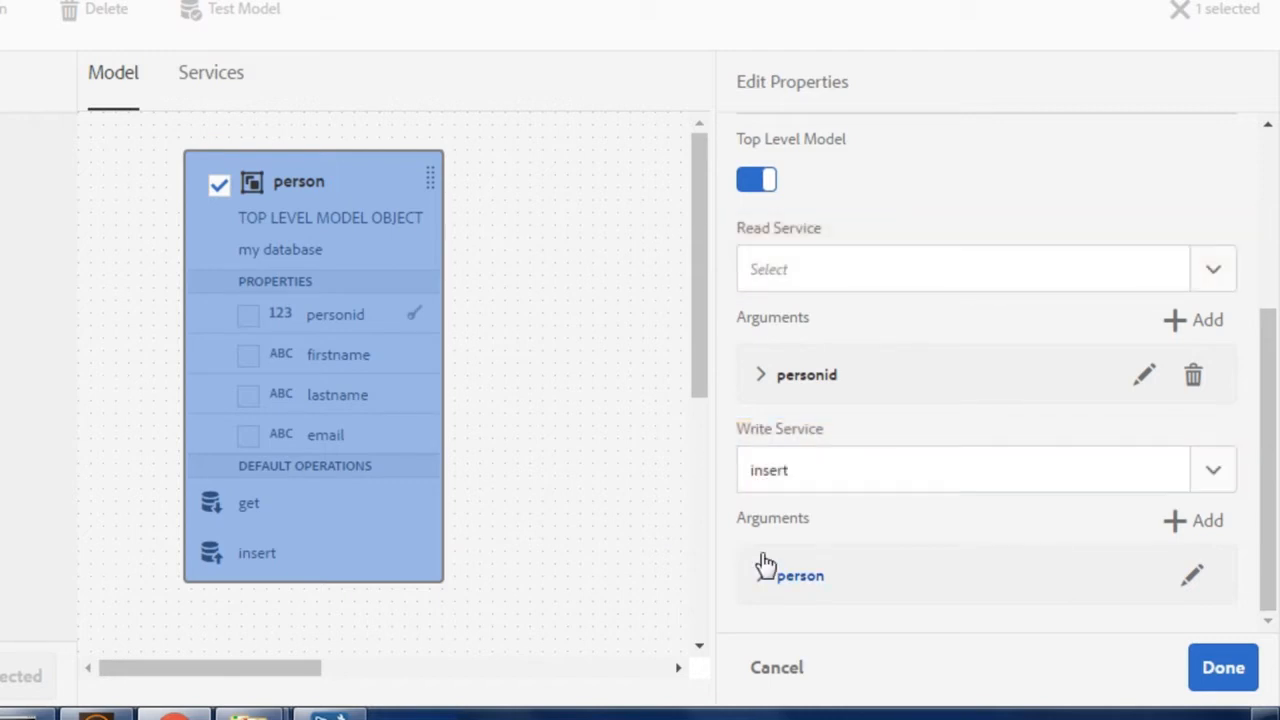
left_click(760, 374)
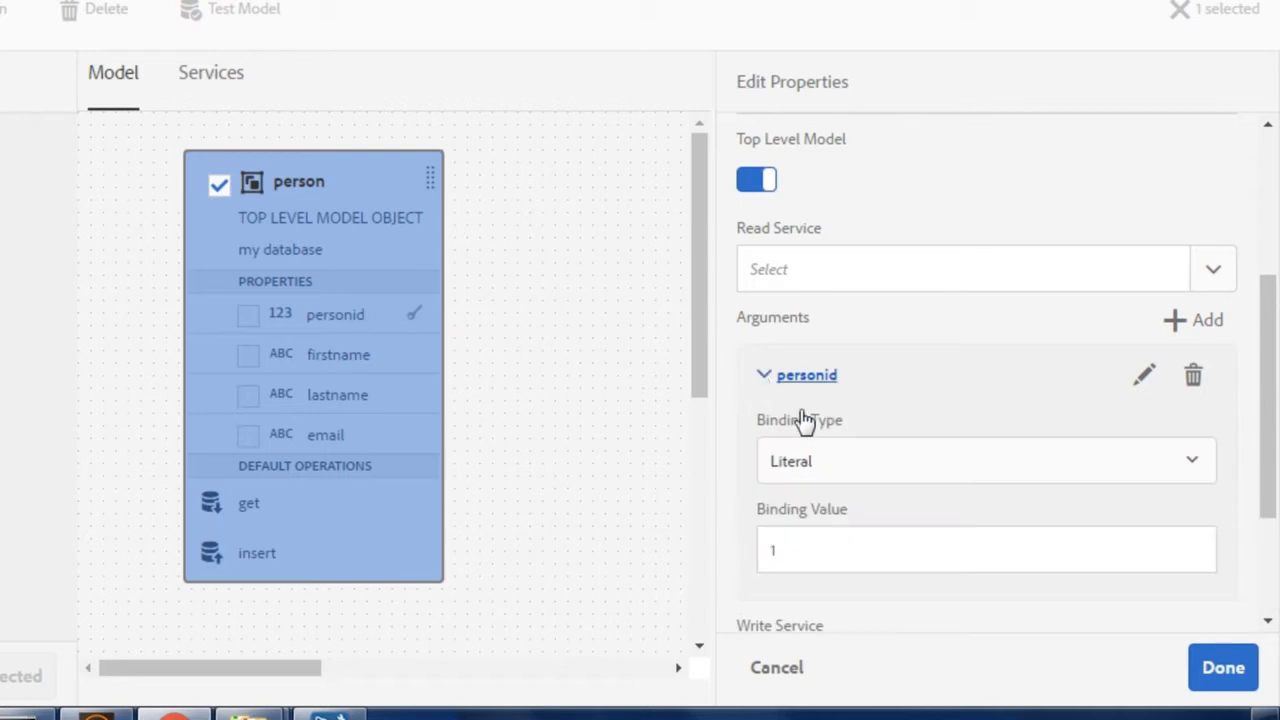
left_click(985, 460)
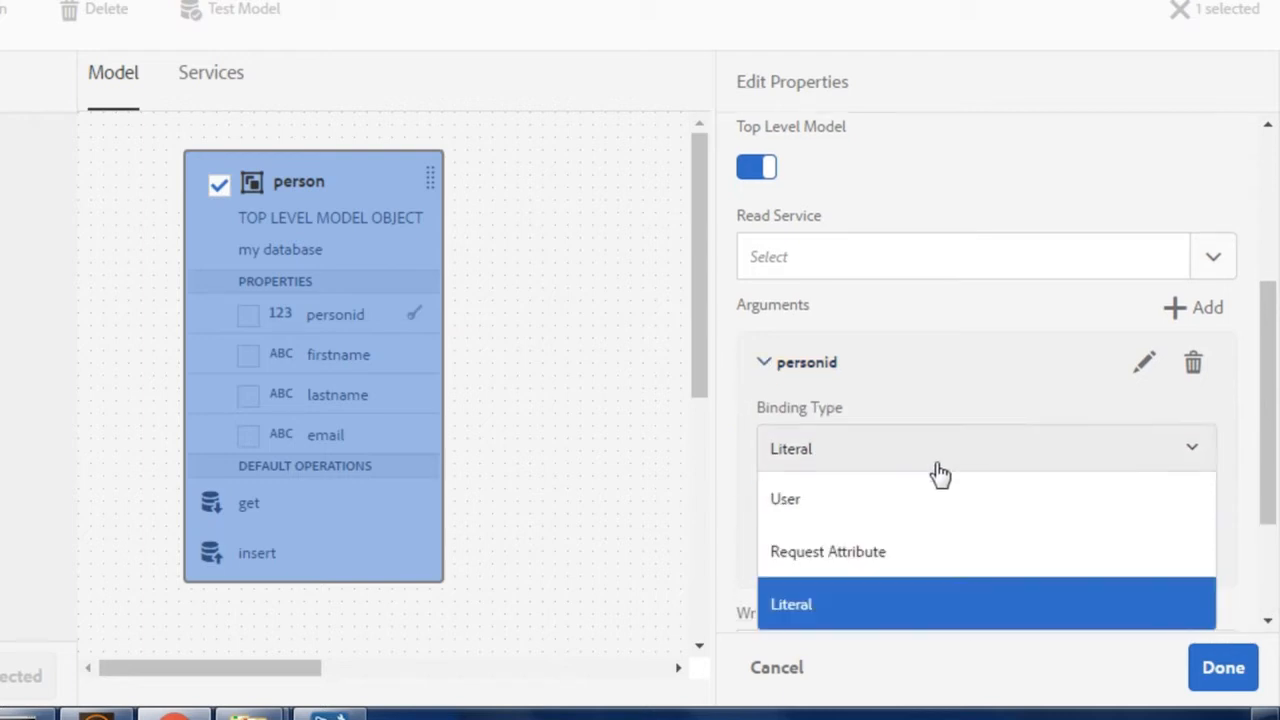
mouse_move(905, 557)
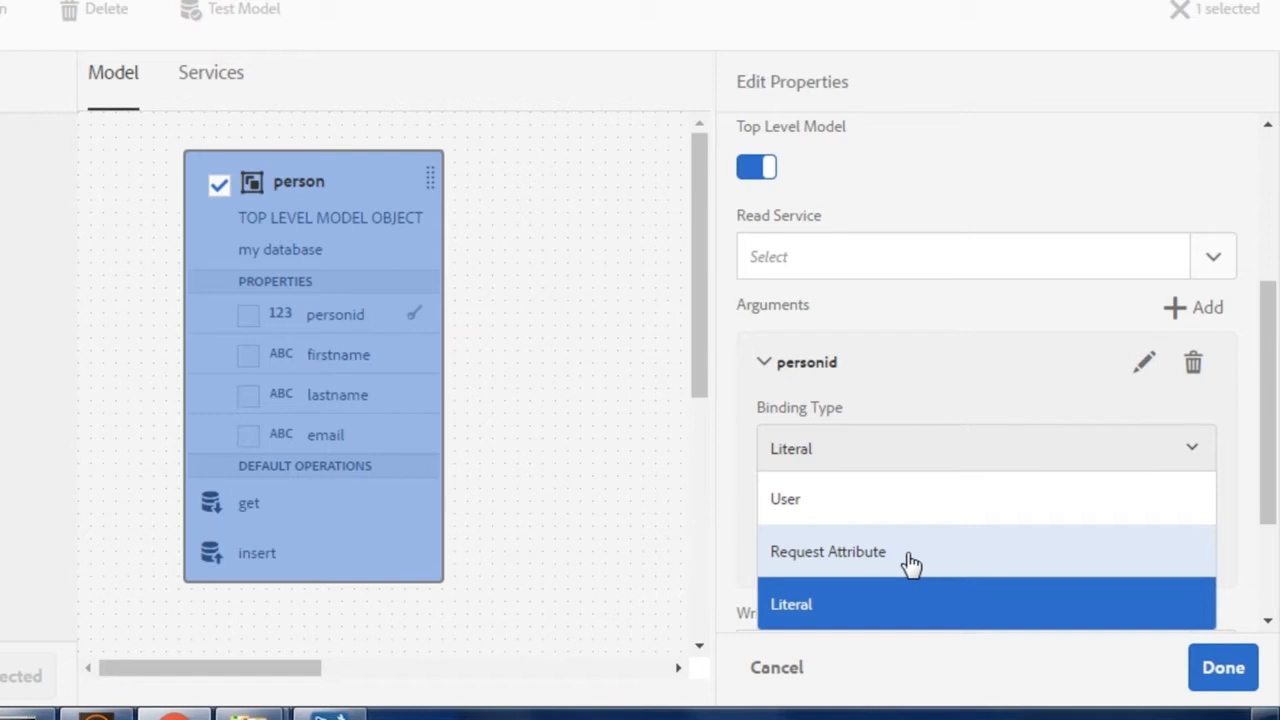
left_click(790, 603)
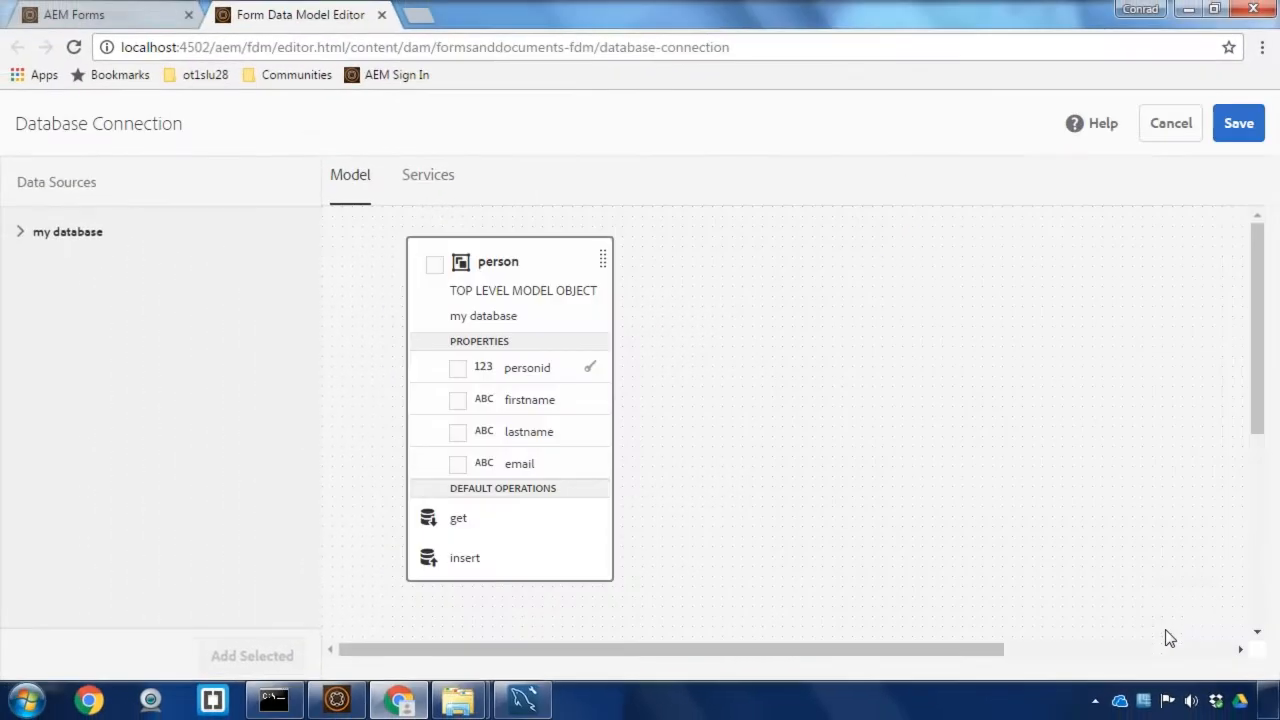
left_click(1238, 123)
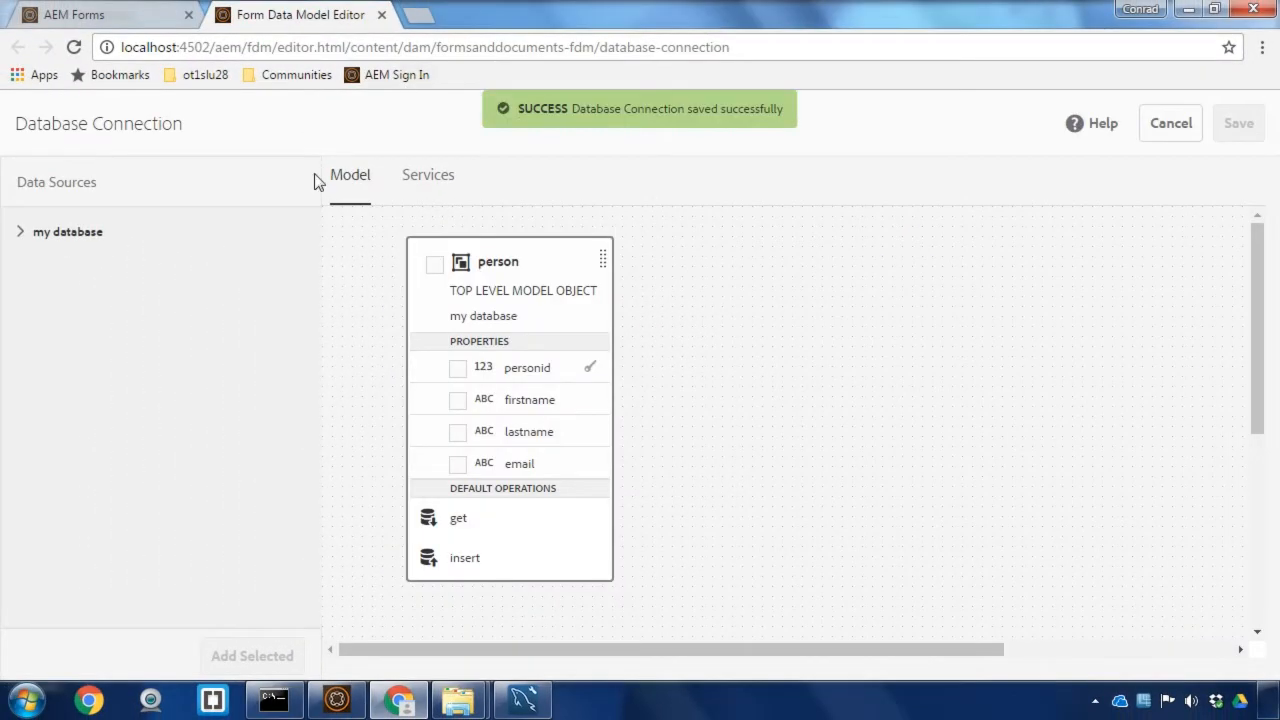
left_click(435, 264)
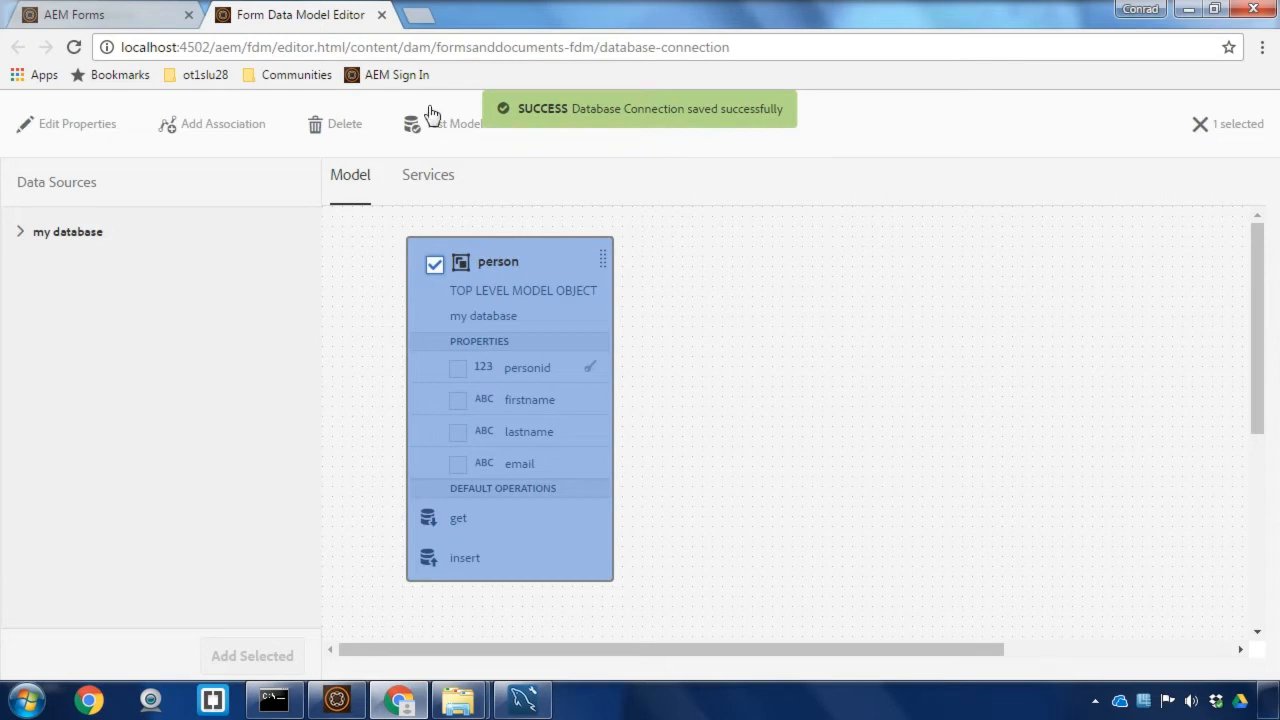
left_click(445, 123)
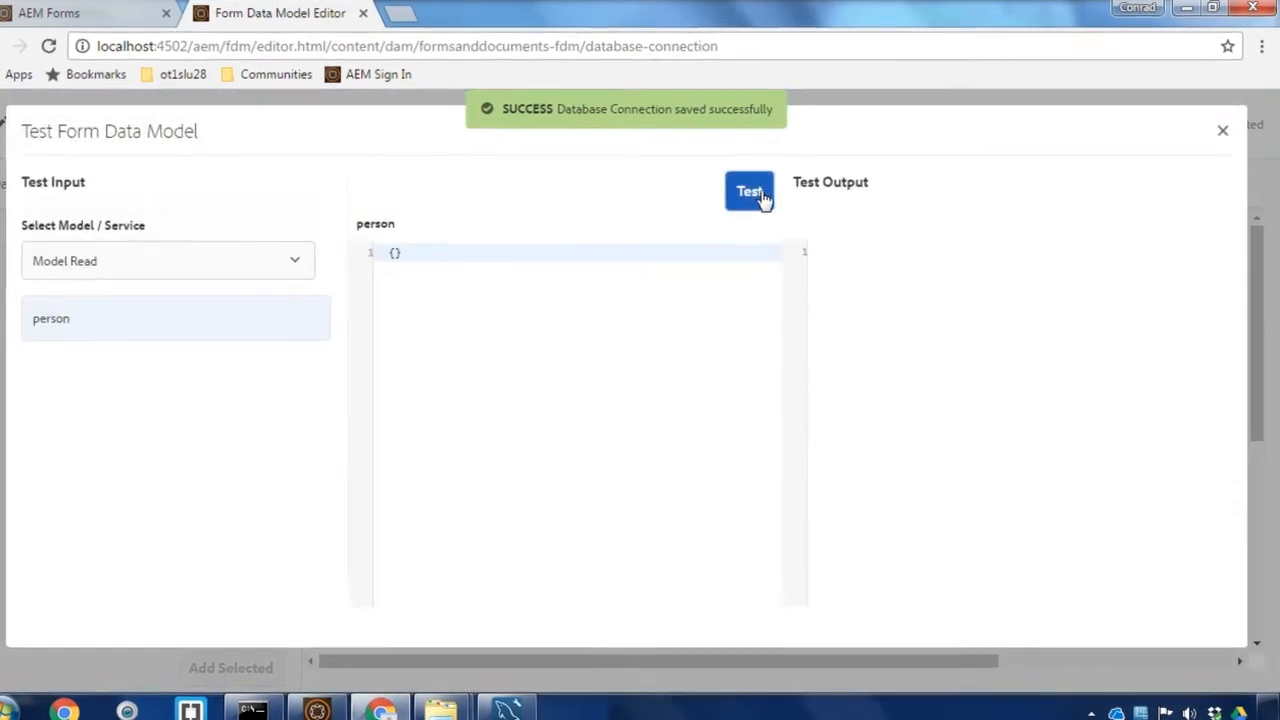
left_click(749, 191)
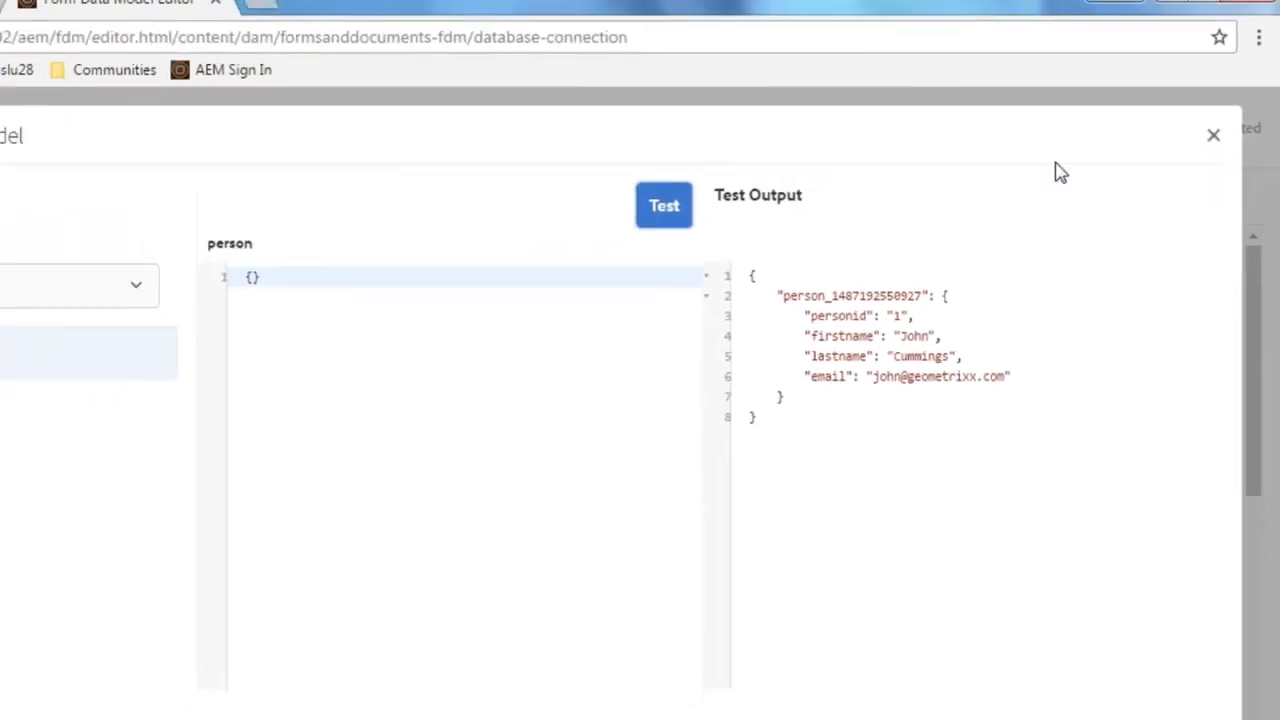
left_click(1213, 135)
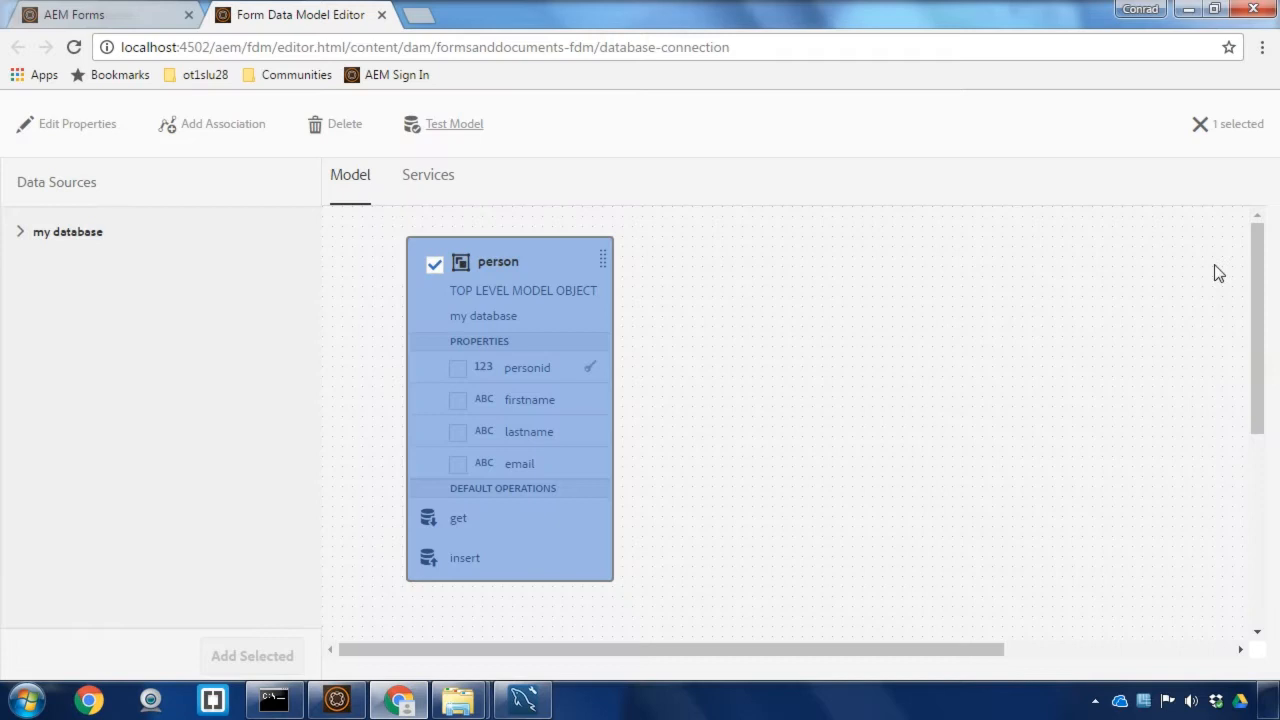
mouse_move(727, 340)
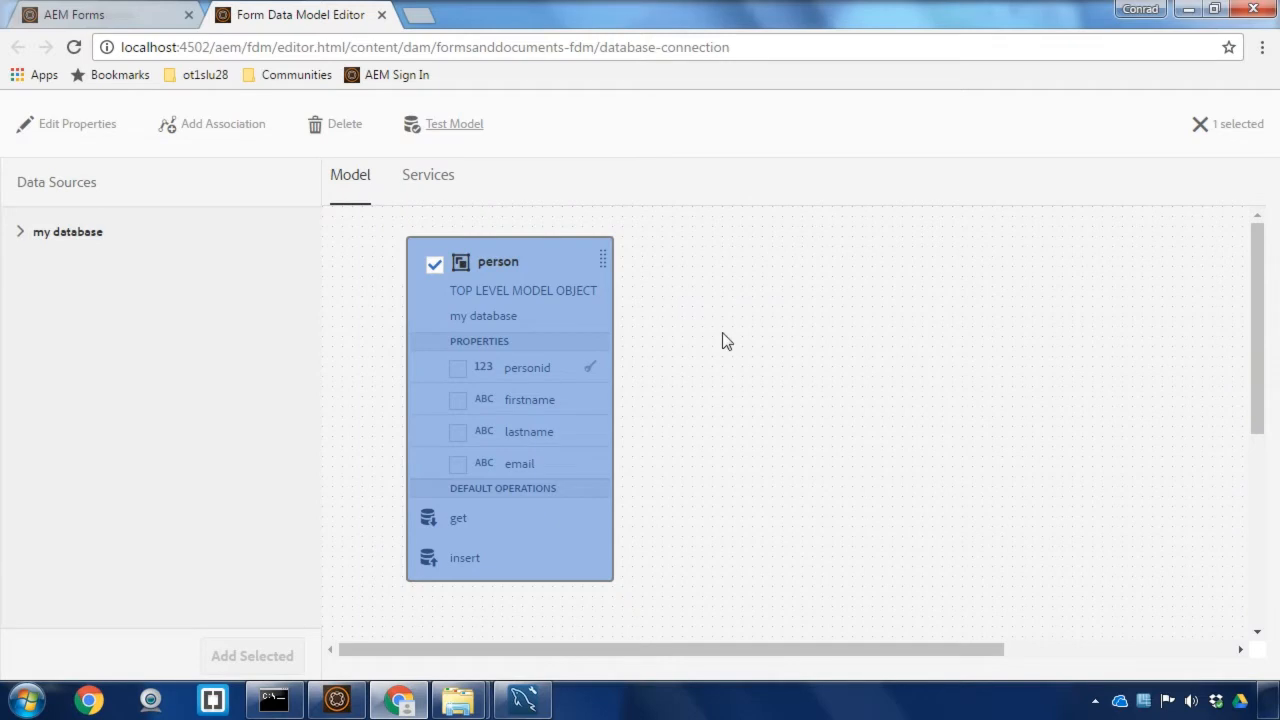
- Add the passport table from my database > aemforms to the model
left_click(20, 231)
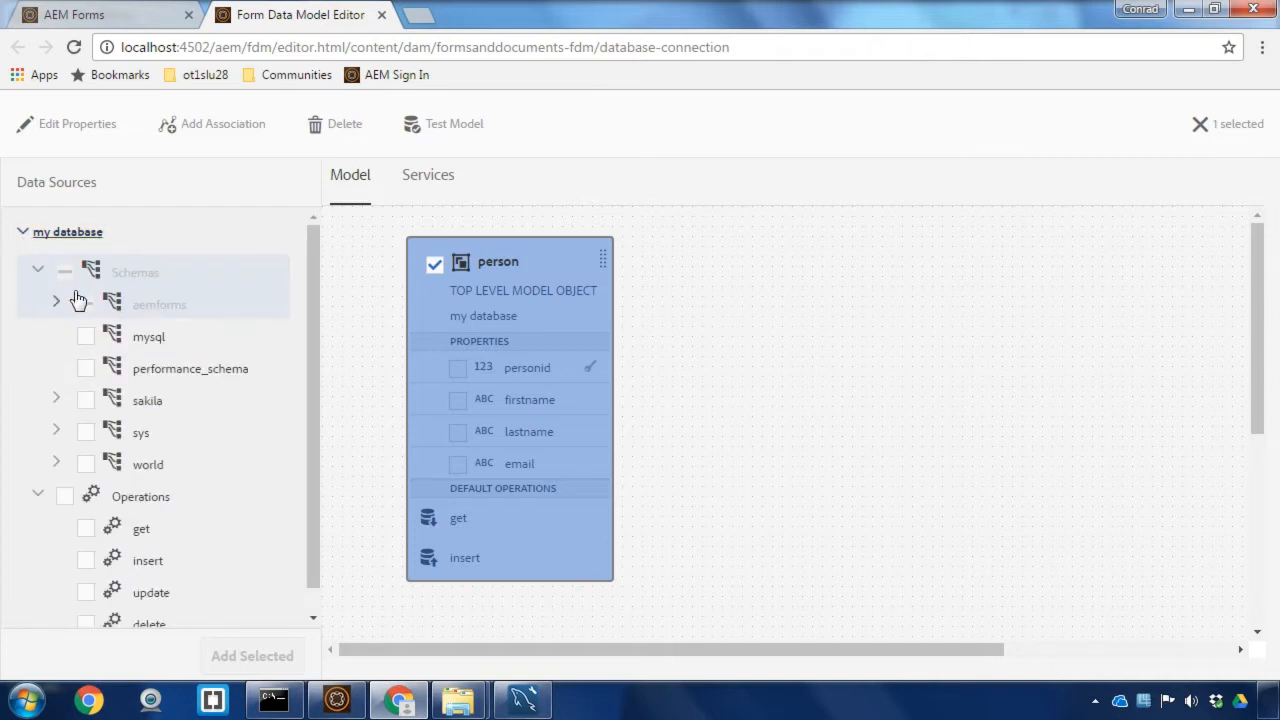
left_click(57, 304)
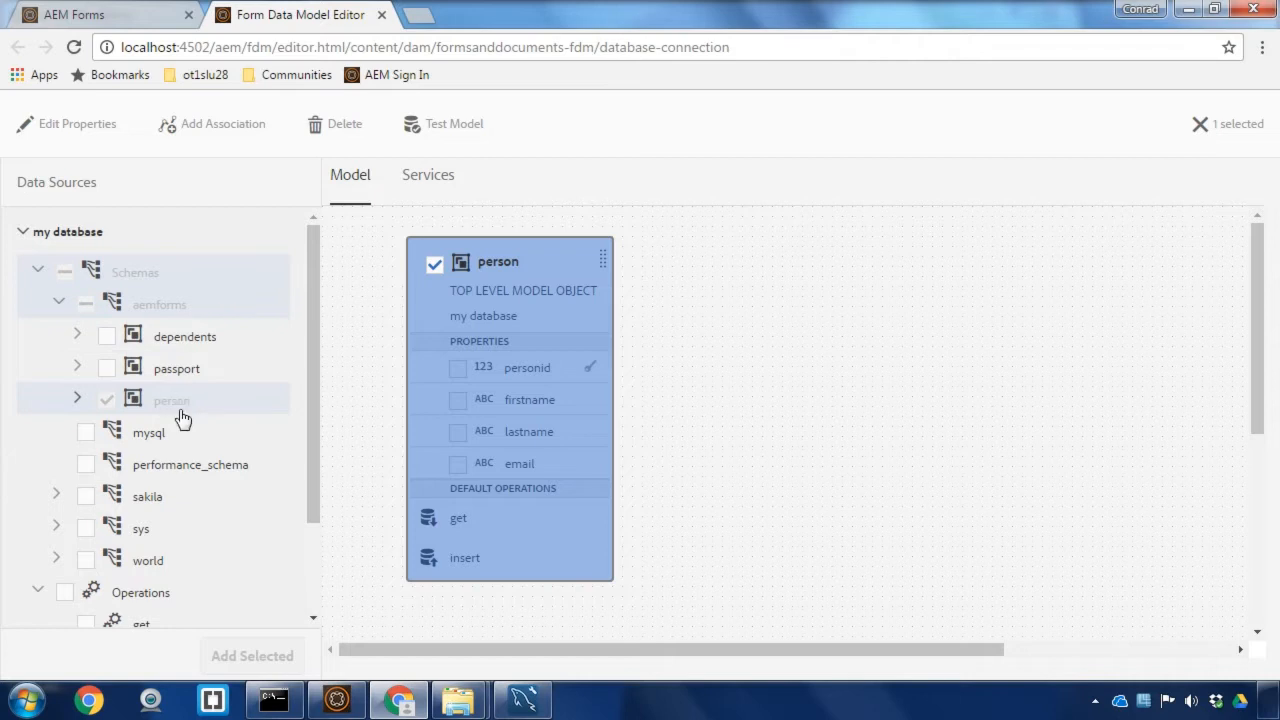
left_click(107, 368)
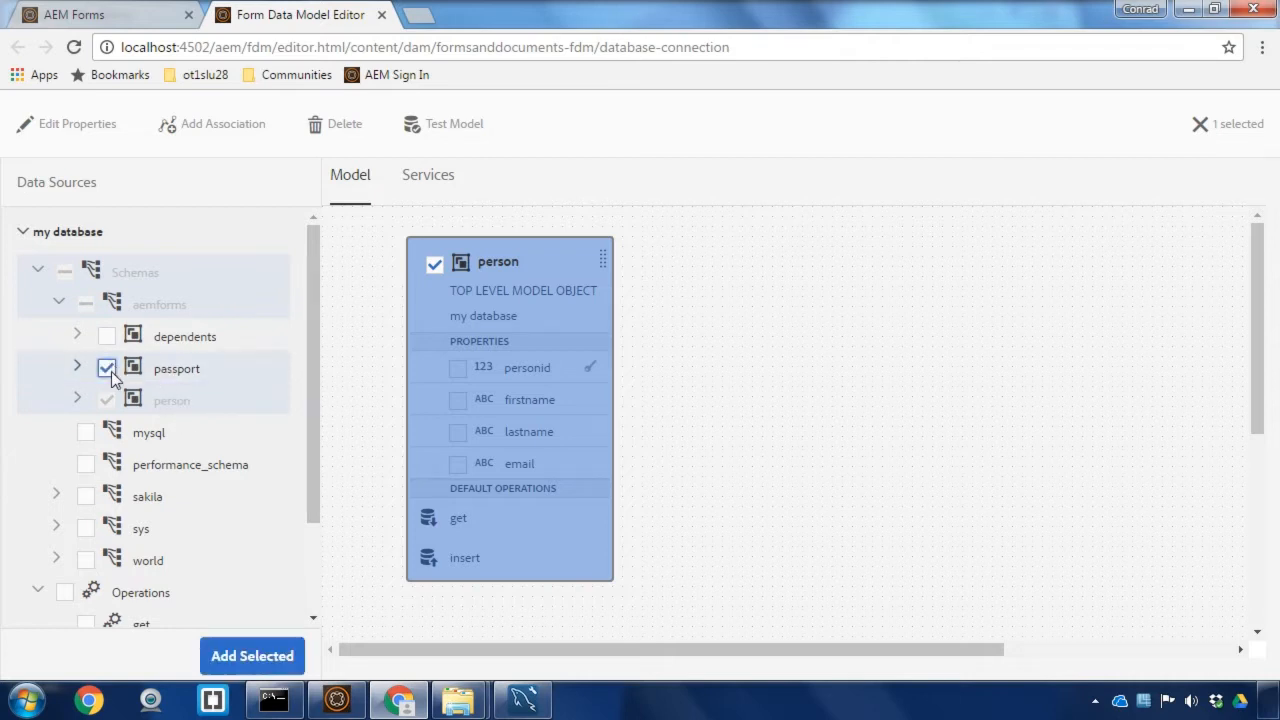
mouse_move(218, 628)
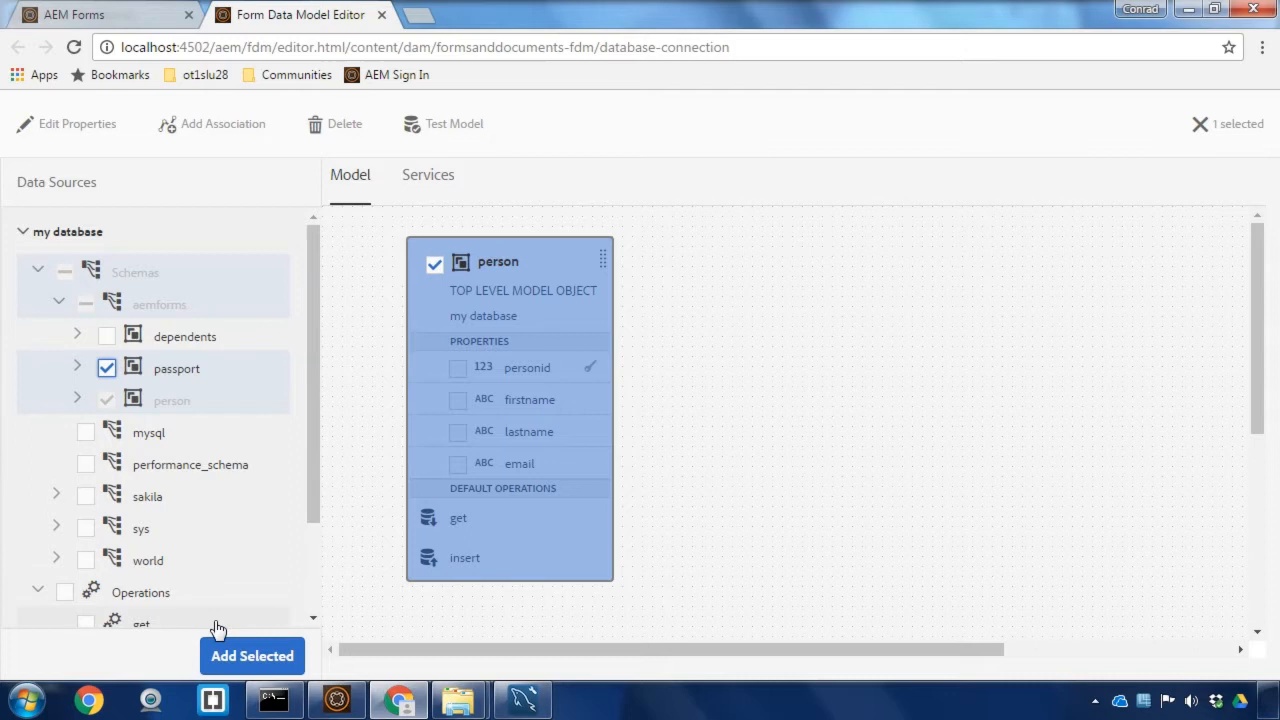
left_click(251, 655)
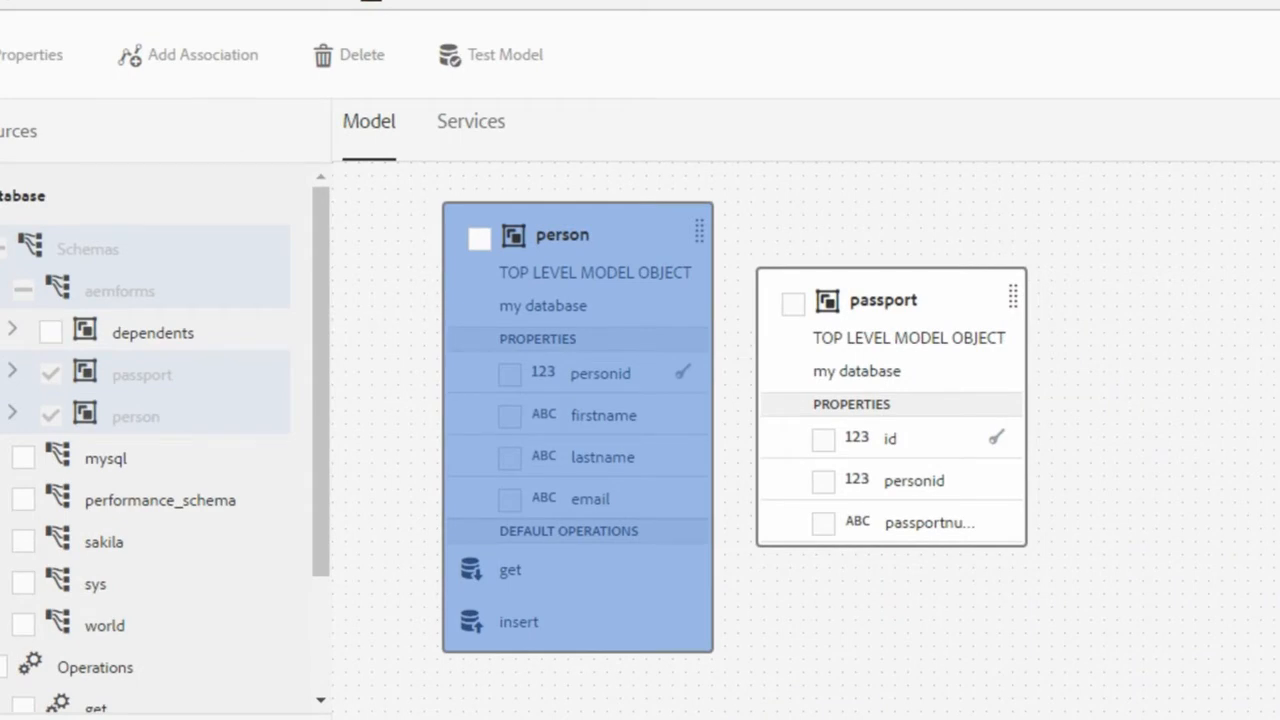
- Start a new association on person titled GetPassportNumber
left_click(479, 238)
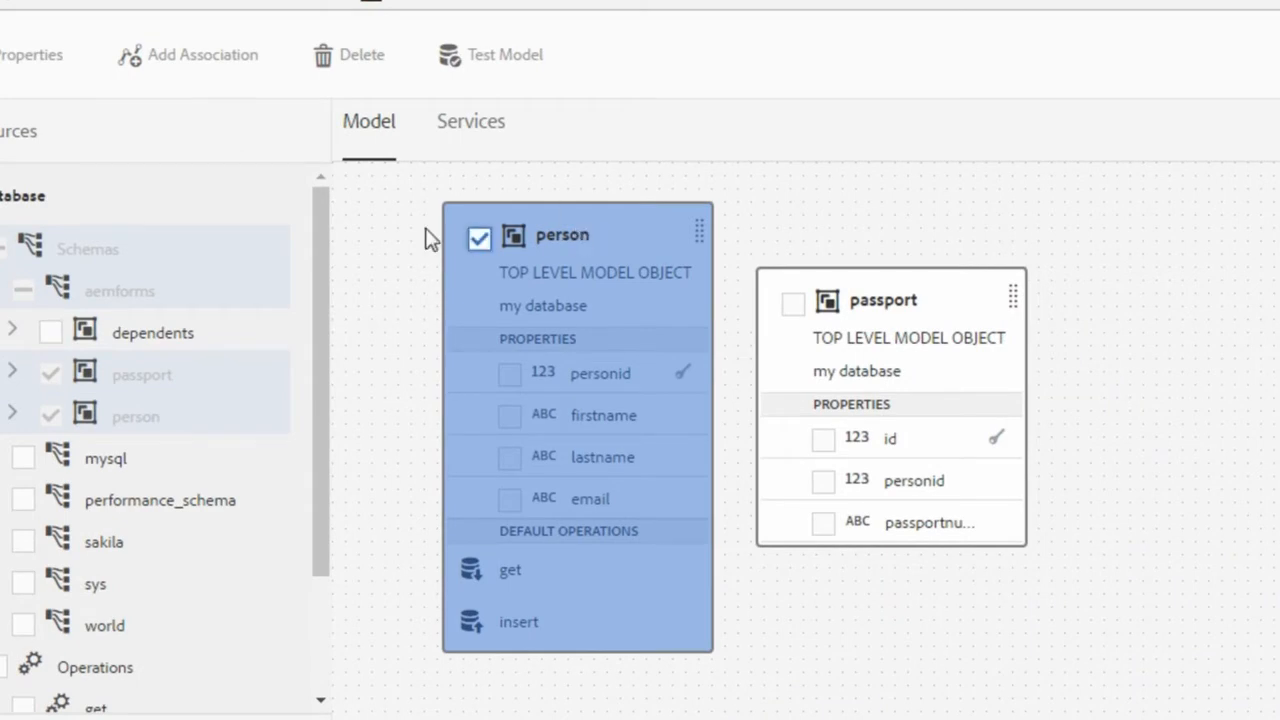
mouse_move(645, 250)
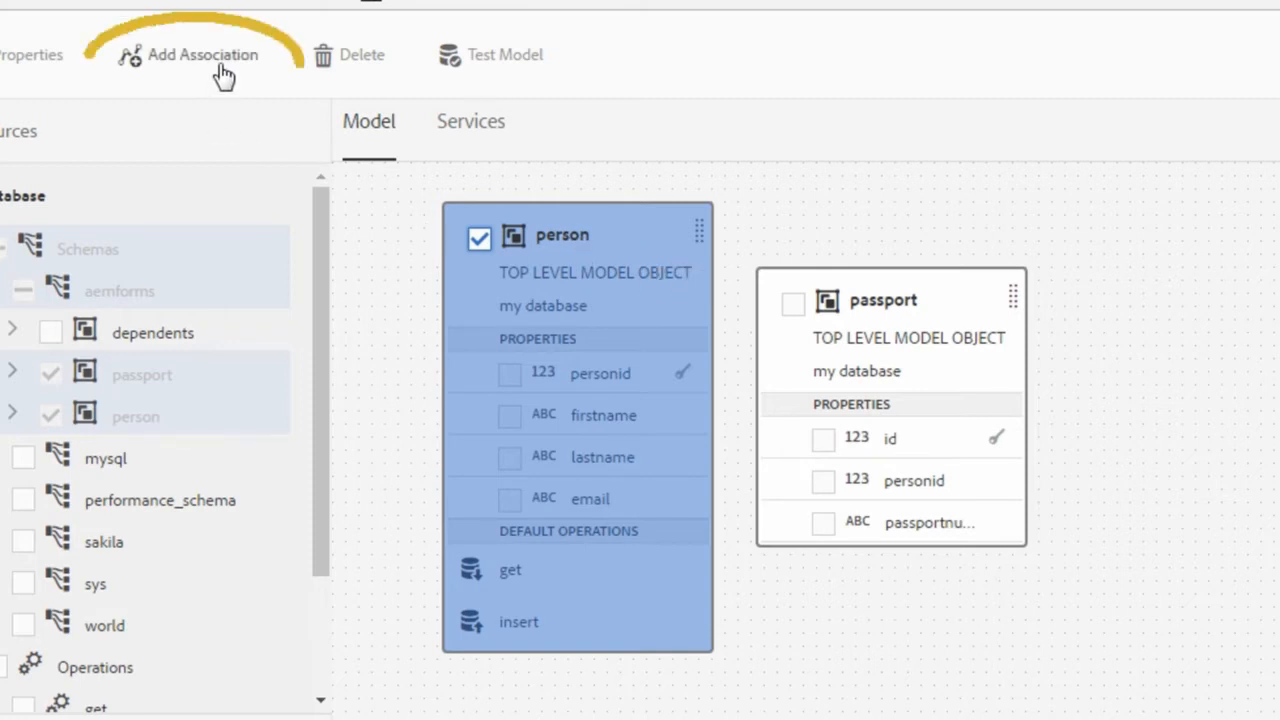
left_click(201, 54)
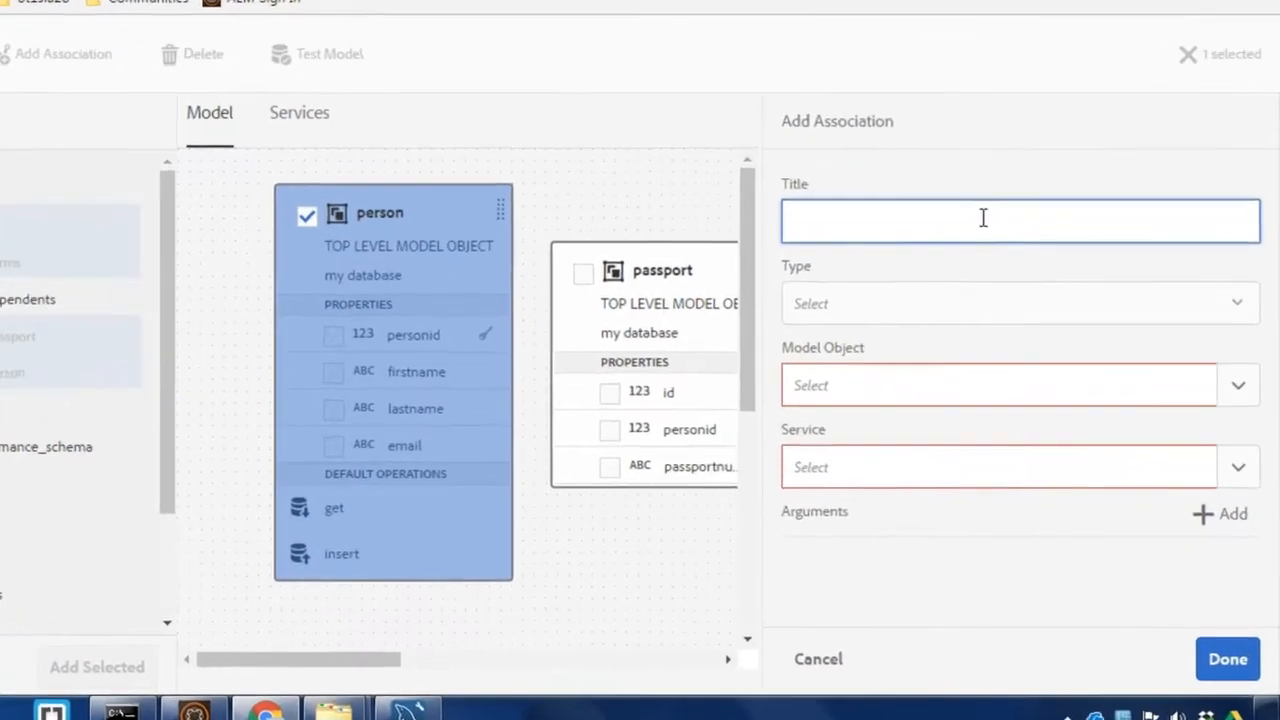
type("GetPass")
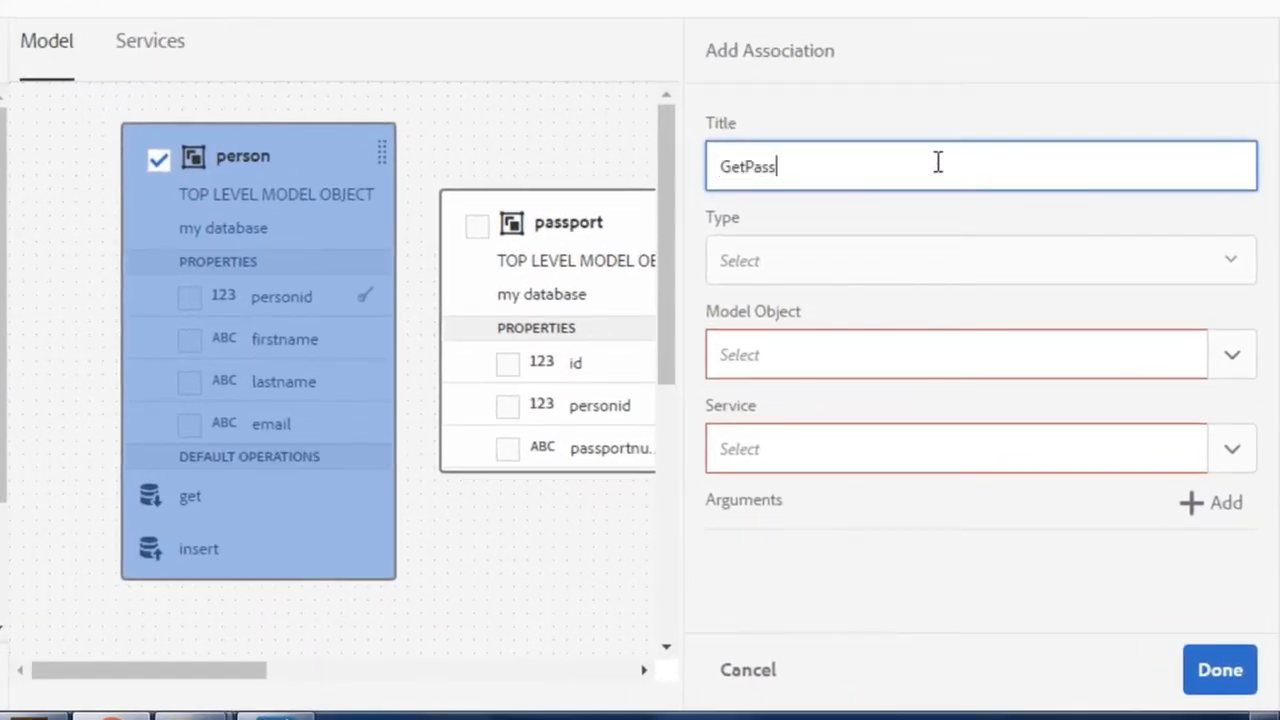
type("portNumber")
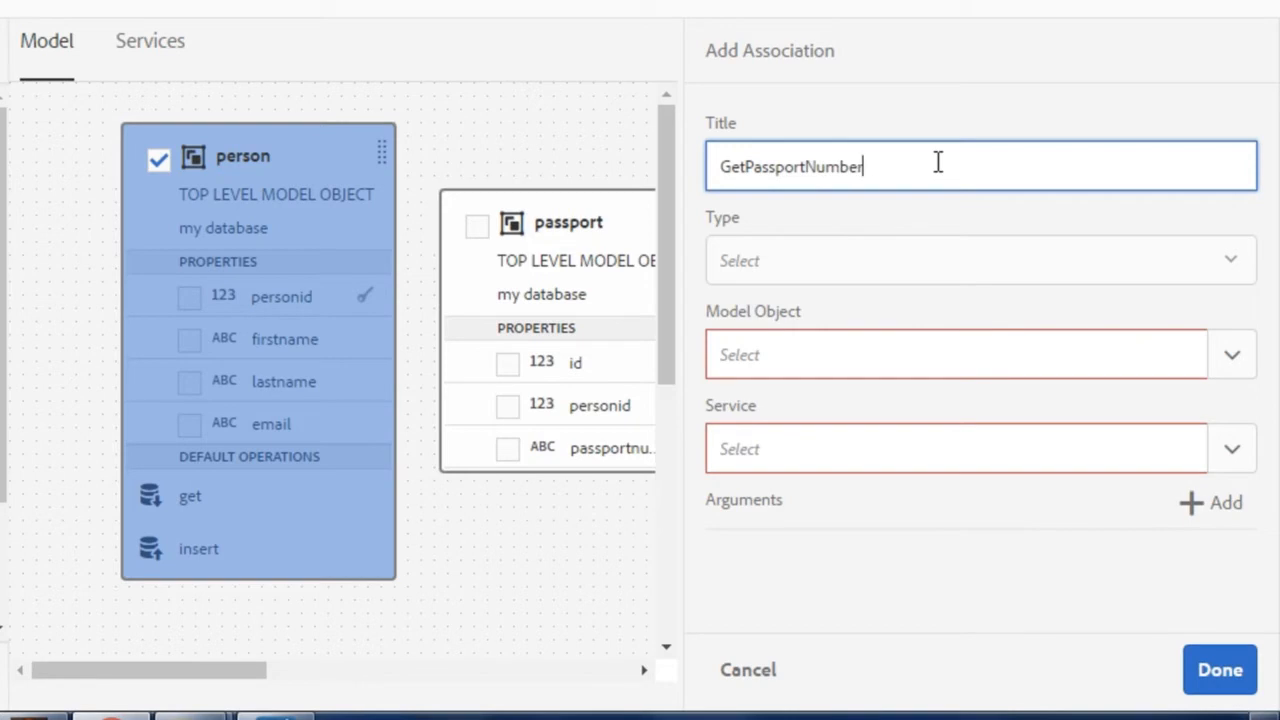
- Make the association One to One with the passport object's get service
left_click(980, 260)
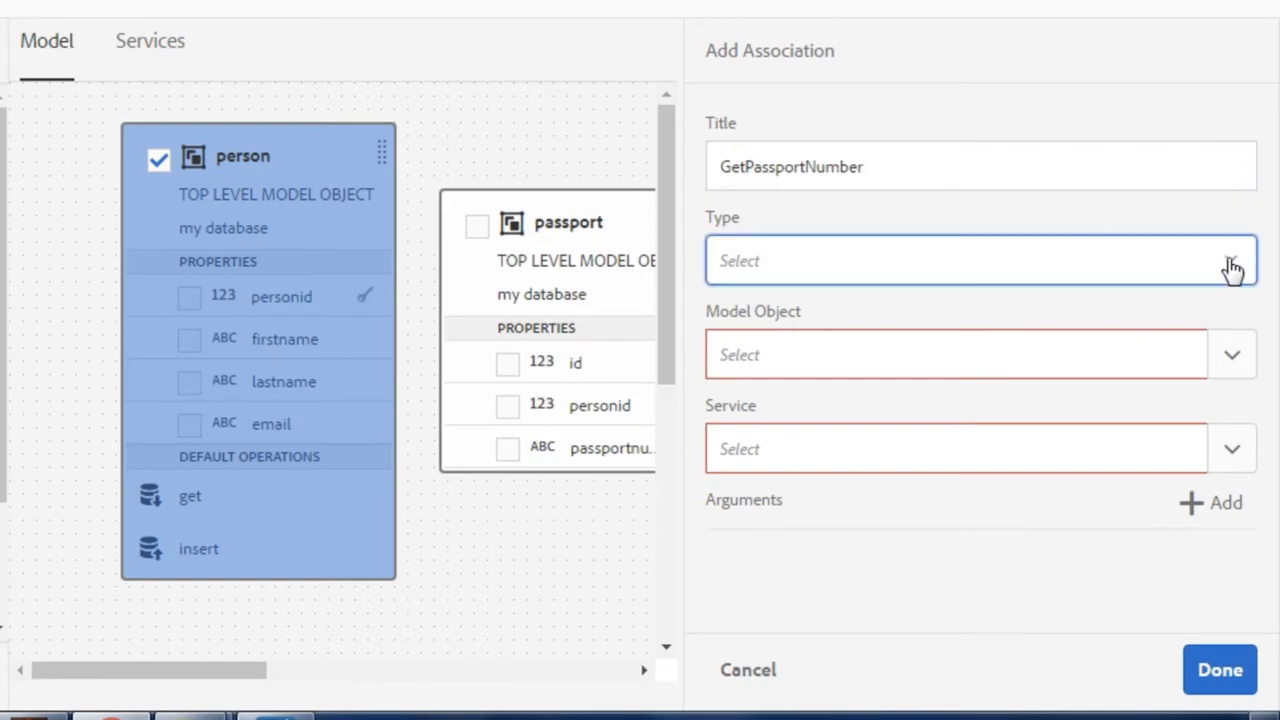
mouse_move(275, 688)
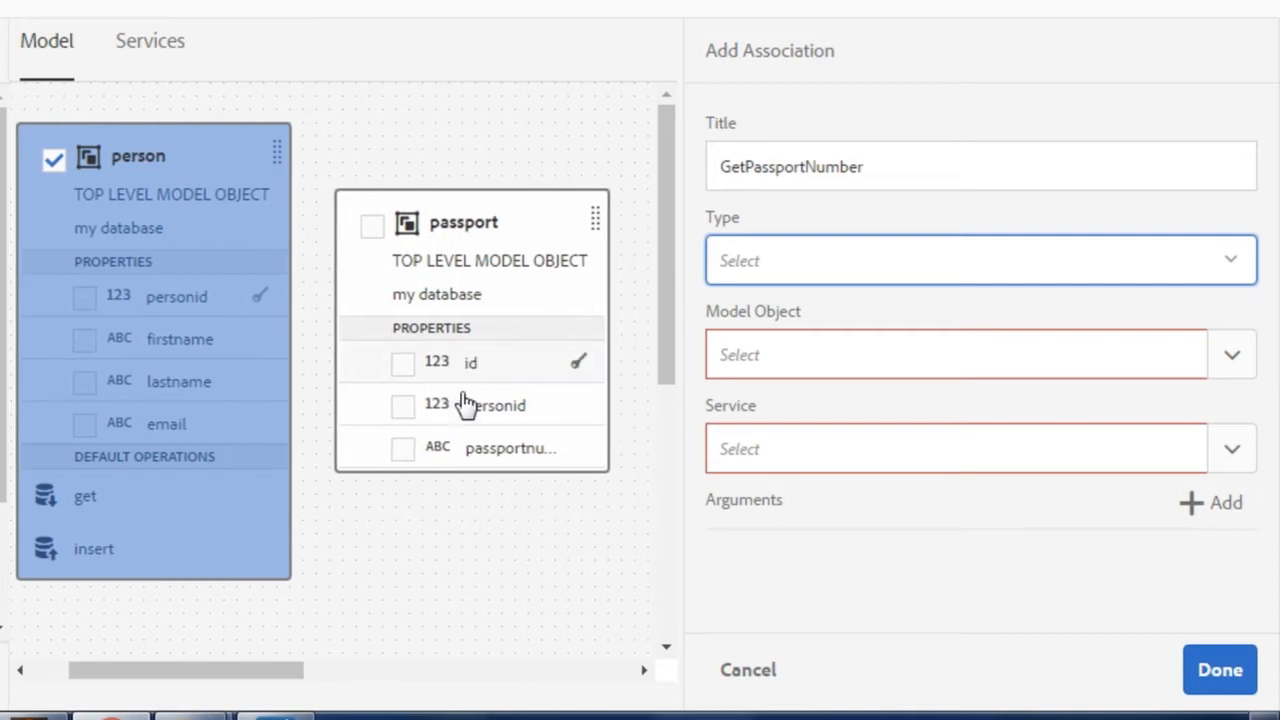
mouse_move(485, 370)
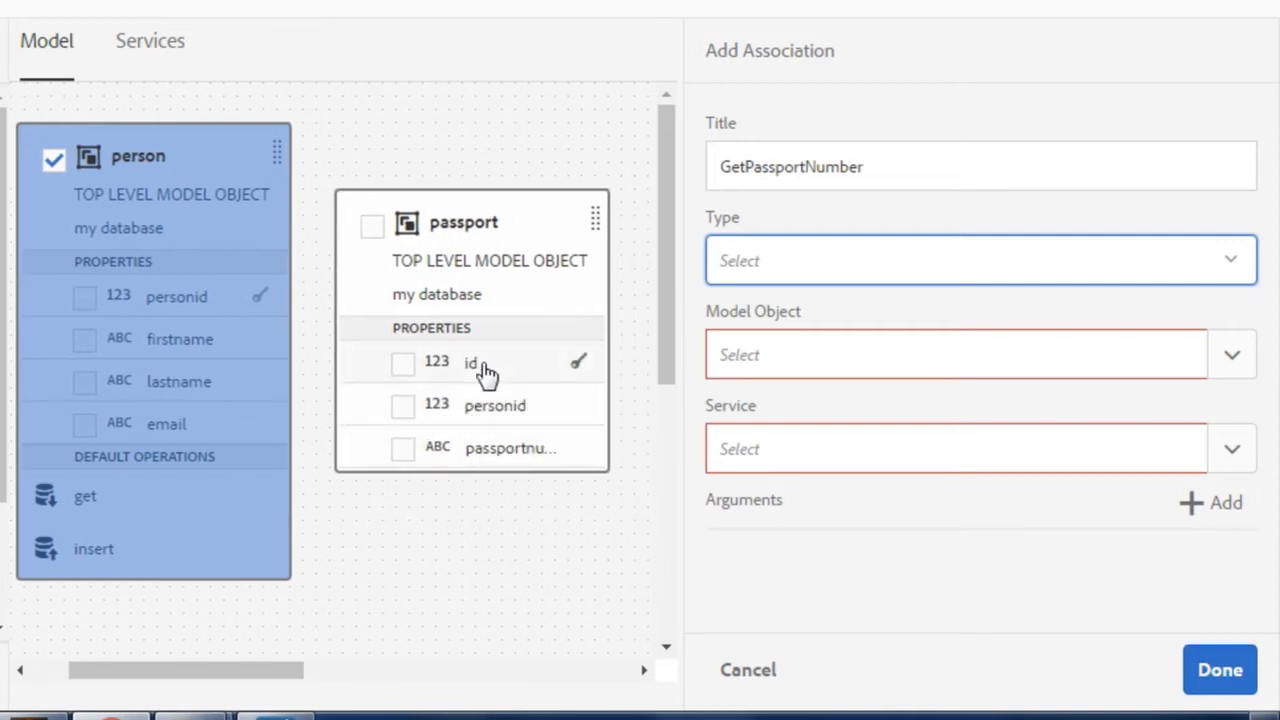
mouse_move(500, 445)
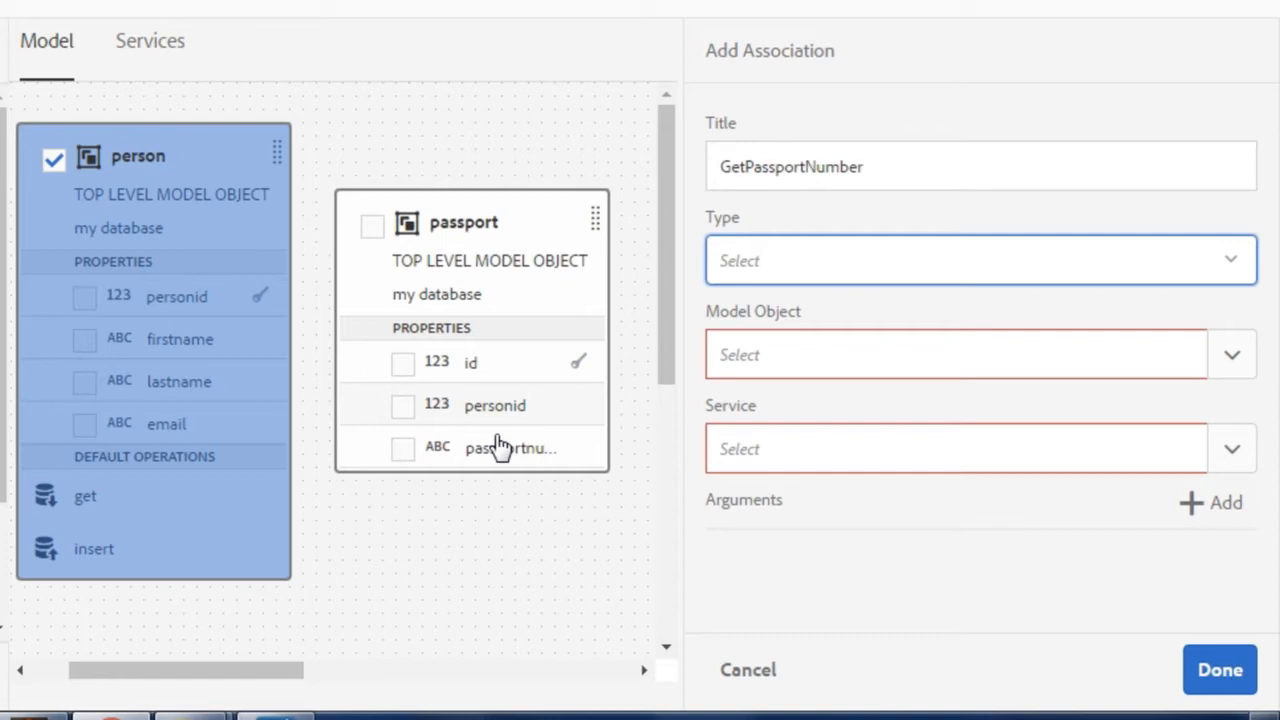
mouse_move(240, 326)
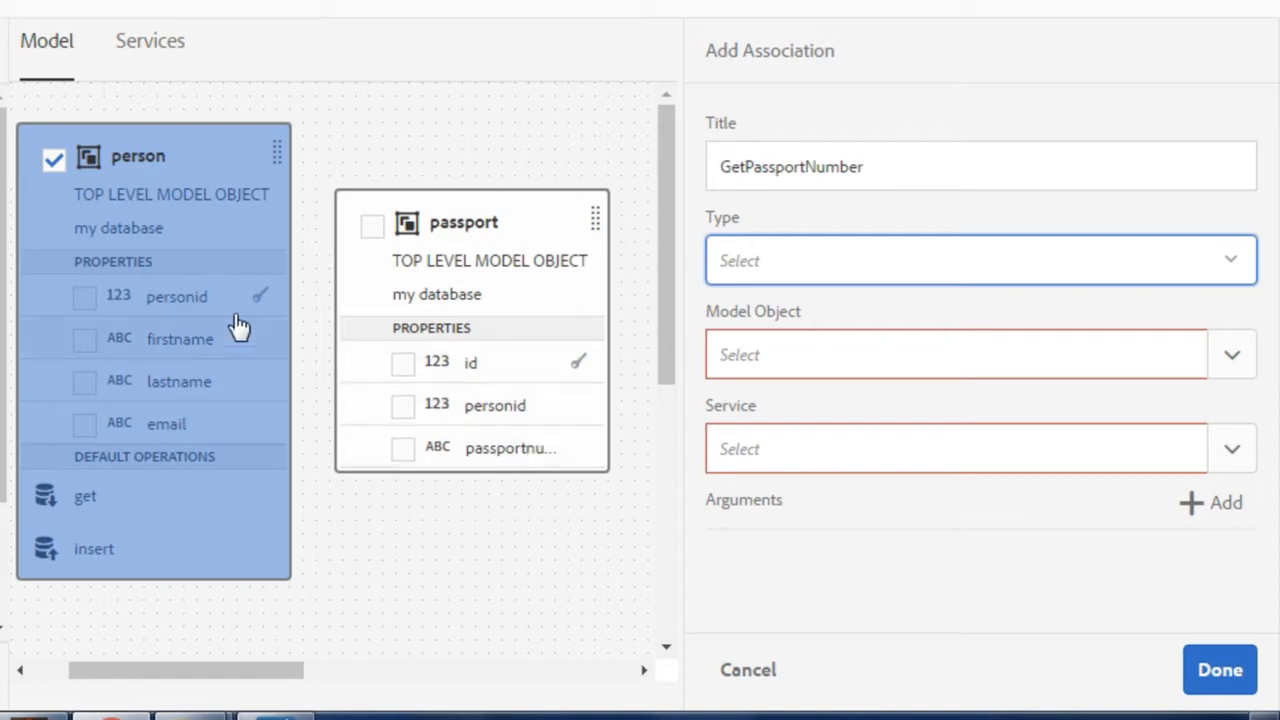
mouse_move(188, 302)
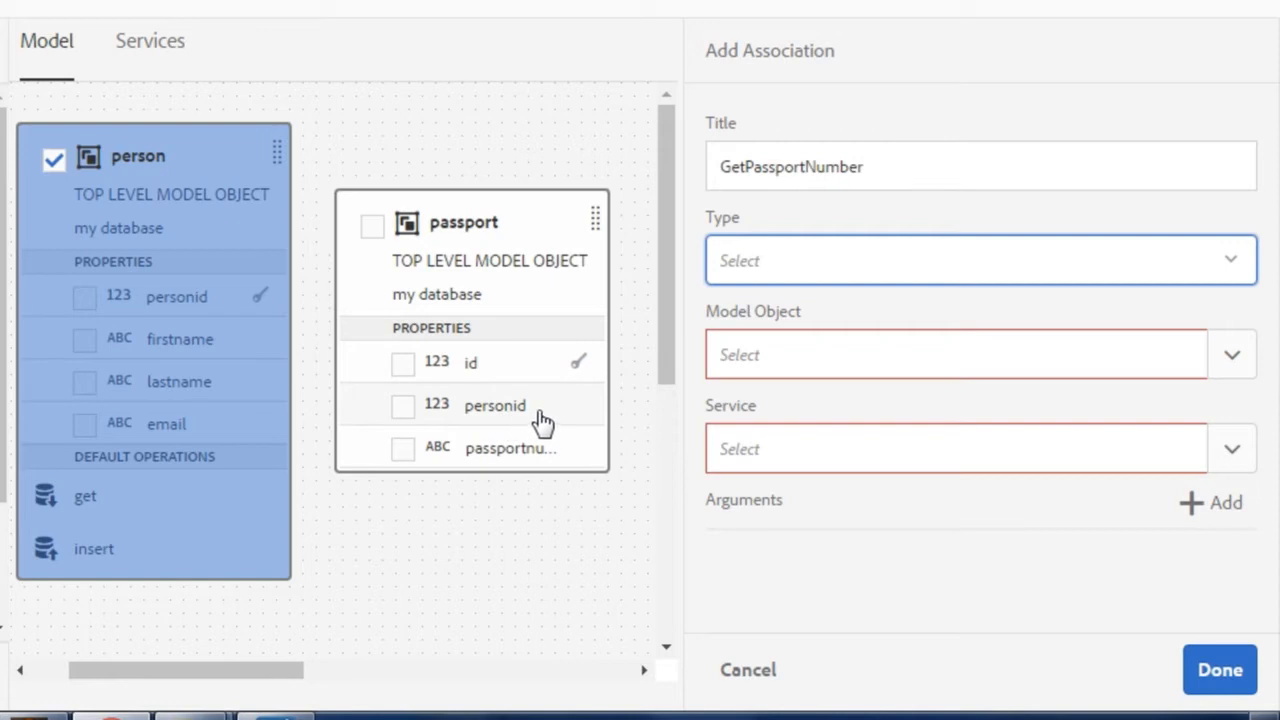
mouse_move(1178, 280)
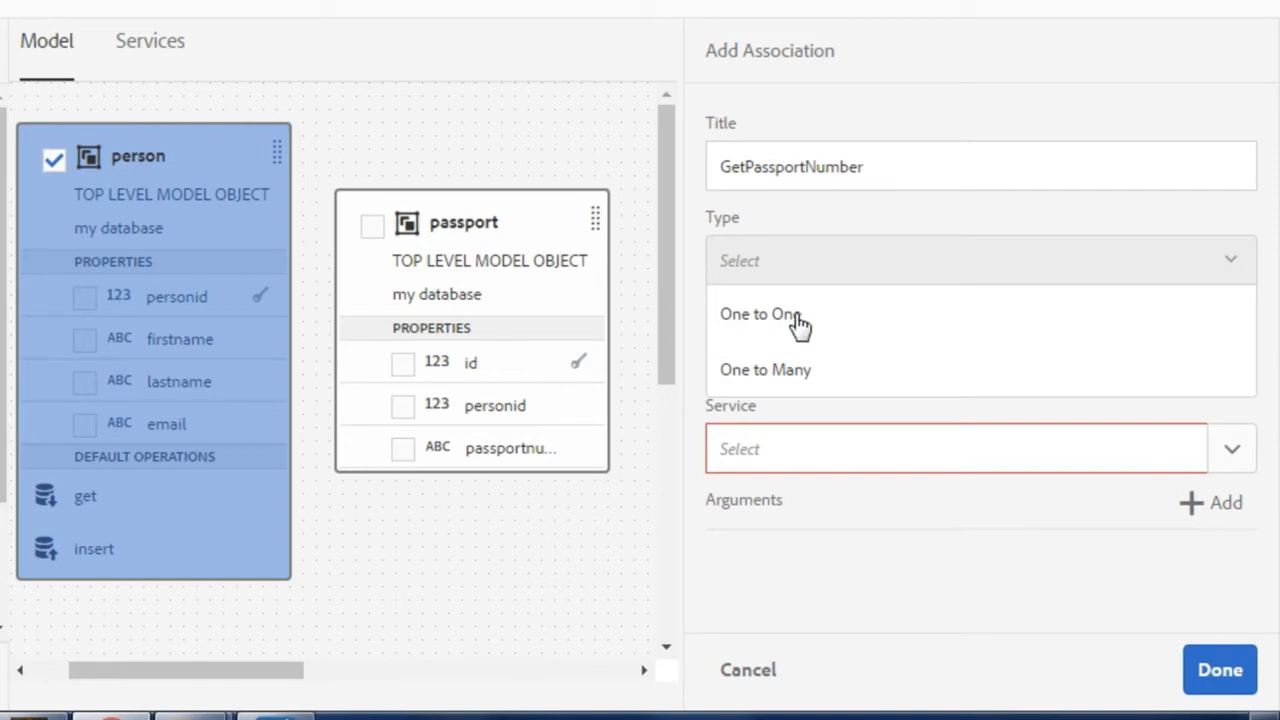
mouse_move(838, 318)
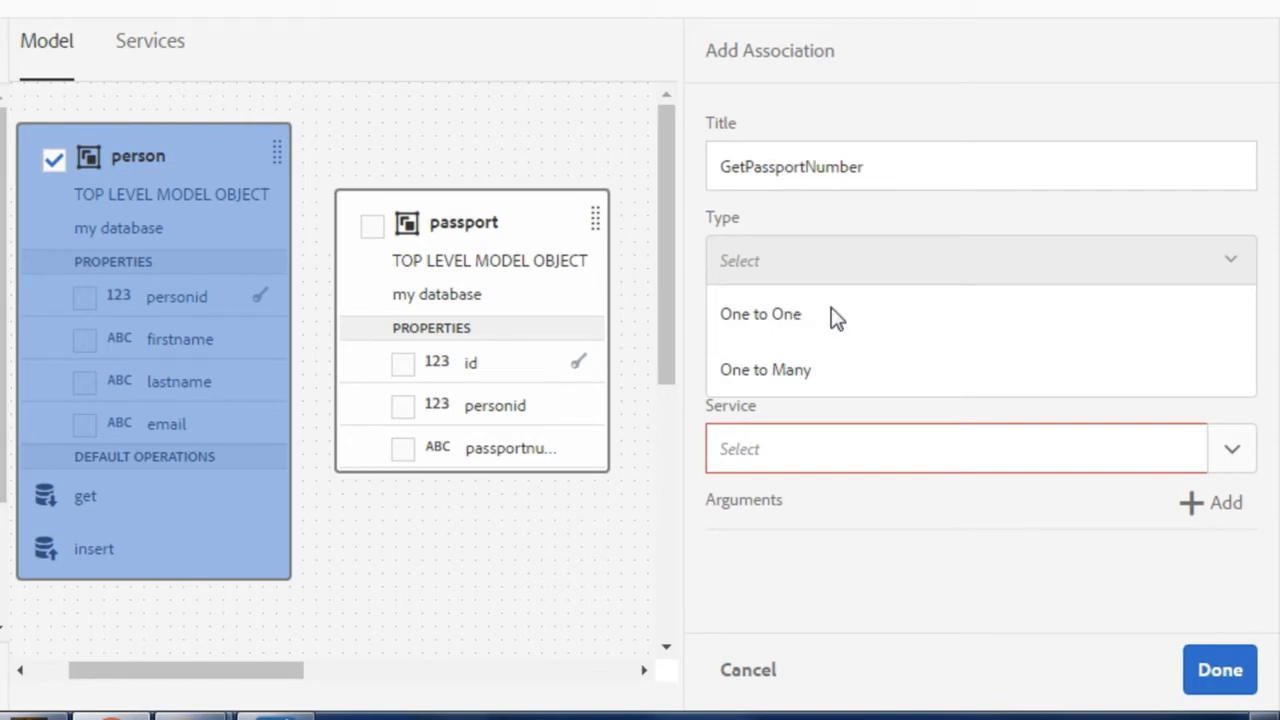
left_click(760, 313)
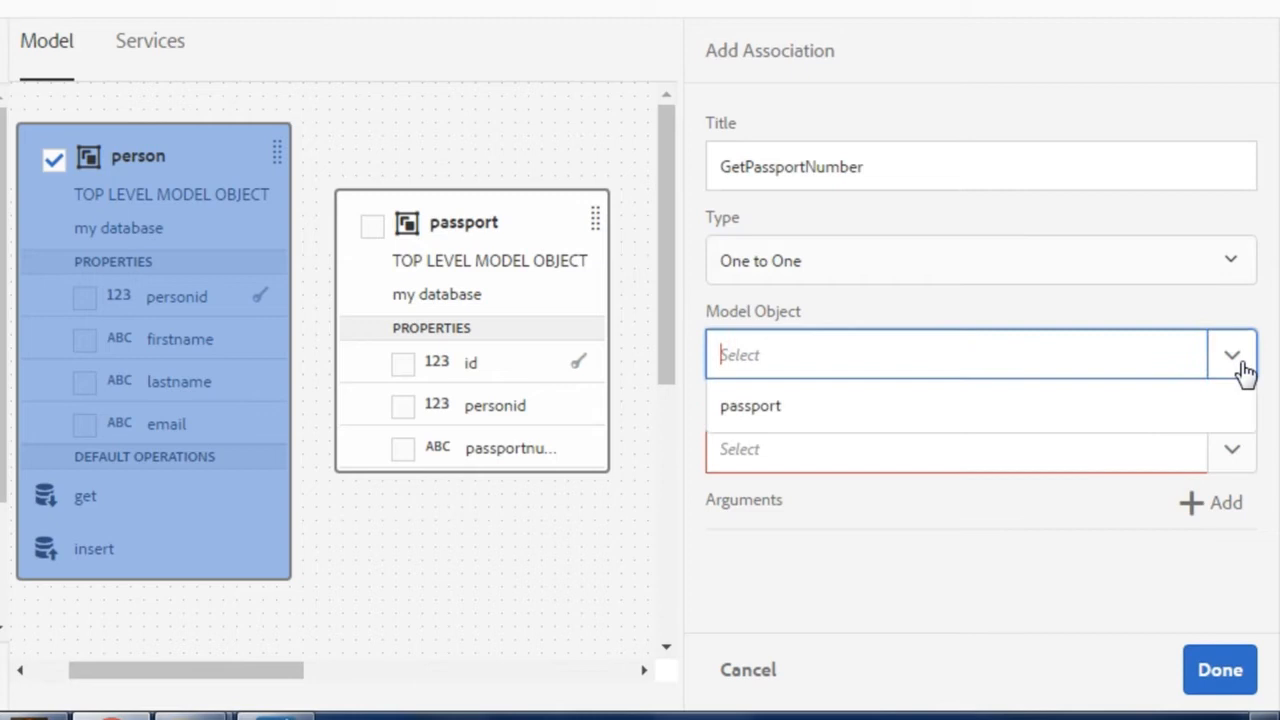
left_click(749, 405)
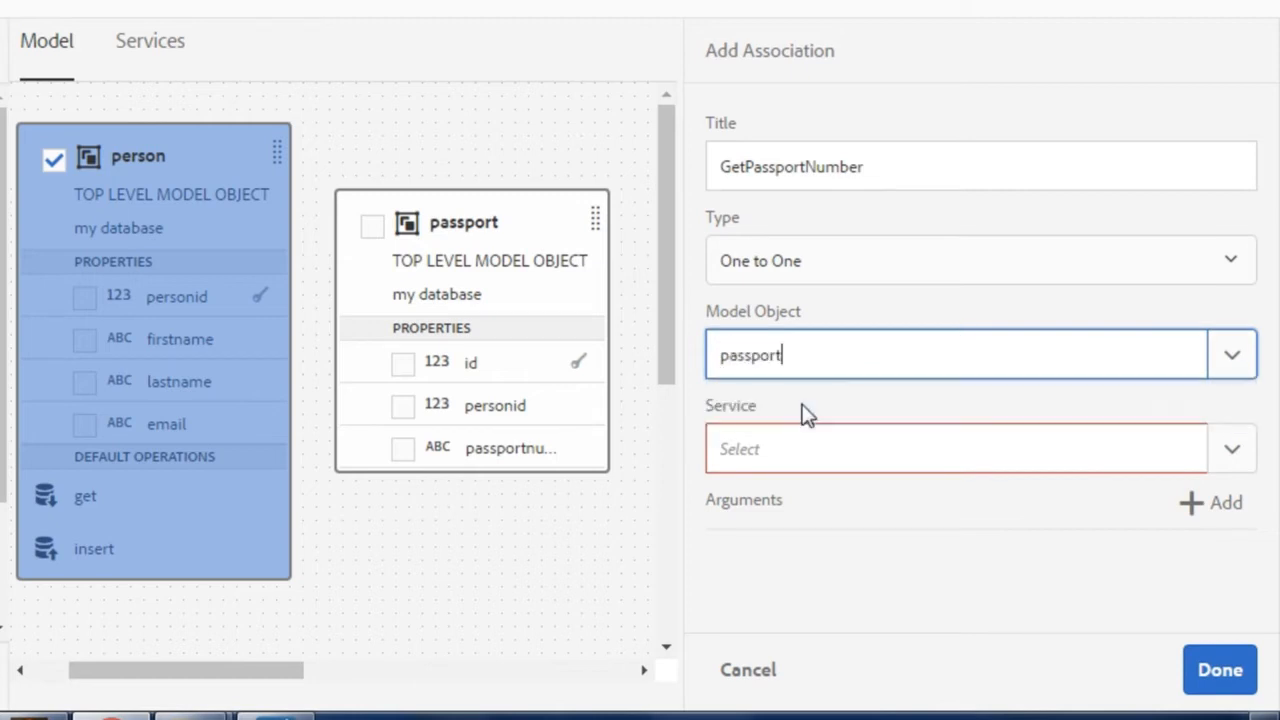
mouse_move(148, 192)
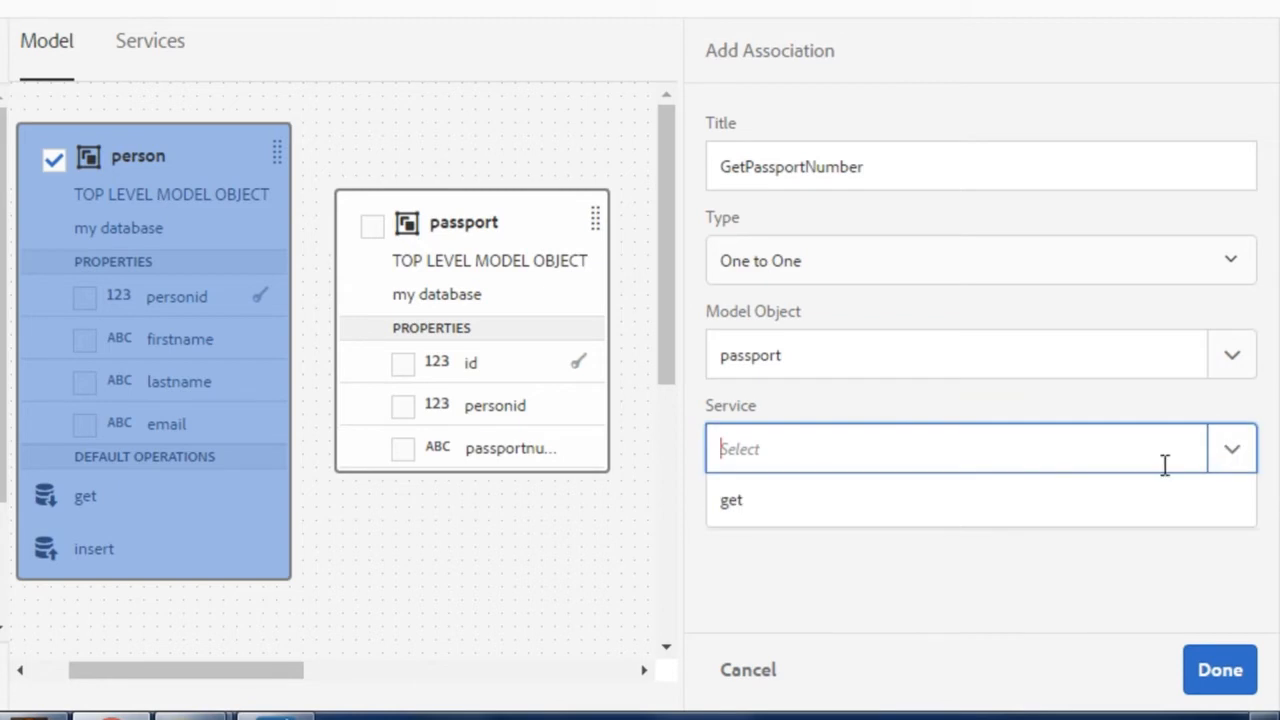
left_click(731, 500)
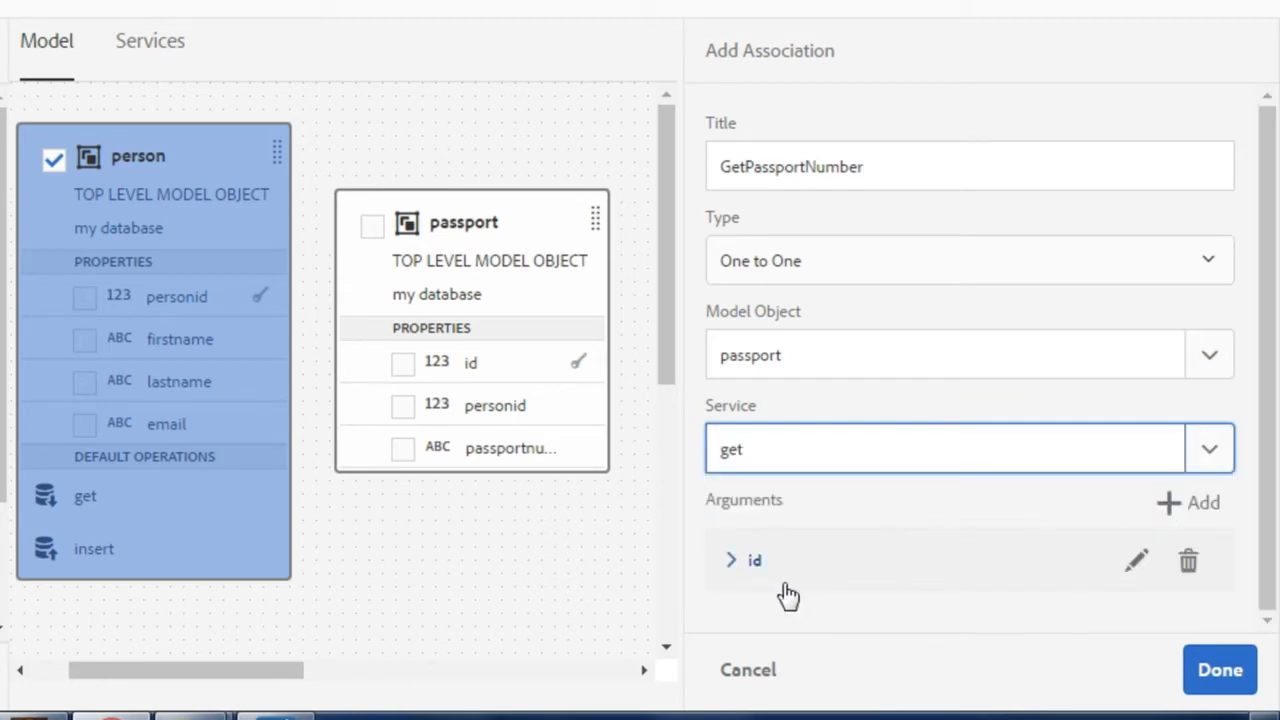
mouse_move(735, 508)
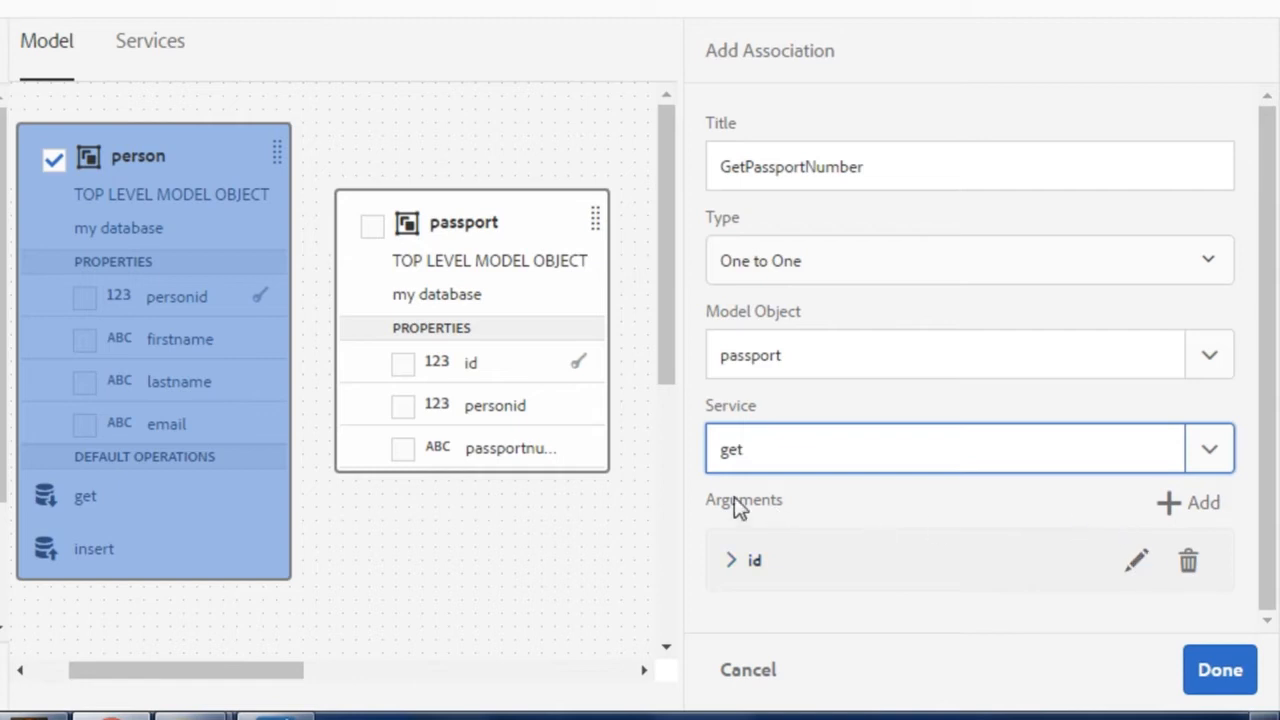
mouse_move(988, 556)
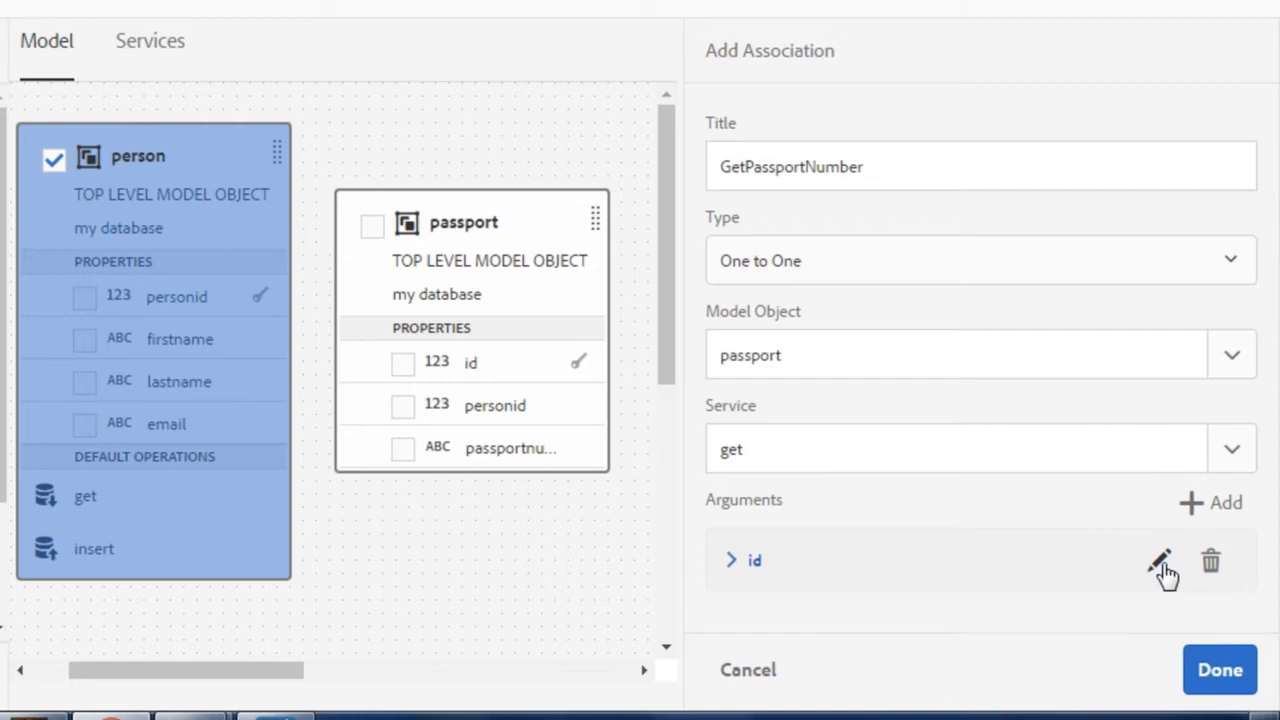
- Bind the get service's id argument to person's personid
left_click(1158, 560)
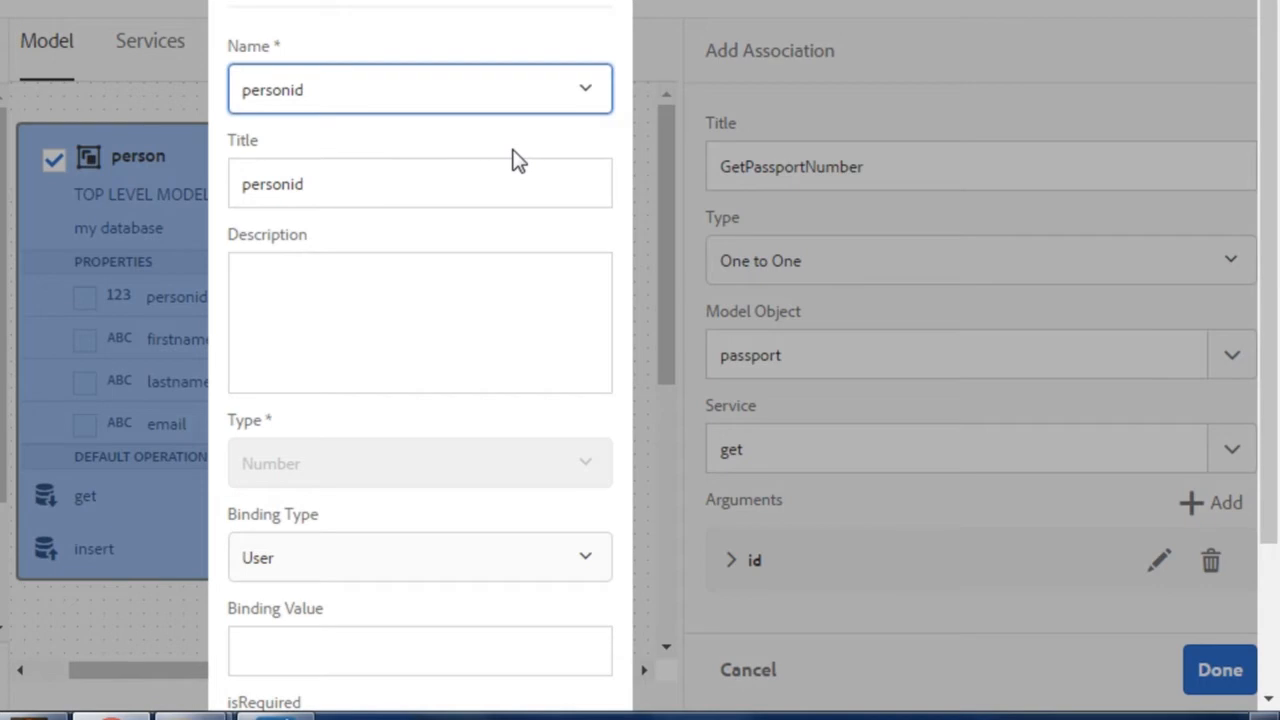
mouse_move(383, 168)
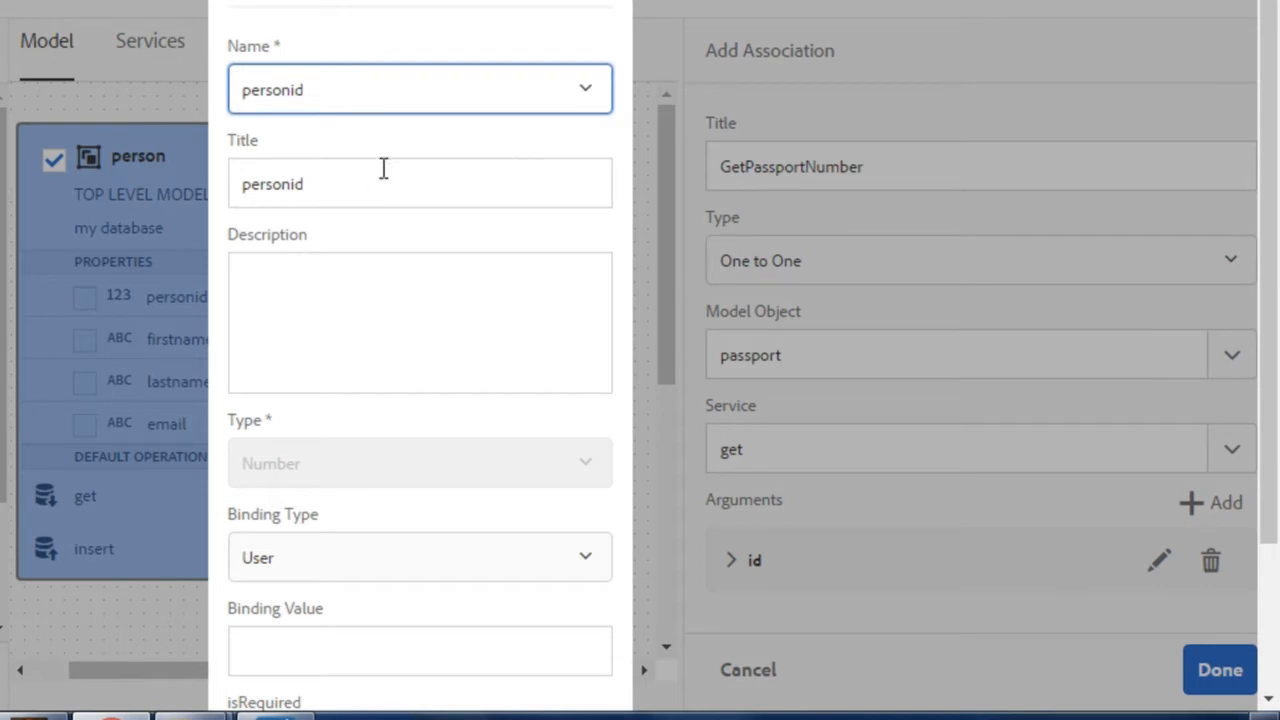
scroll("down", 3)
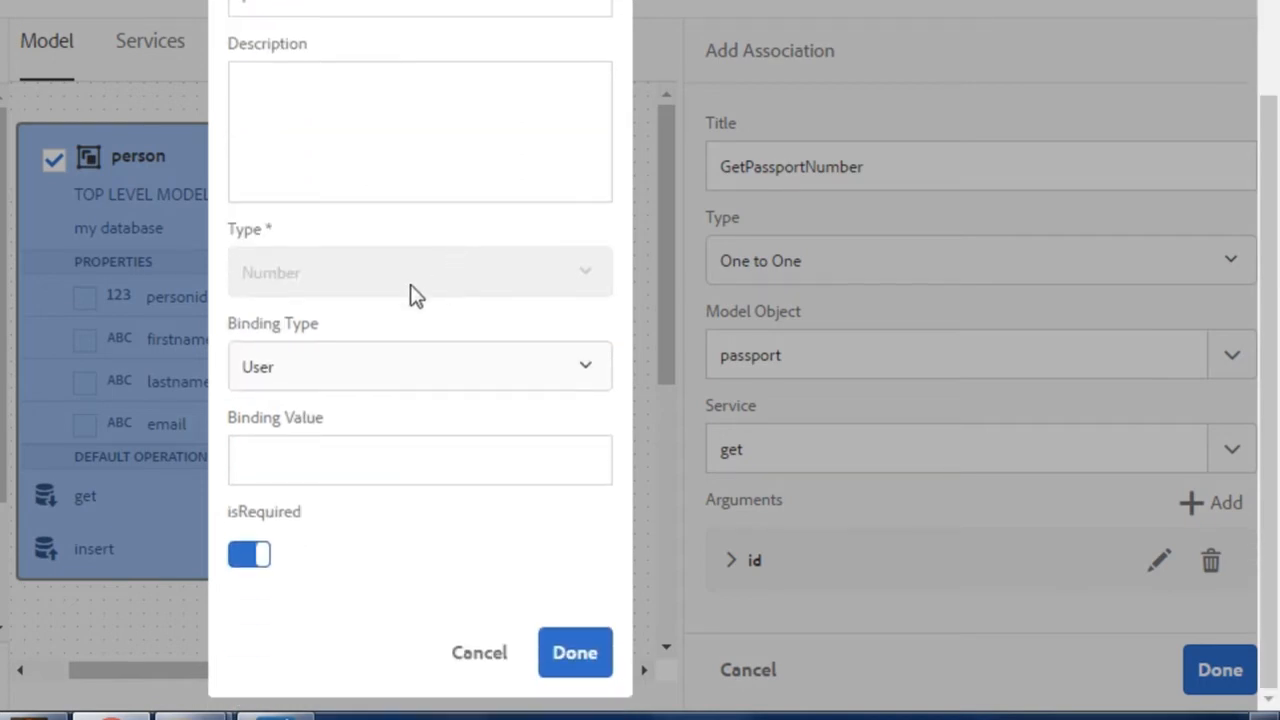
left_click(419, 366)
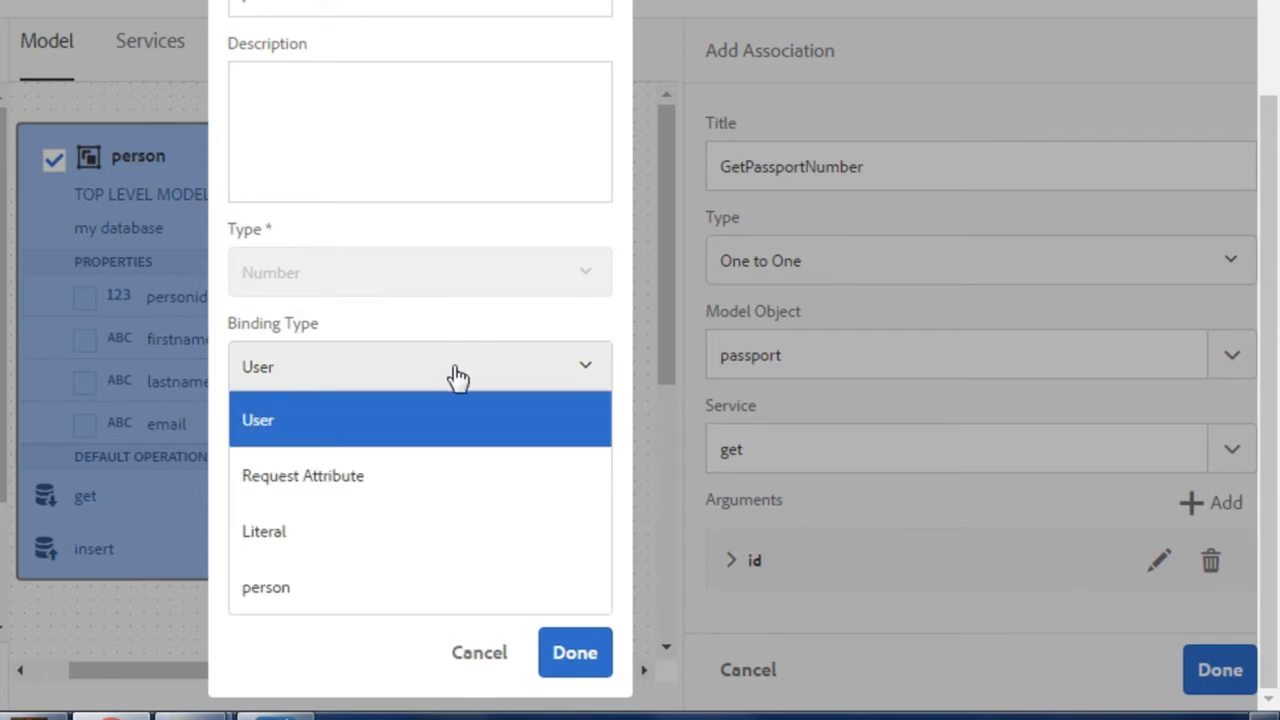
mouse_move(420, 531)
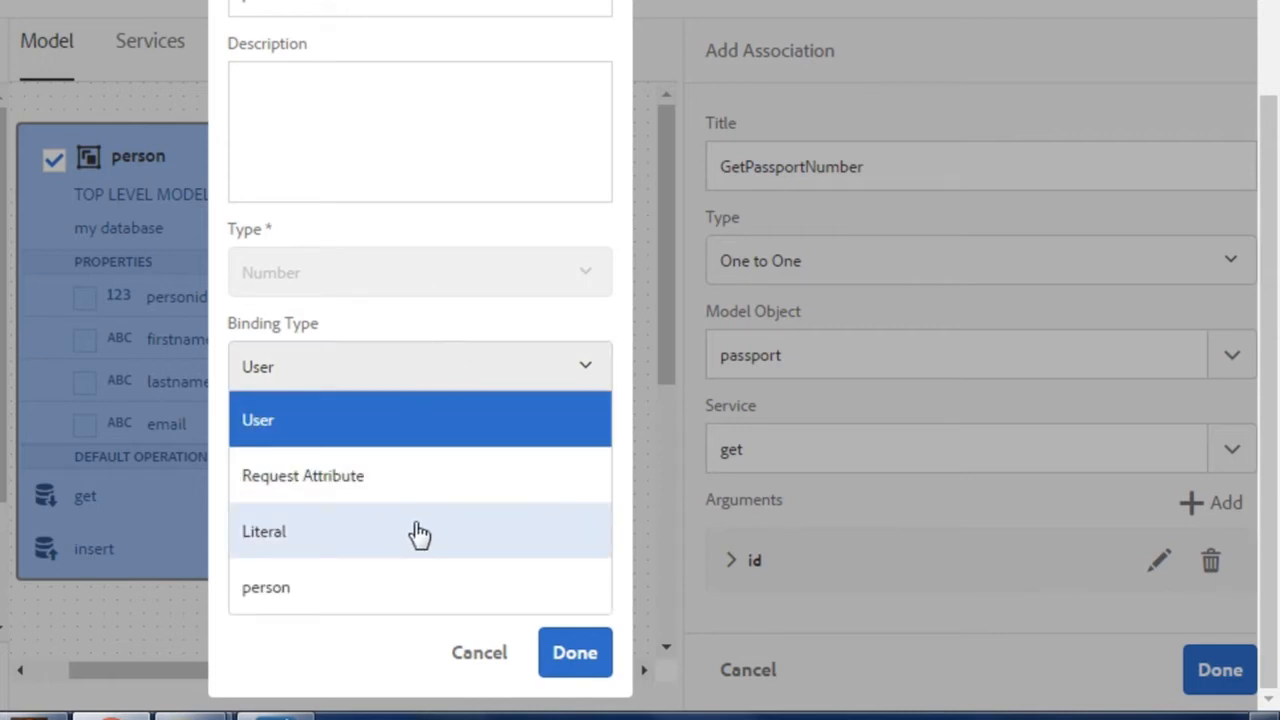
mouse_move(280, 600)
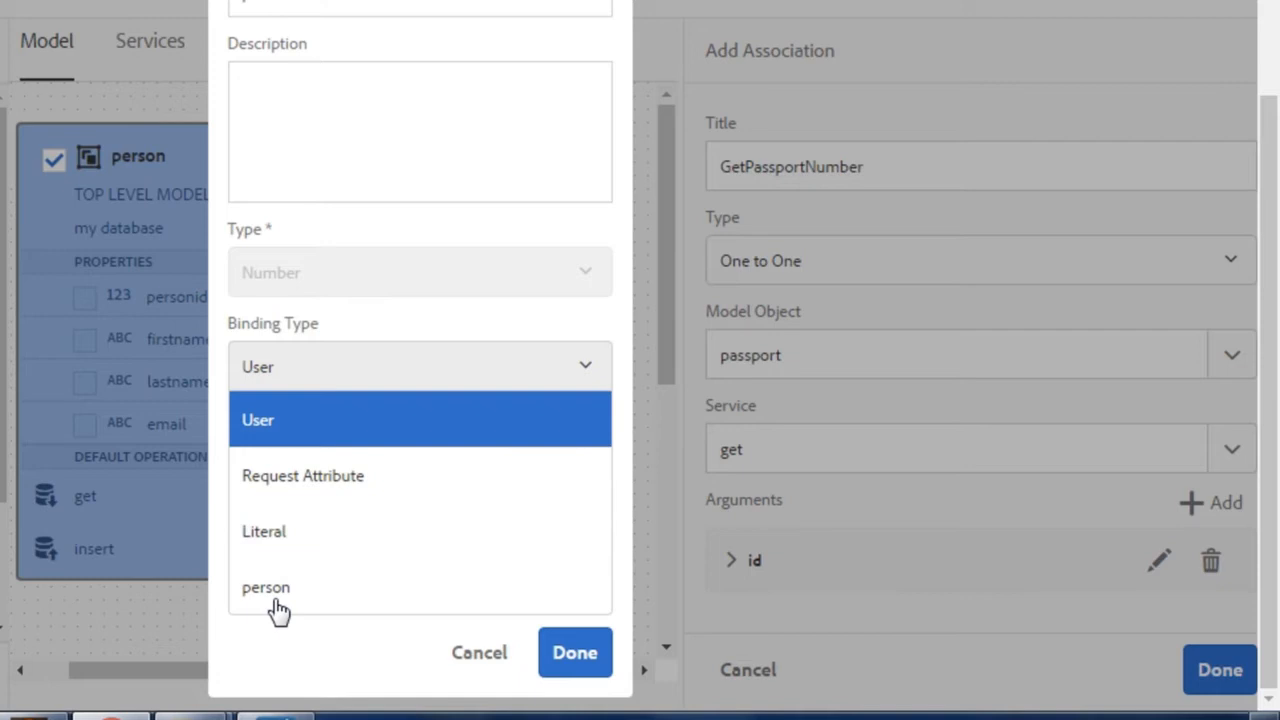
left_click(265, 587)
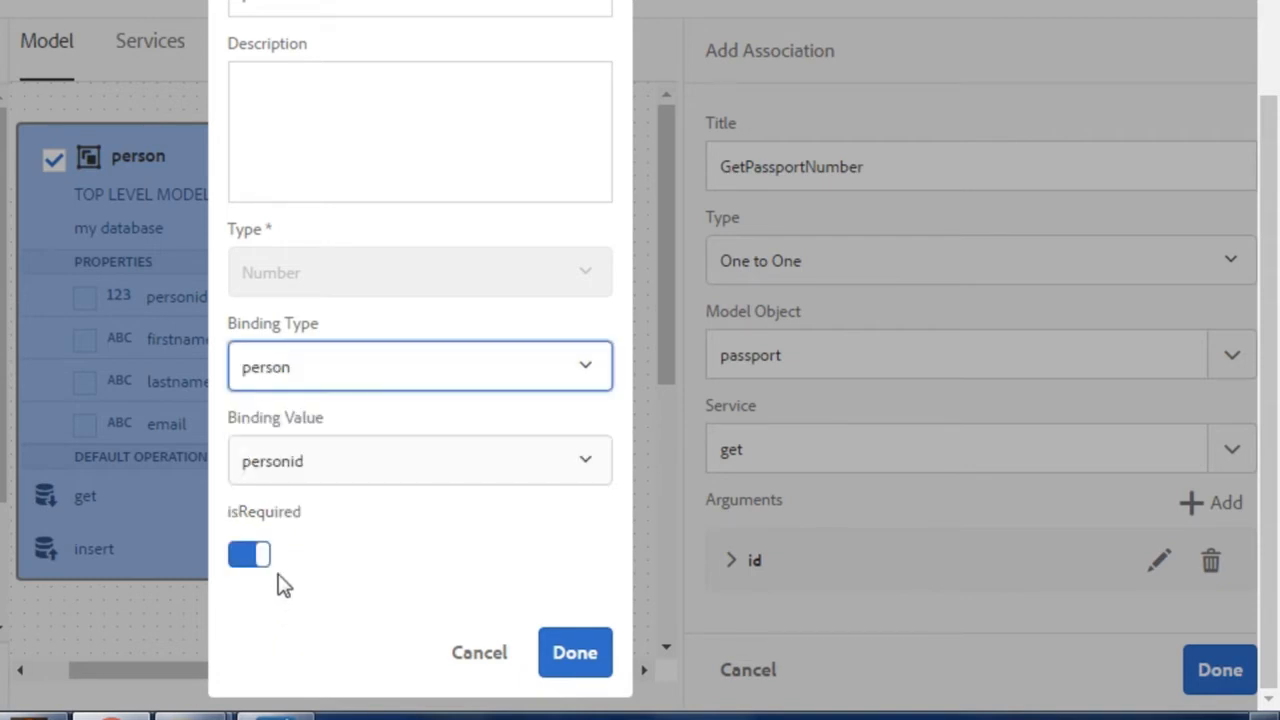
mouse_move(313, 495)
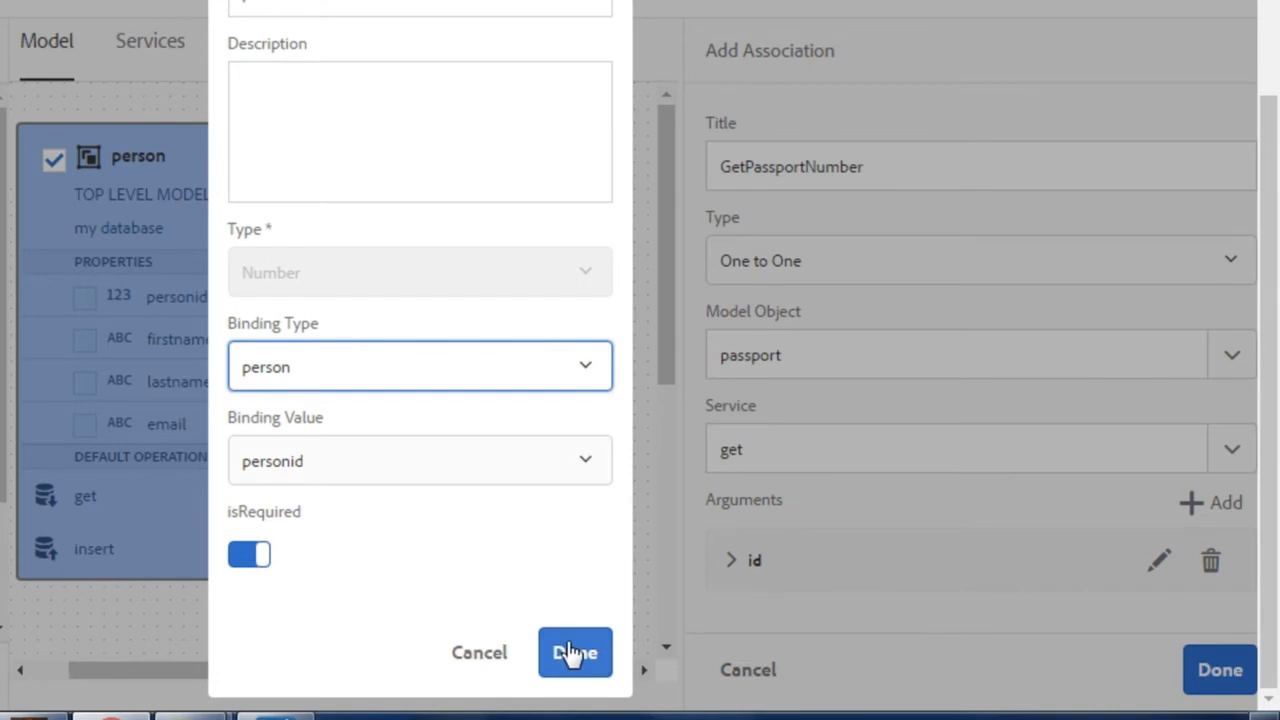
left_click(574, 652)
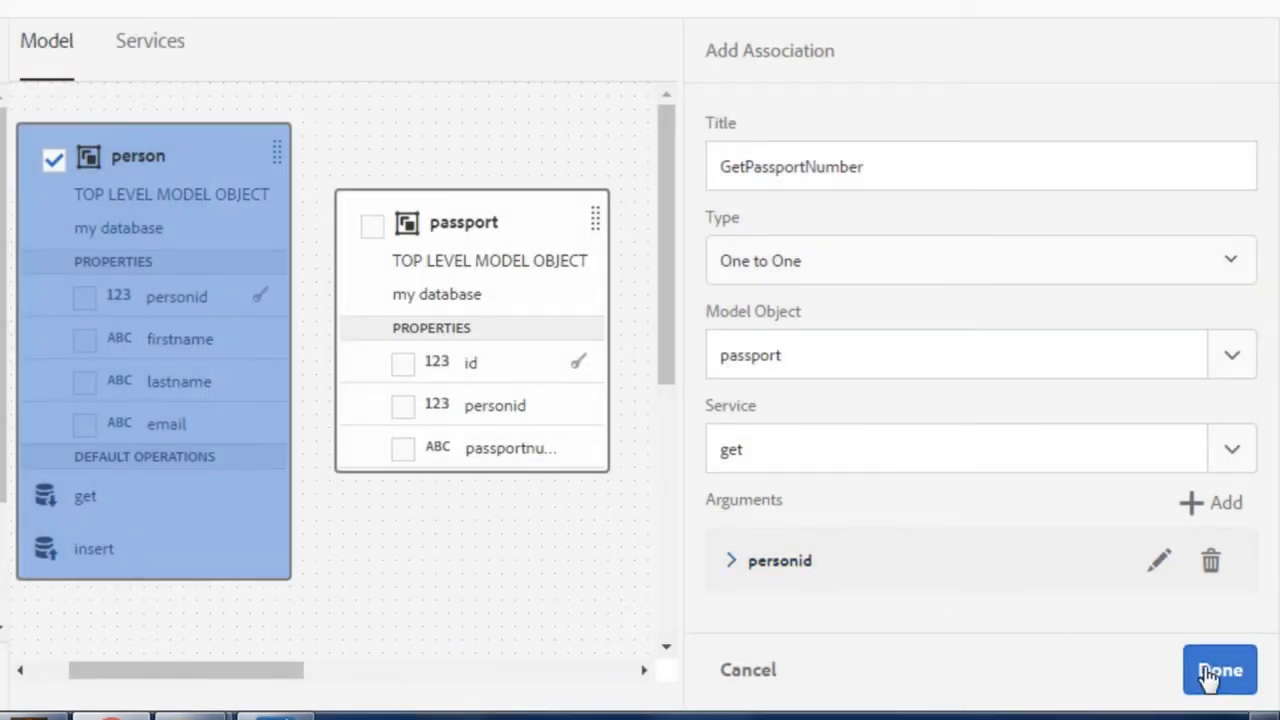
- Add GetPassportNumber to person, save the model, and reselect person
left_click(1219, 669)
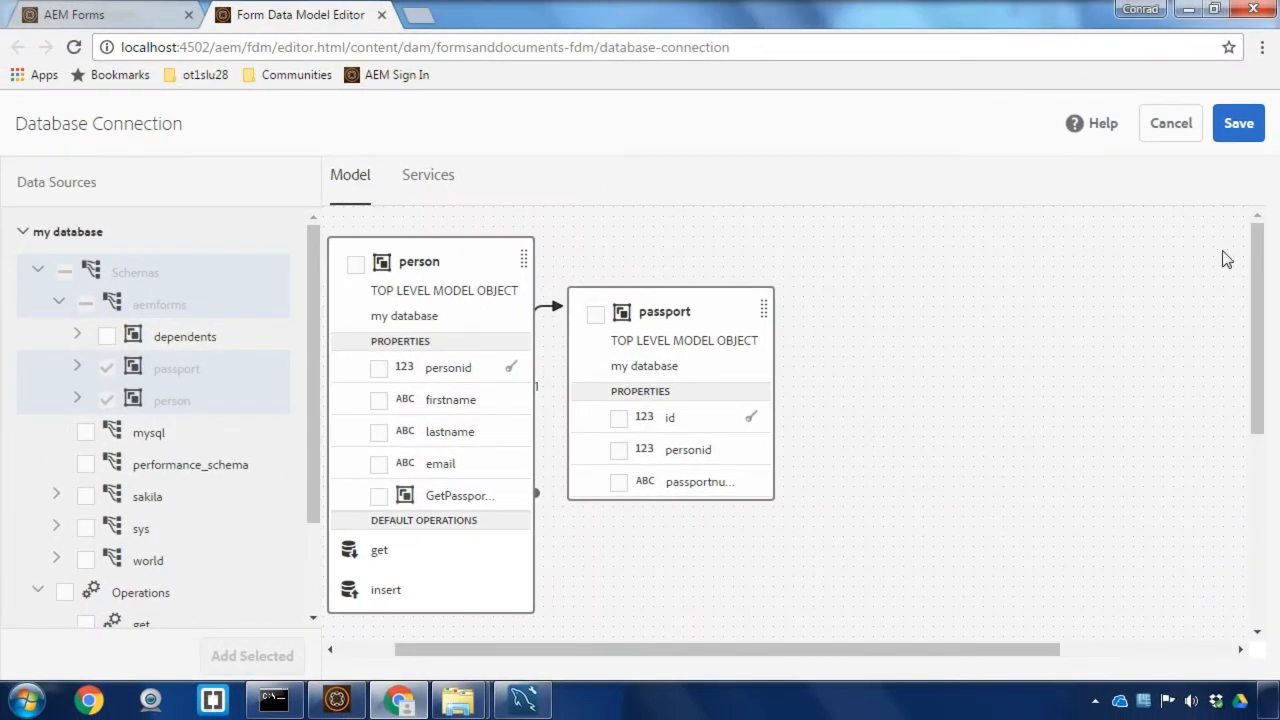
left_click(1238, 122)
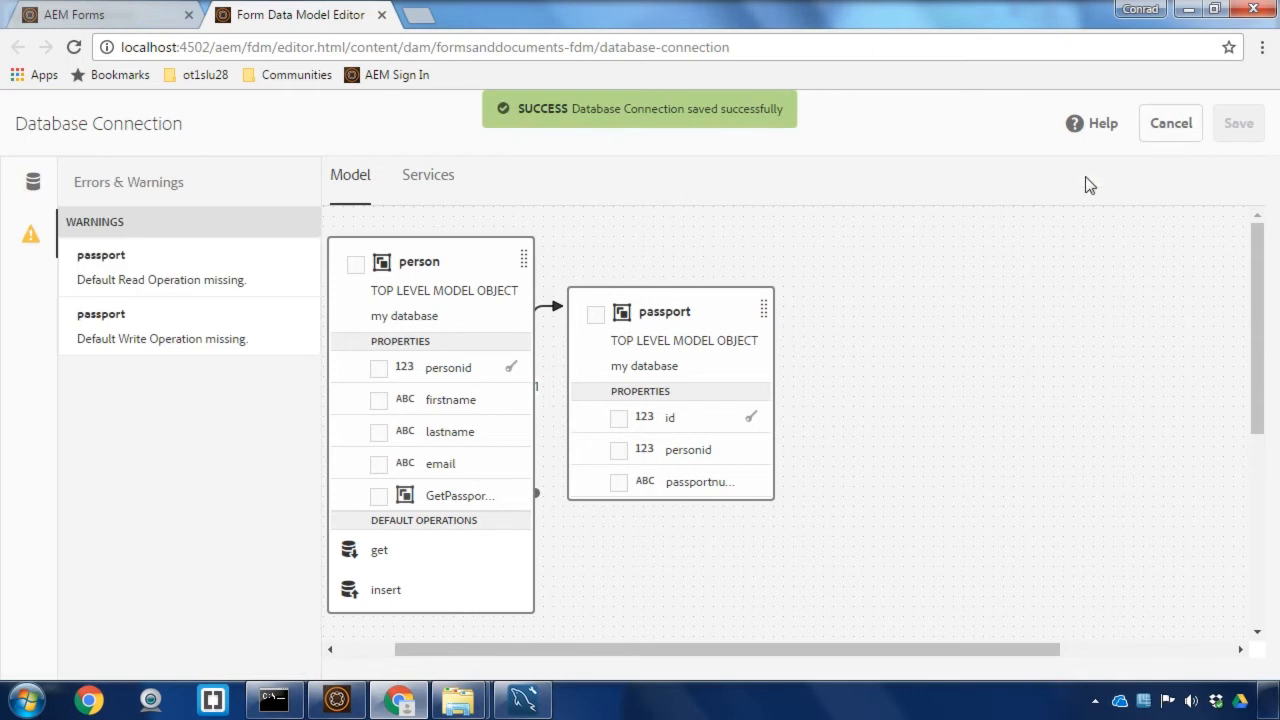
left_click(356, 264)
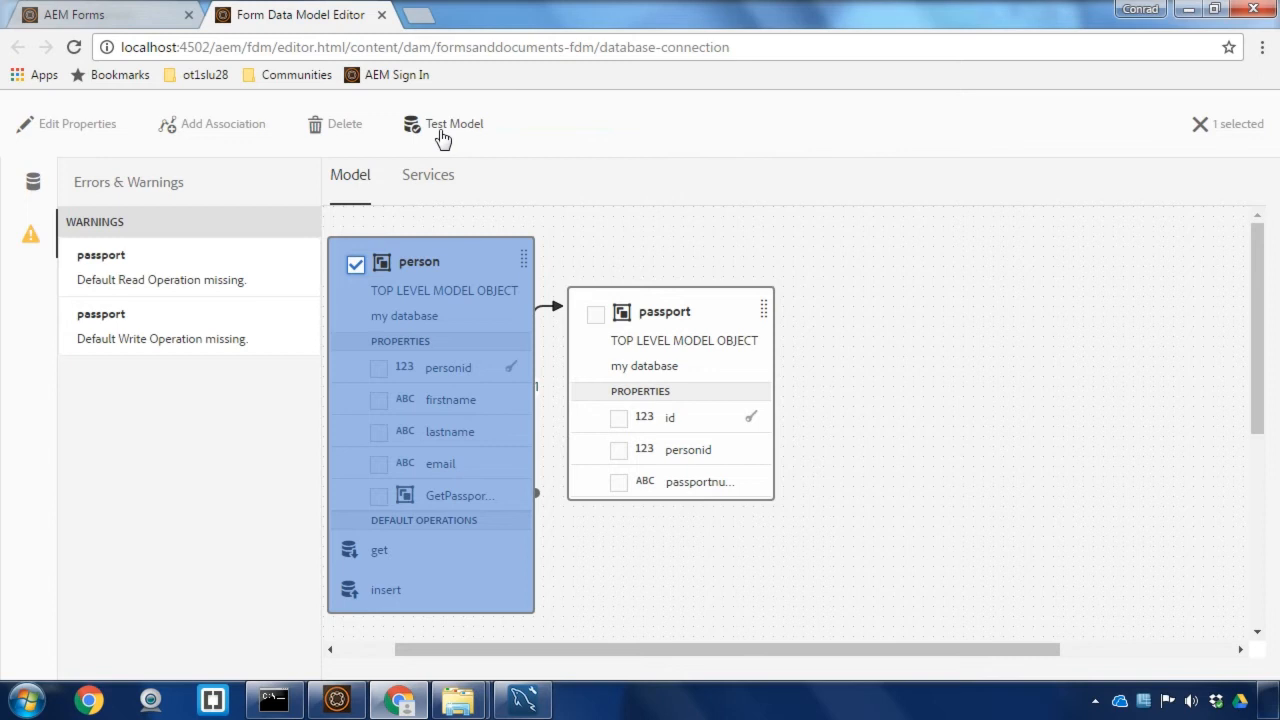
left_click(453, 123)
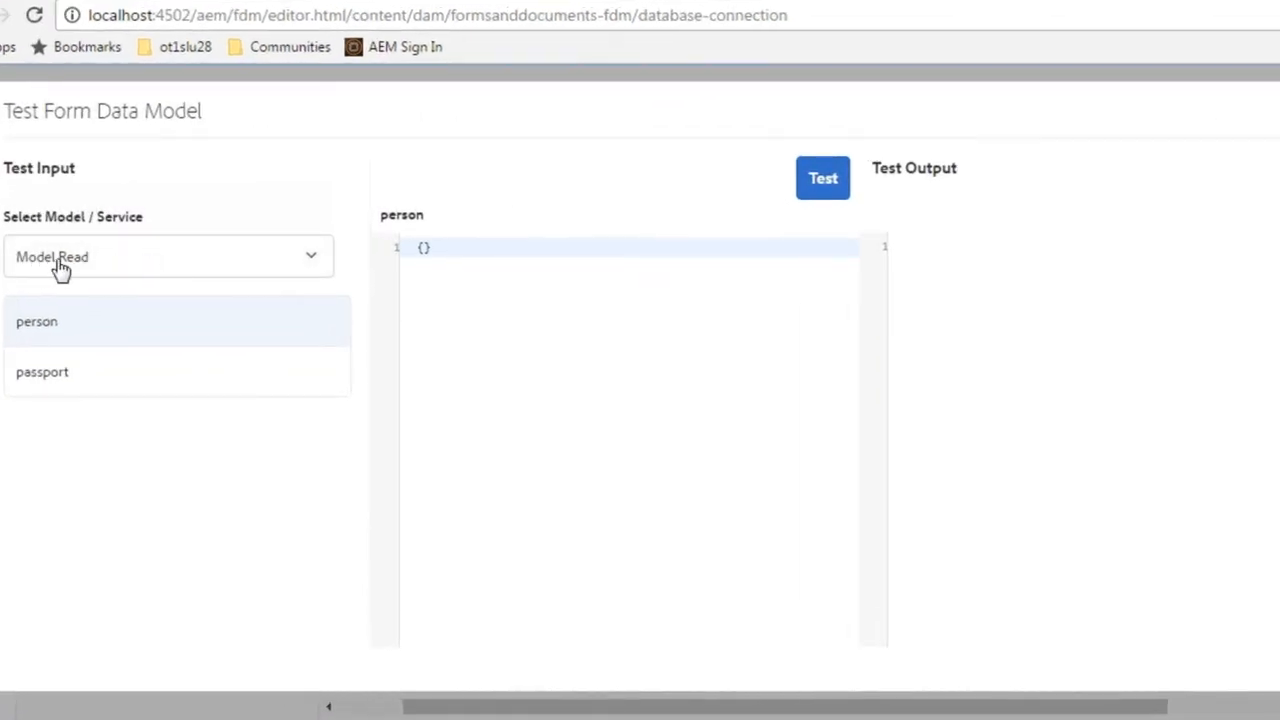
mouse_move(127, 253)
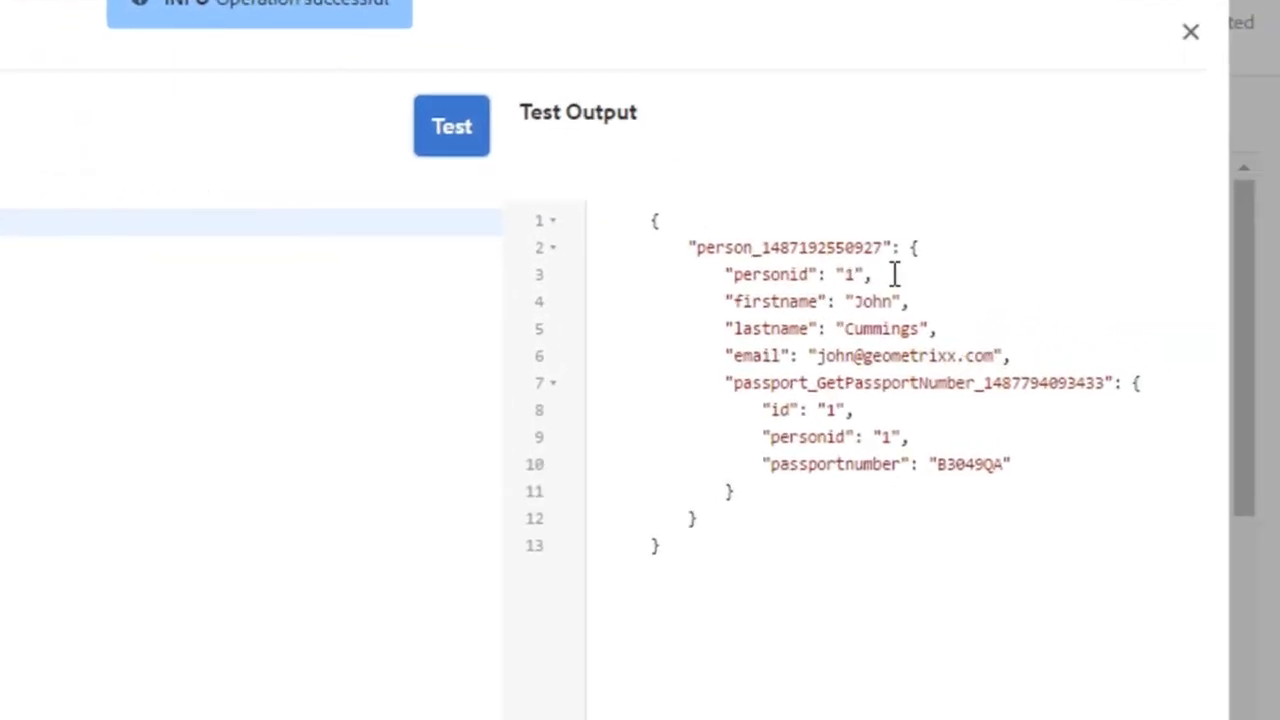
mouse_move(790, 301)
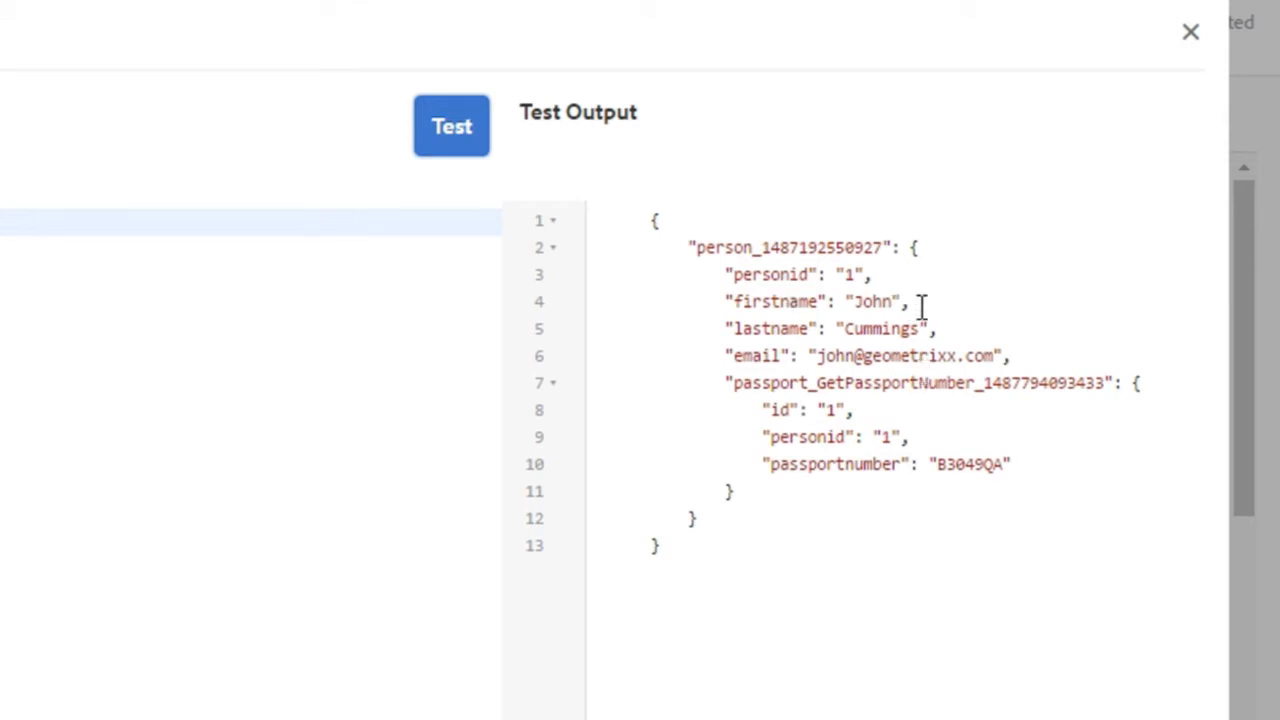
mouse_move(858, 477)
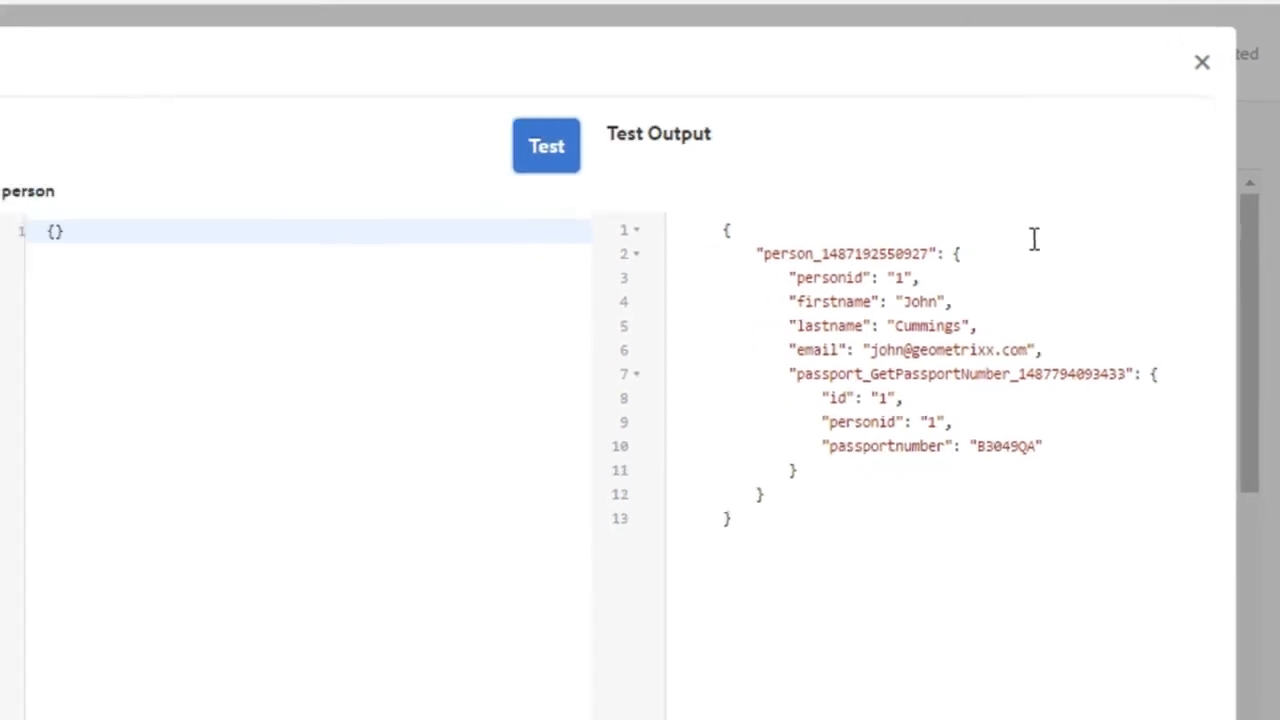
left_click(1202, 62)
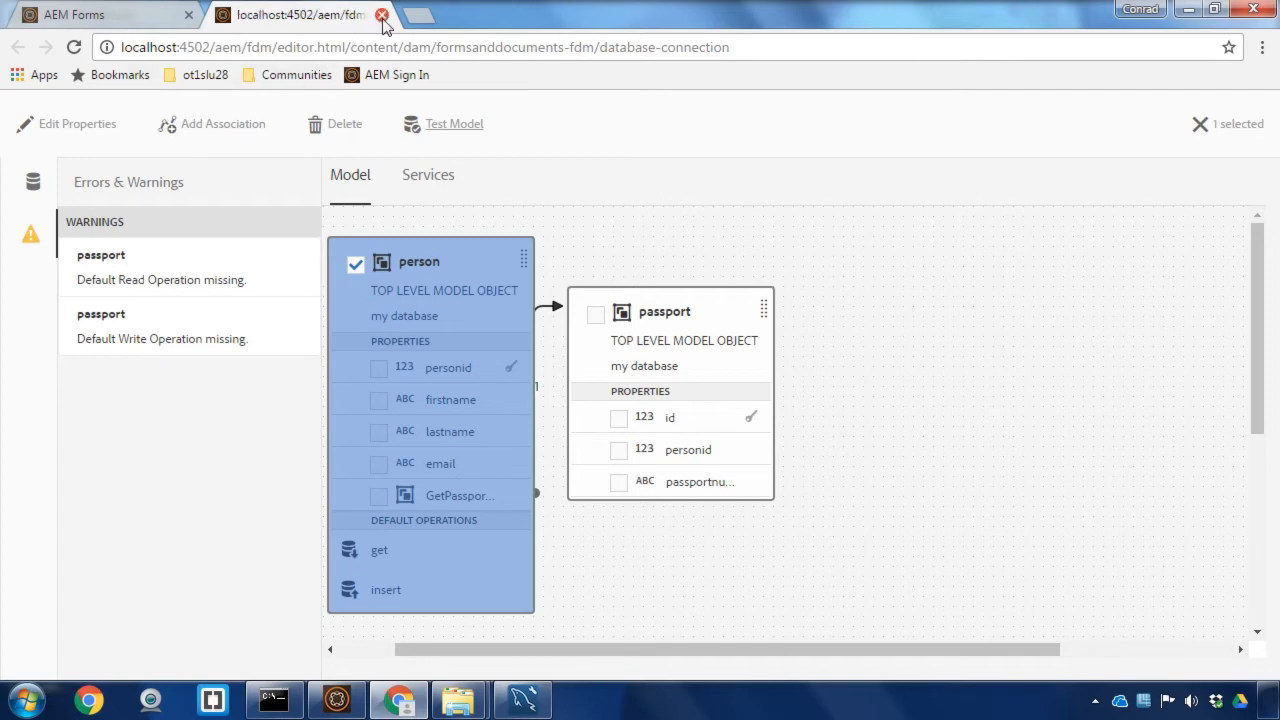
- Close the model editor and create an adaptive form from the Blank template
left_click(382, 14)
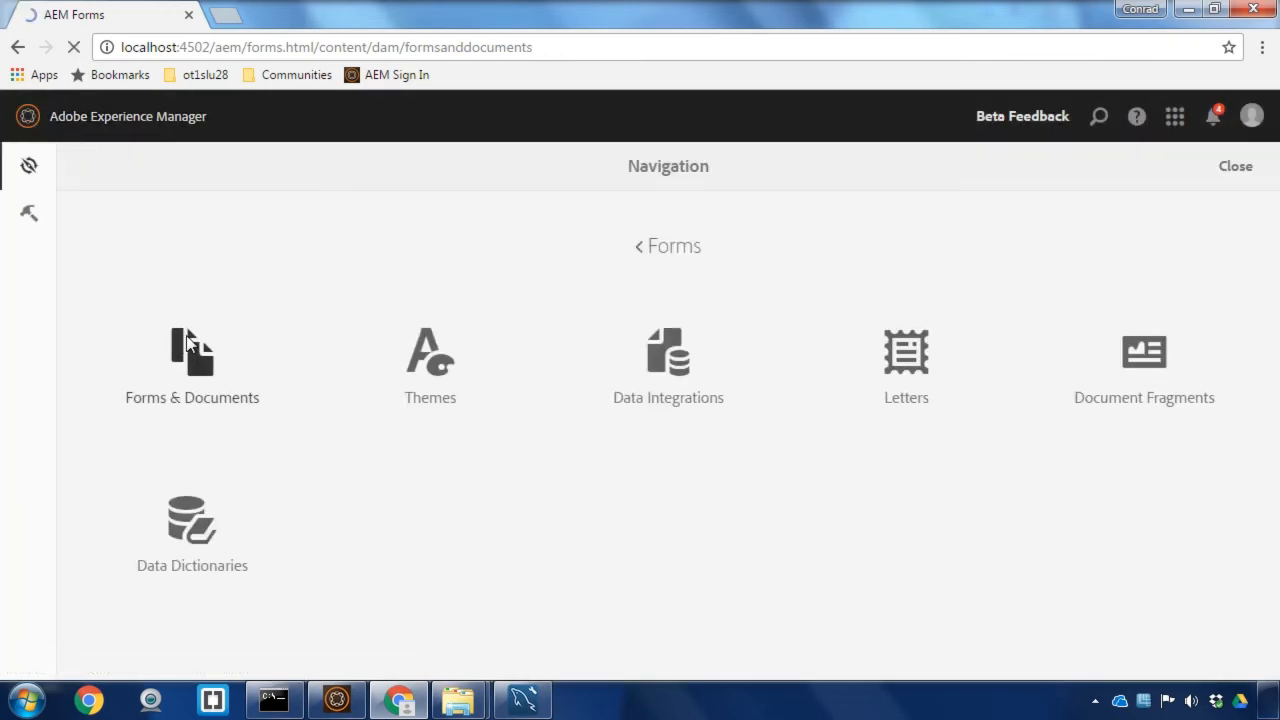
left_click(192, 365)
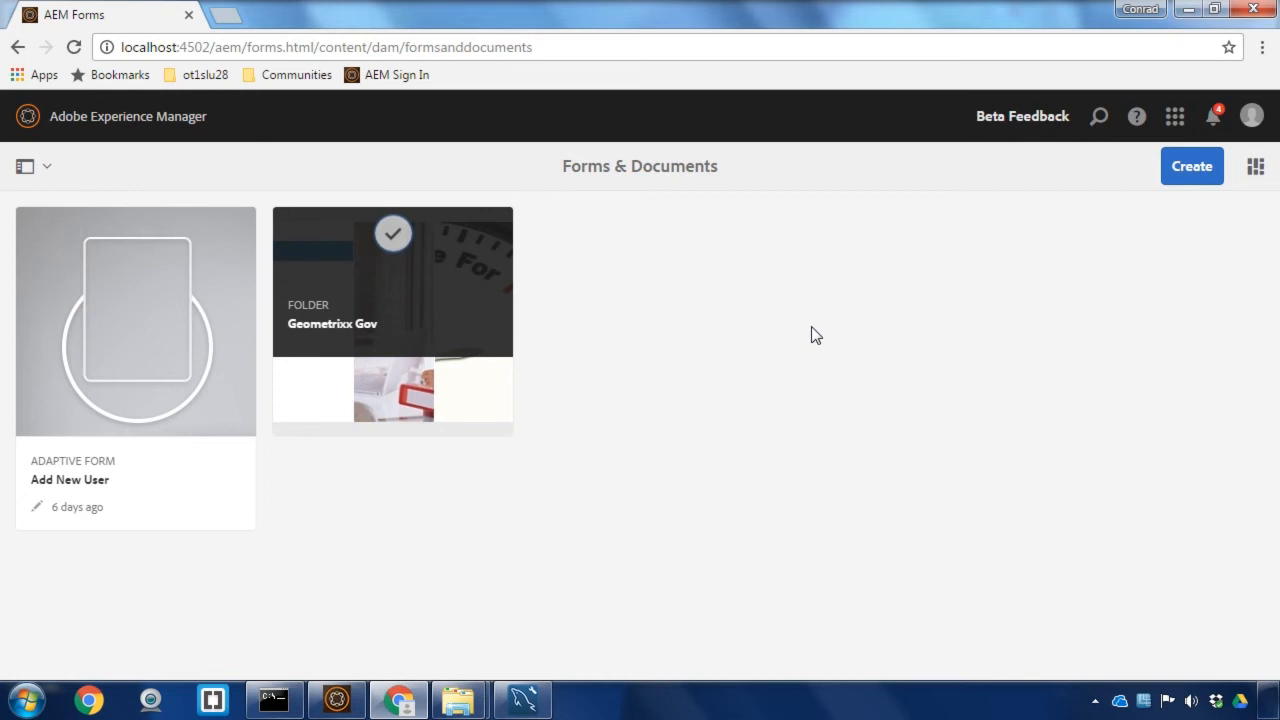
left_click(1191, 166)
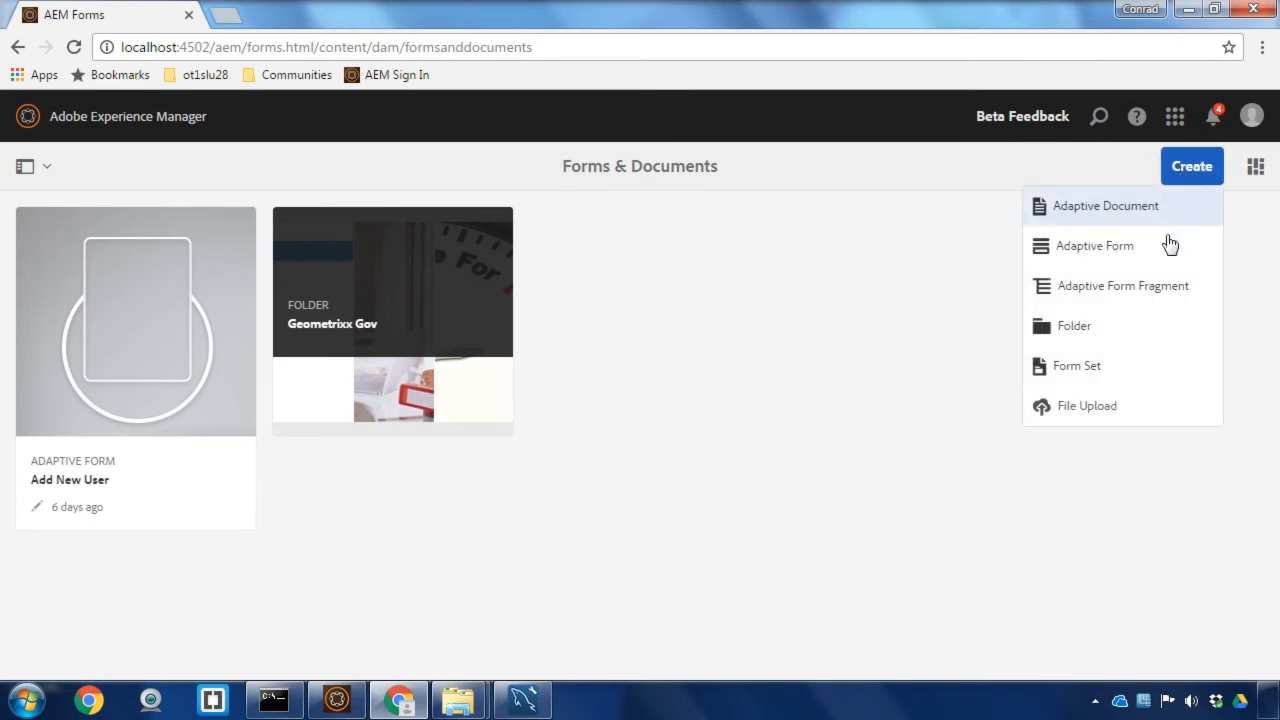
left_click(1094, 245)
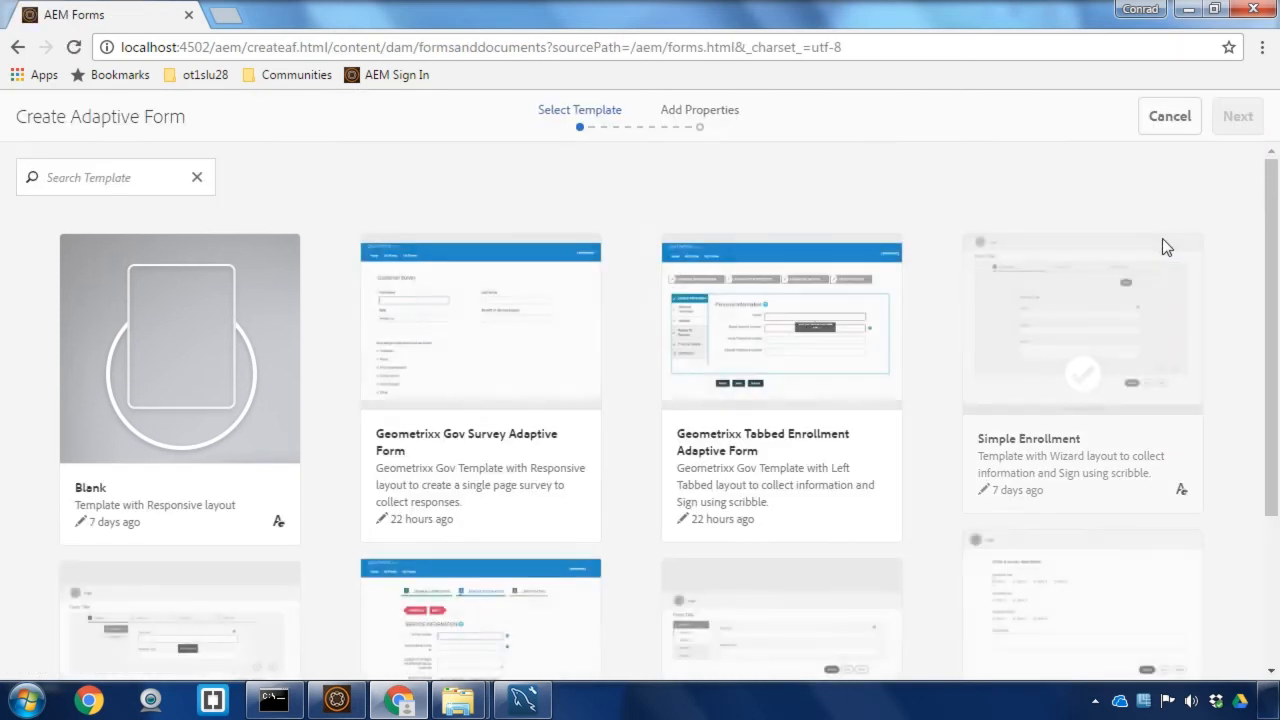
left_click(180, 350)
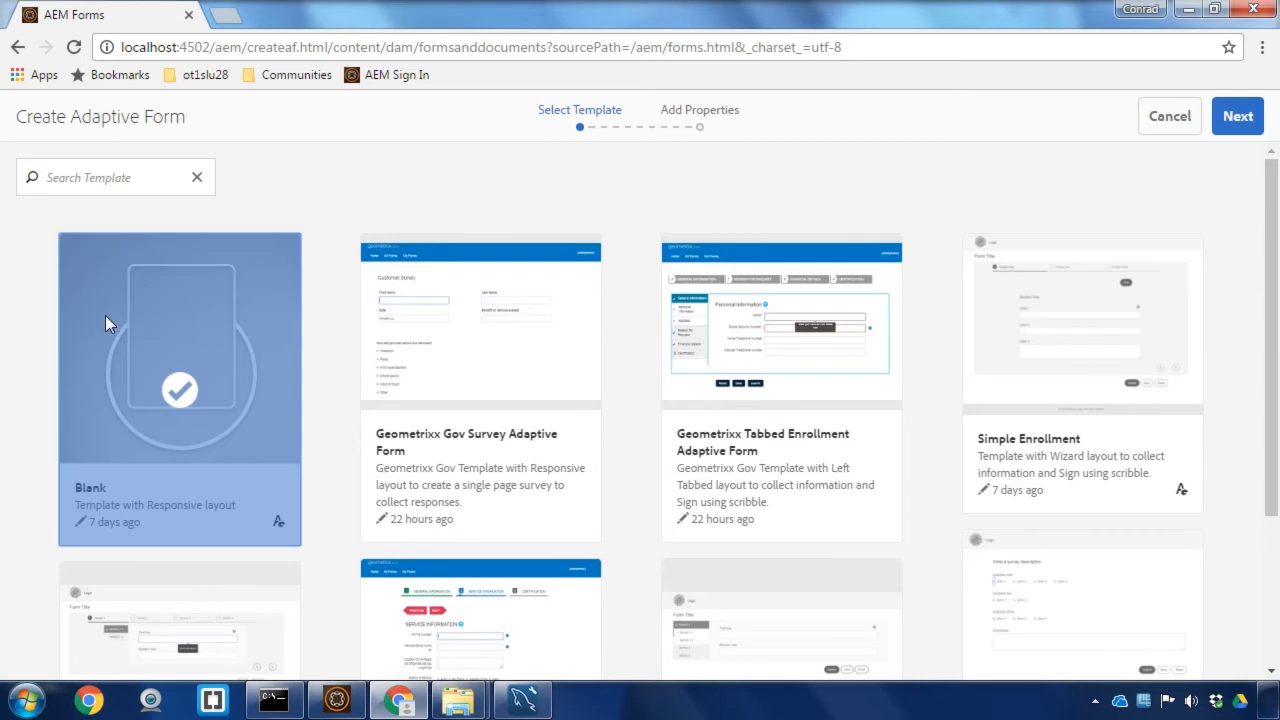
- Title the new form 'Enrollment Form' and use the Database Connection form data model as its source
left_click(1237, 116)
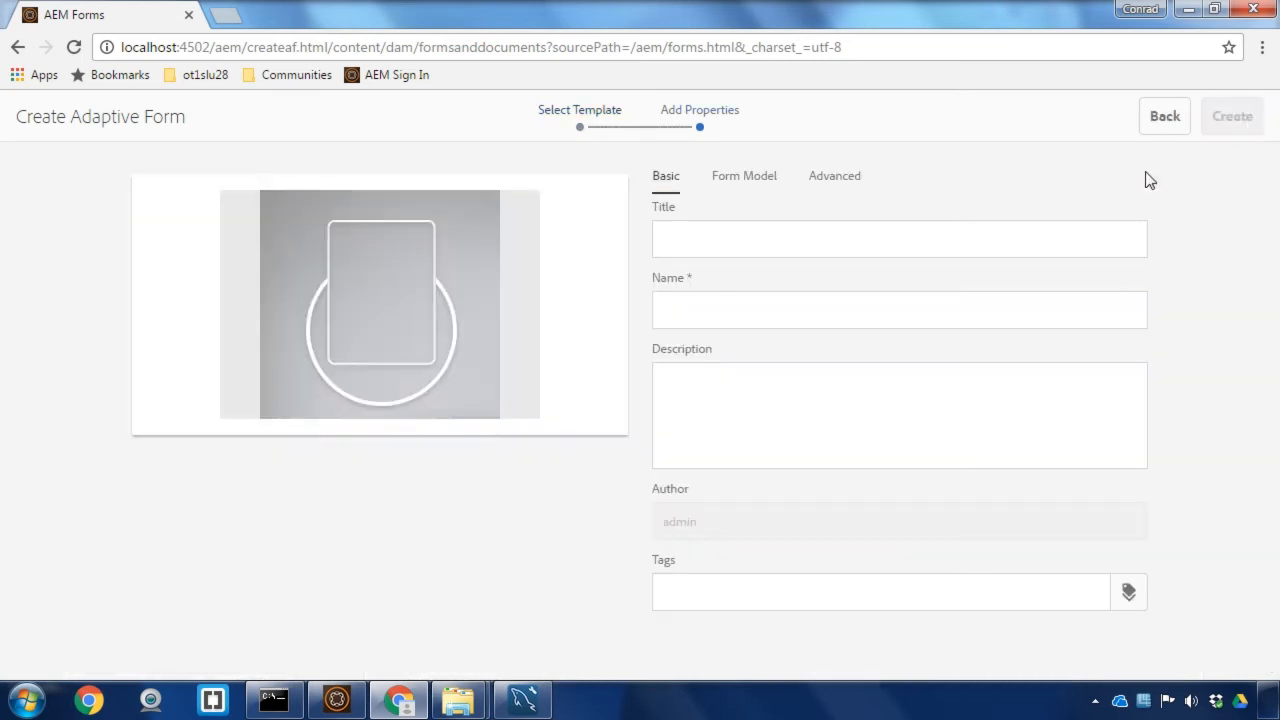
type("Enroll")
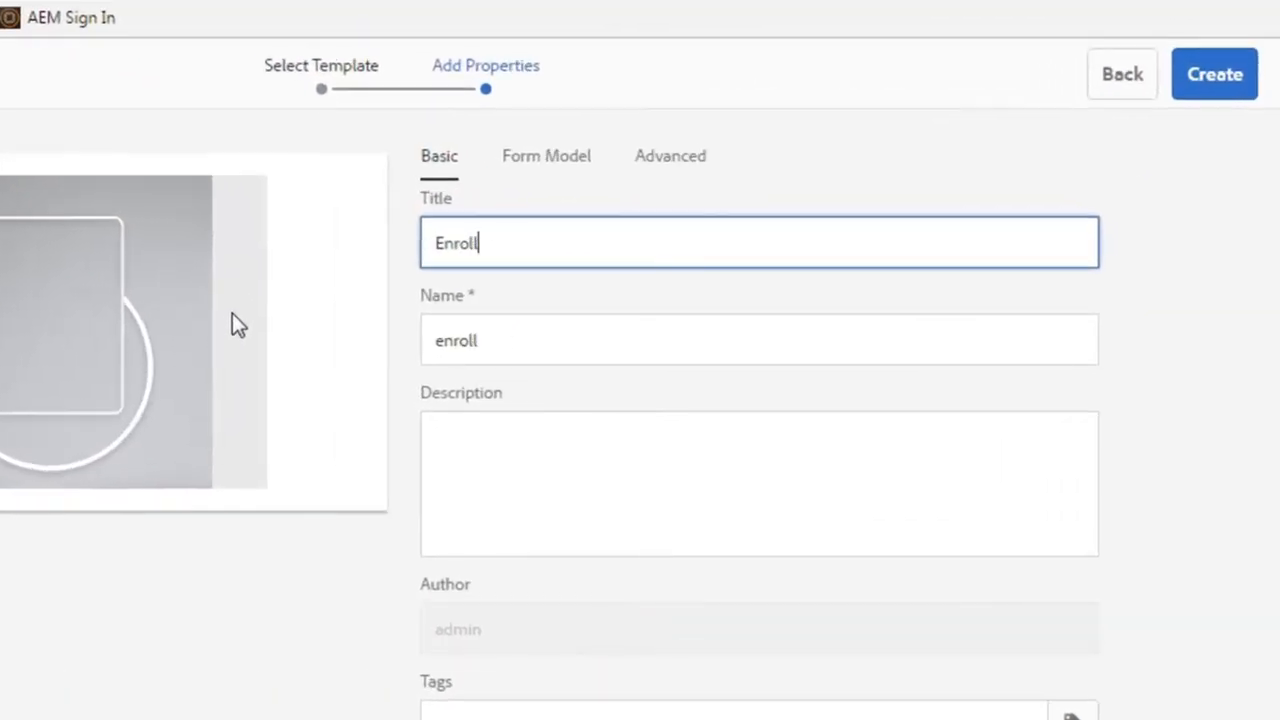
type("ment Form")
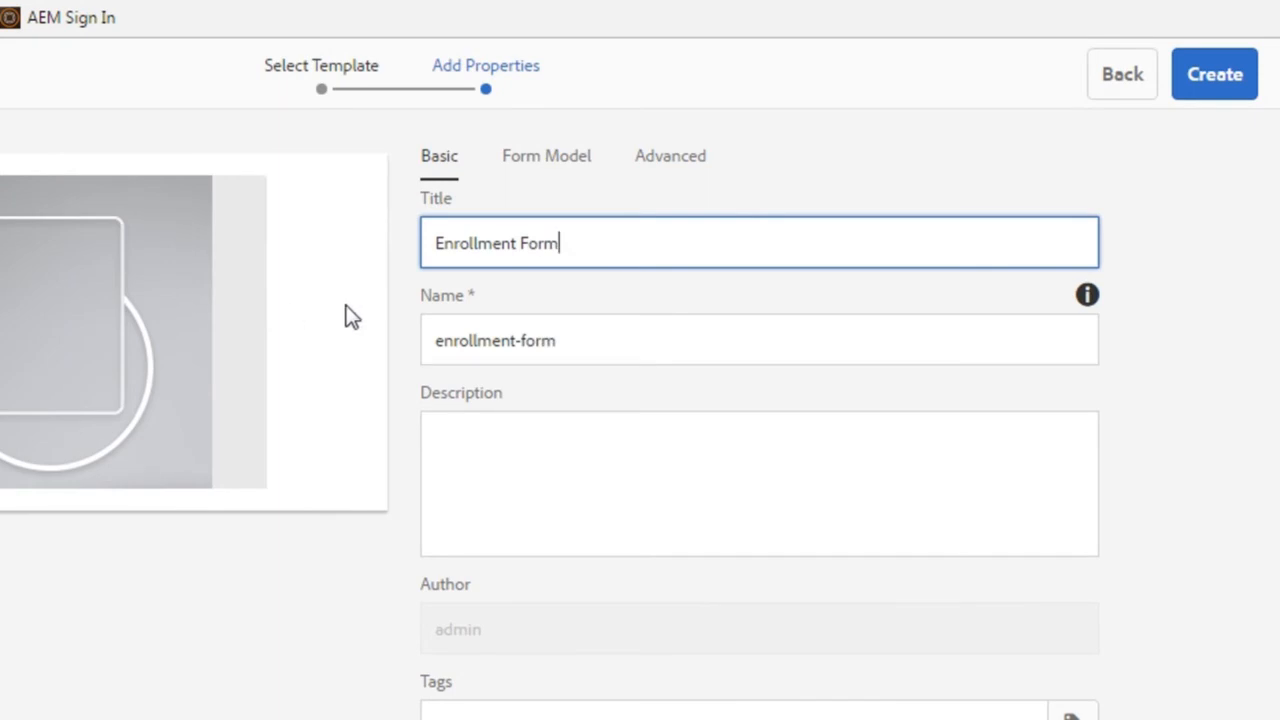
left_click(546, 155)
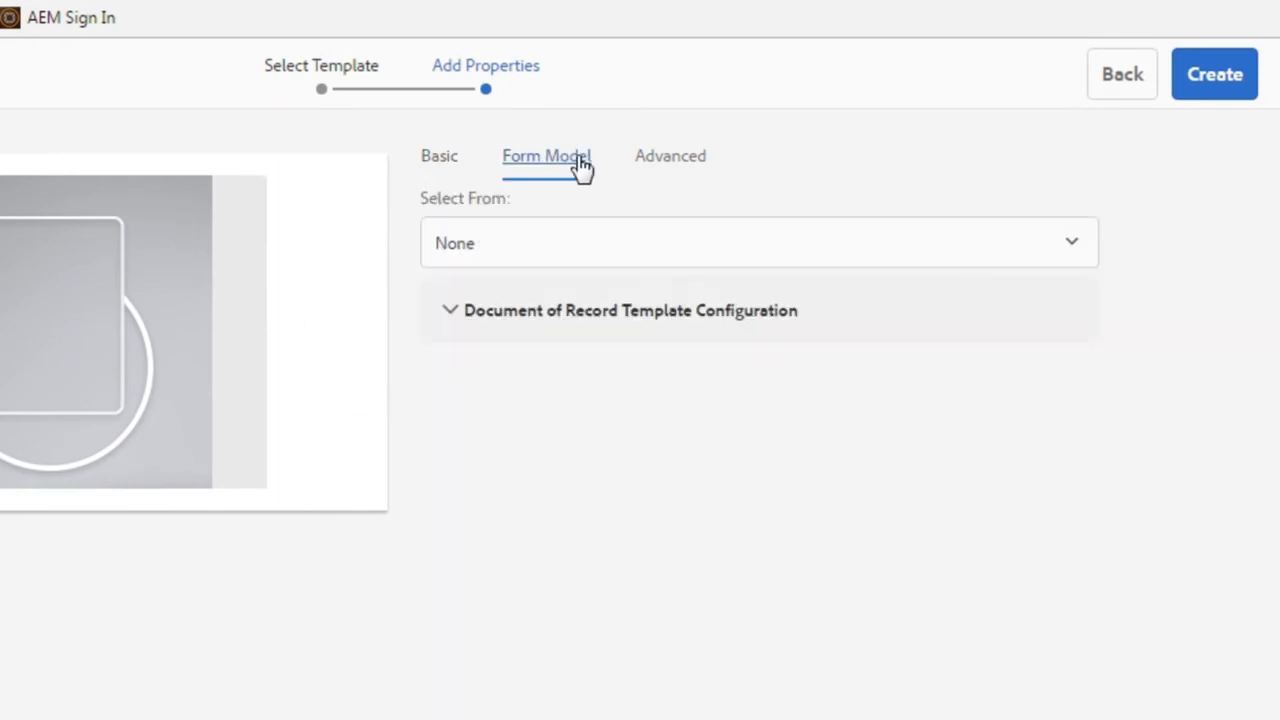
left_click(759, 242)
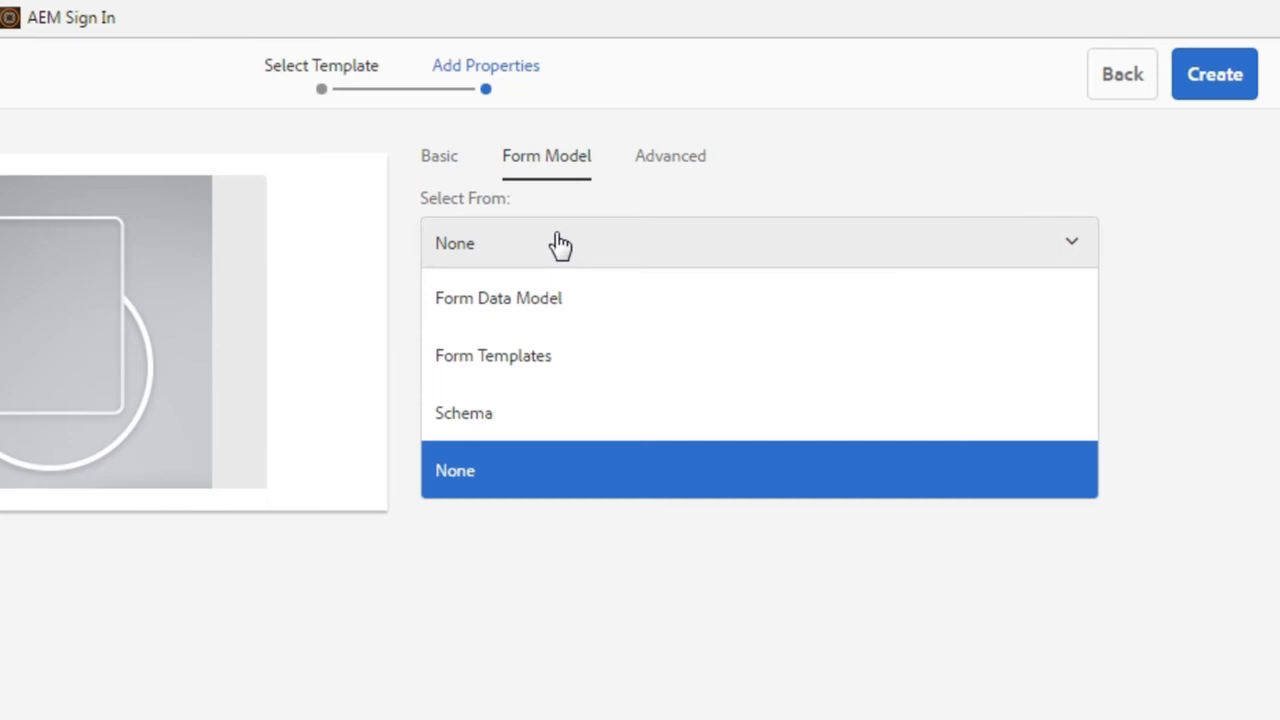
mouse_move(638, 320)
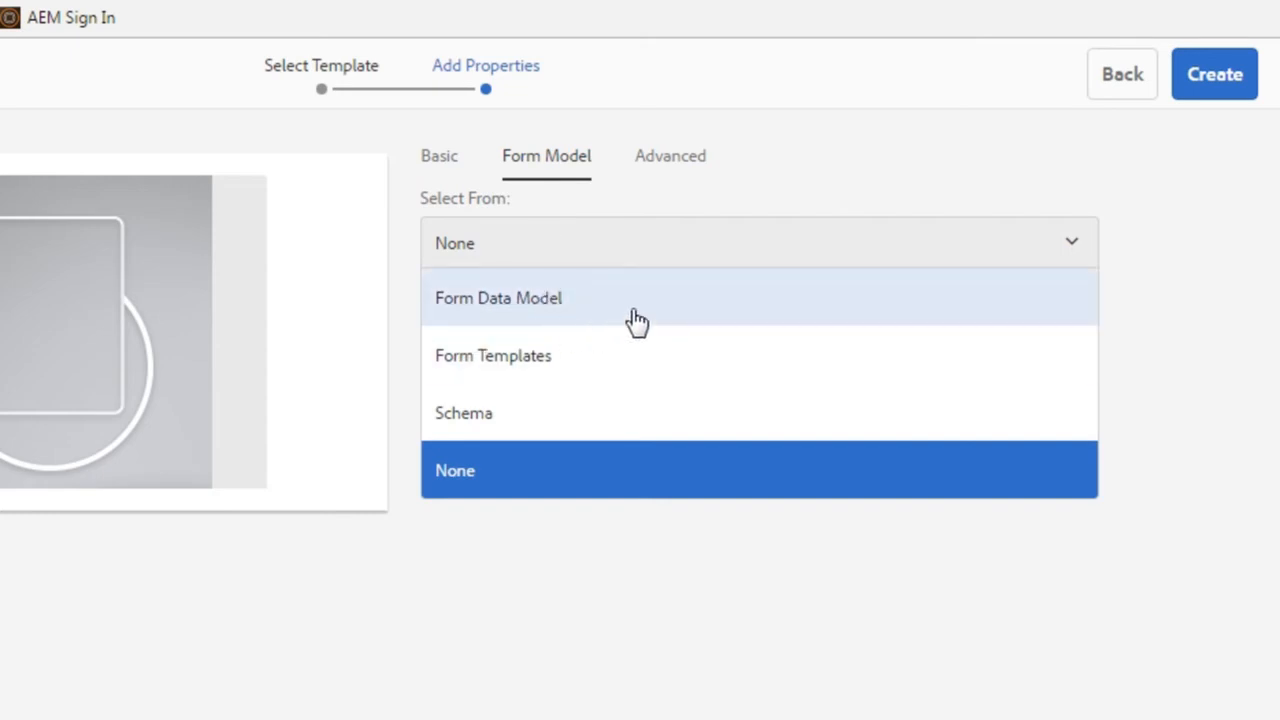
left_click(498, 298)
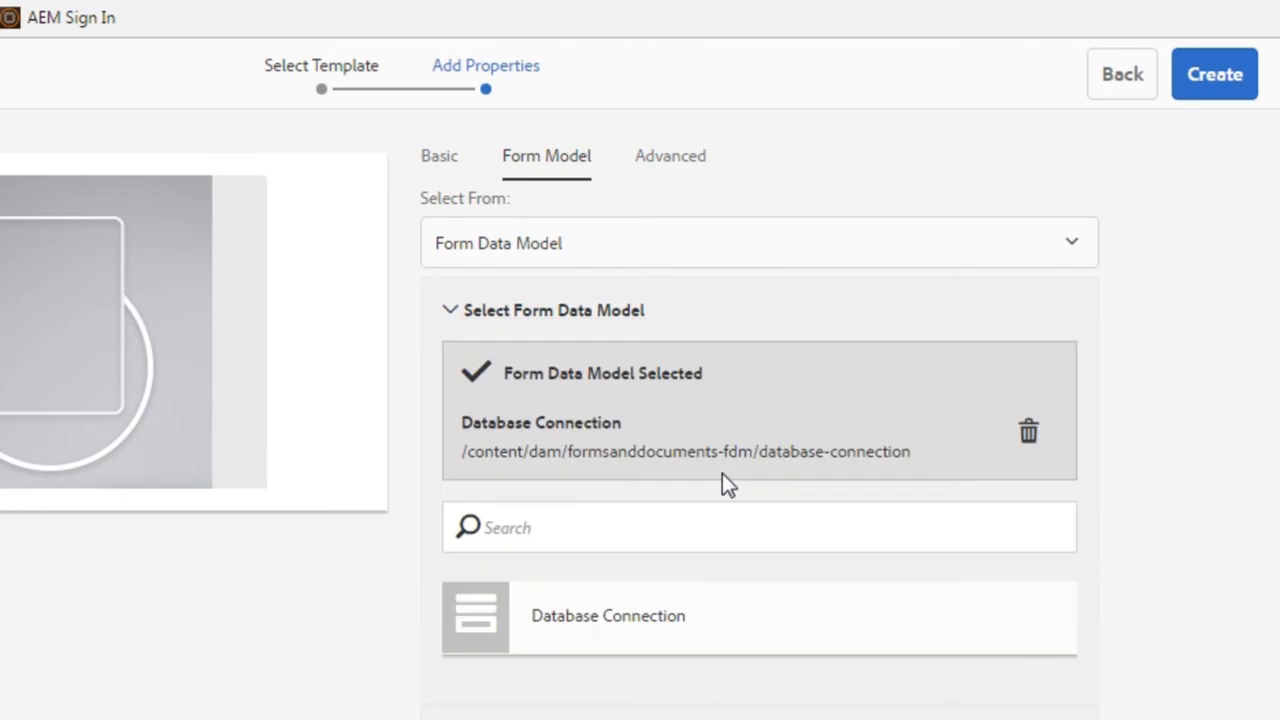
mouse_move(805, 483)
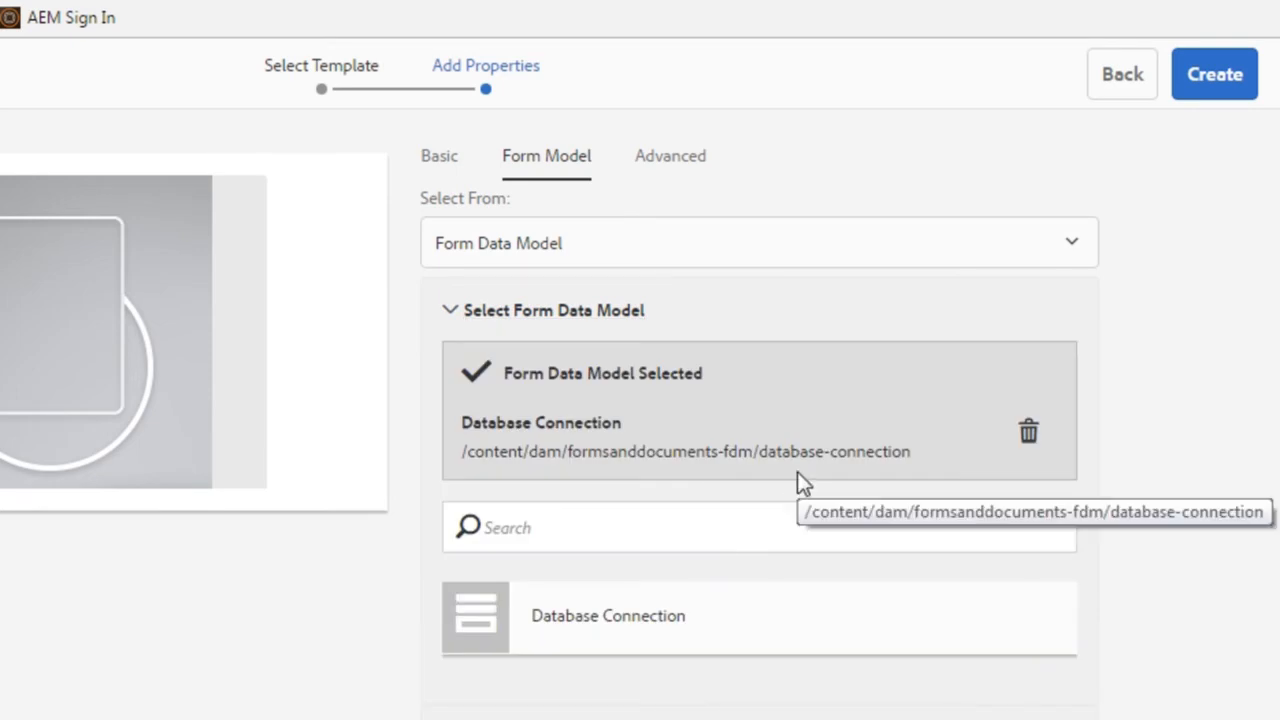
mouse_move(1001, 451)
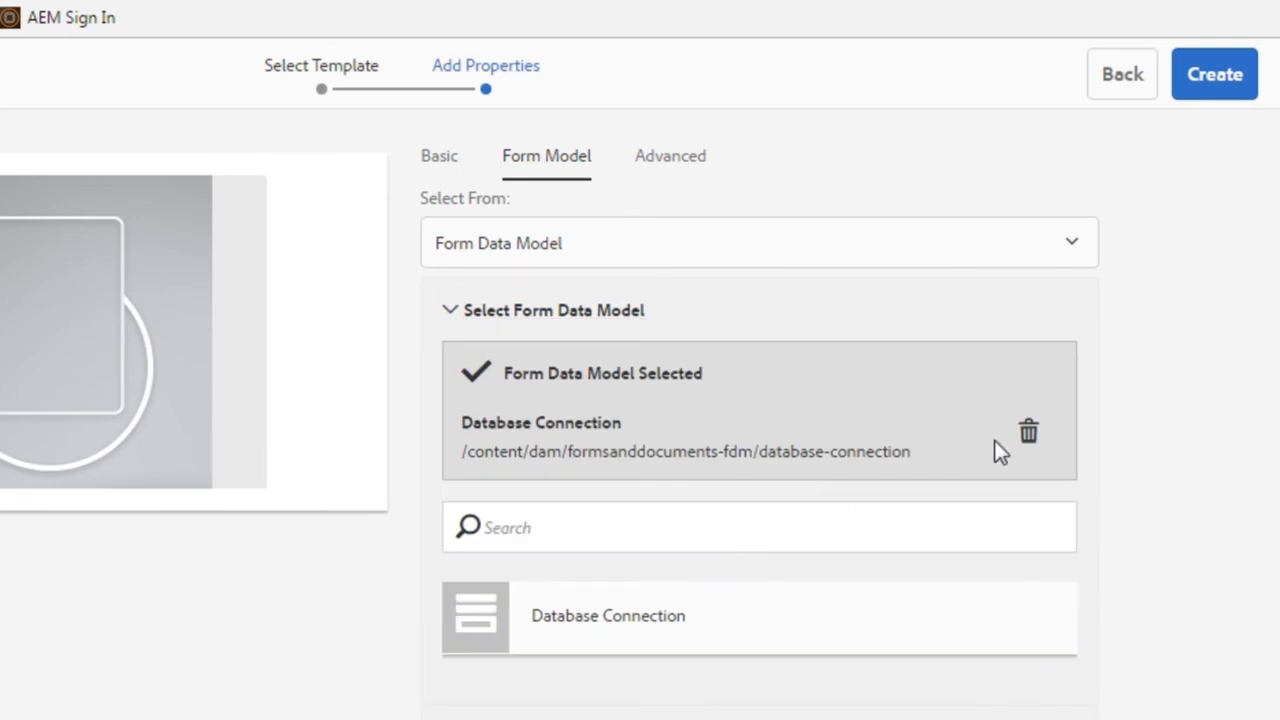
mouse_move(1250, 90)
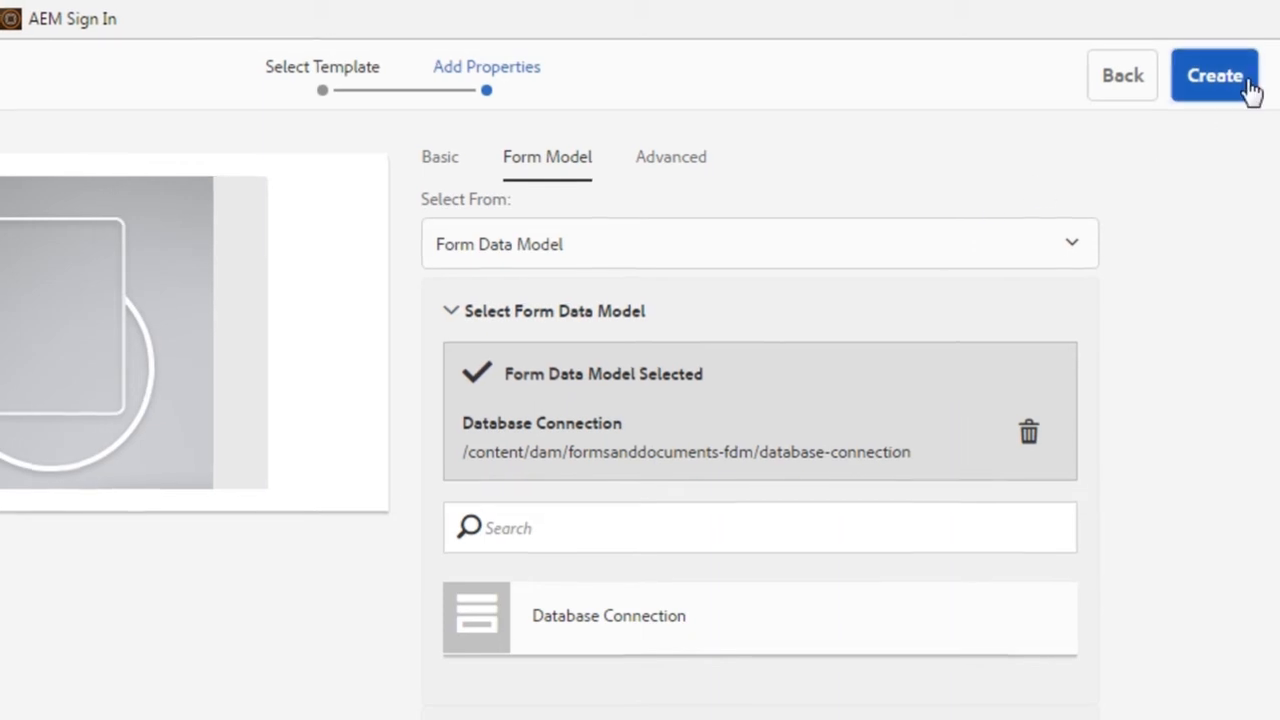
- Create the form and add the Firstname, Lastname, Email and Passportnumber data model fields
left_click(1214, 75)
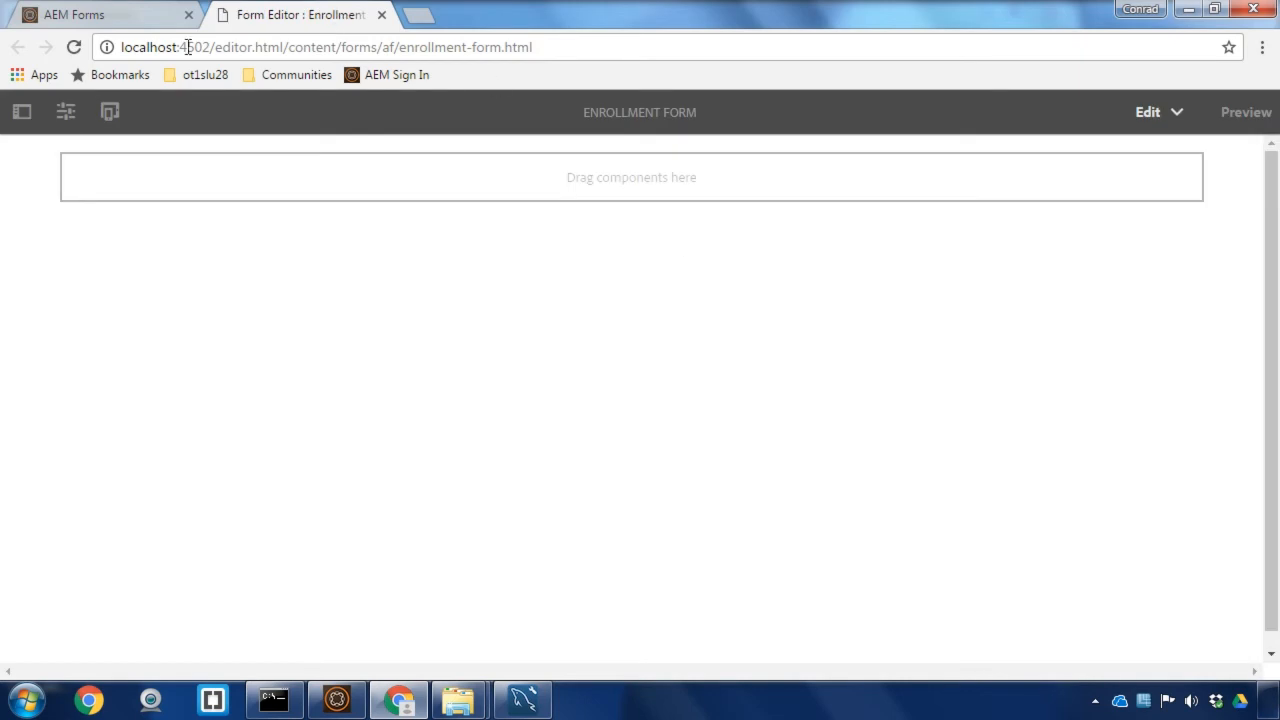
left_click(28, 112)
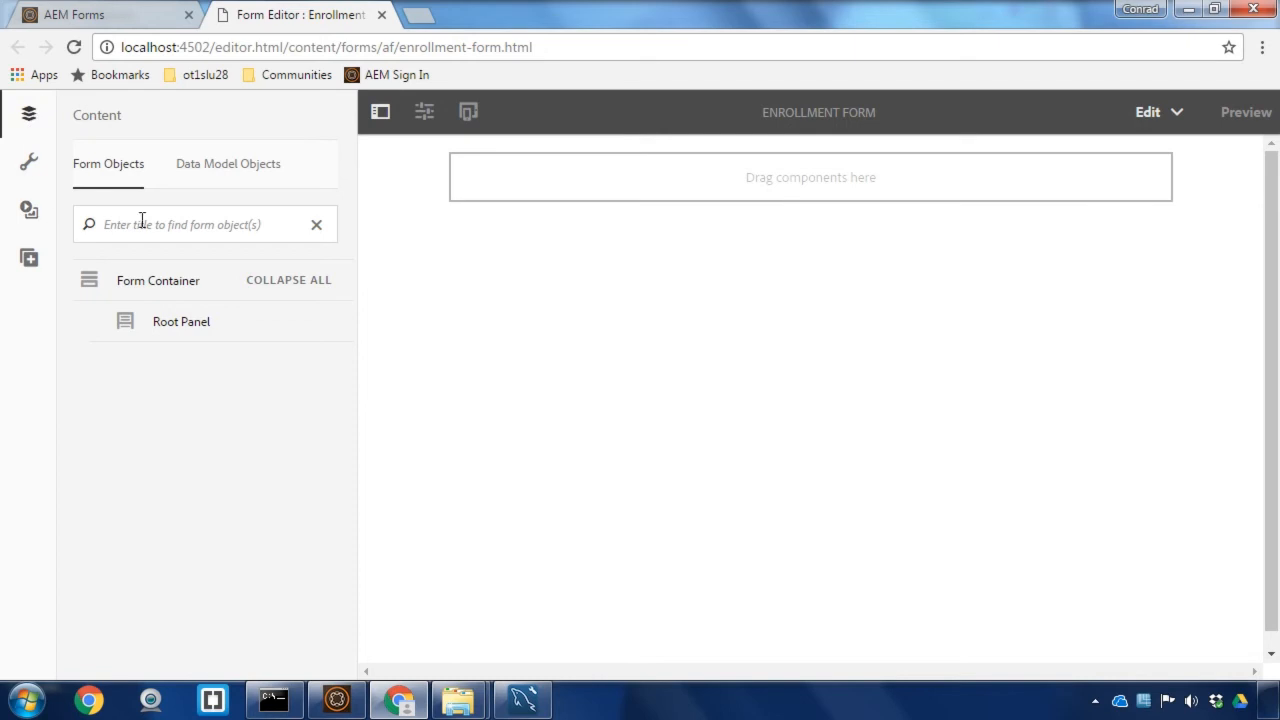
mouse_move(29, 258)
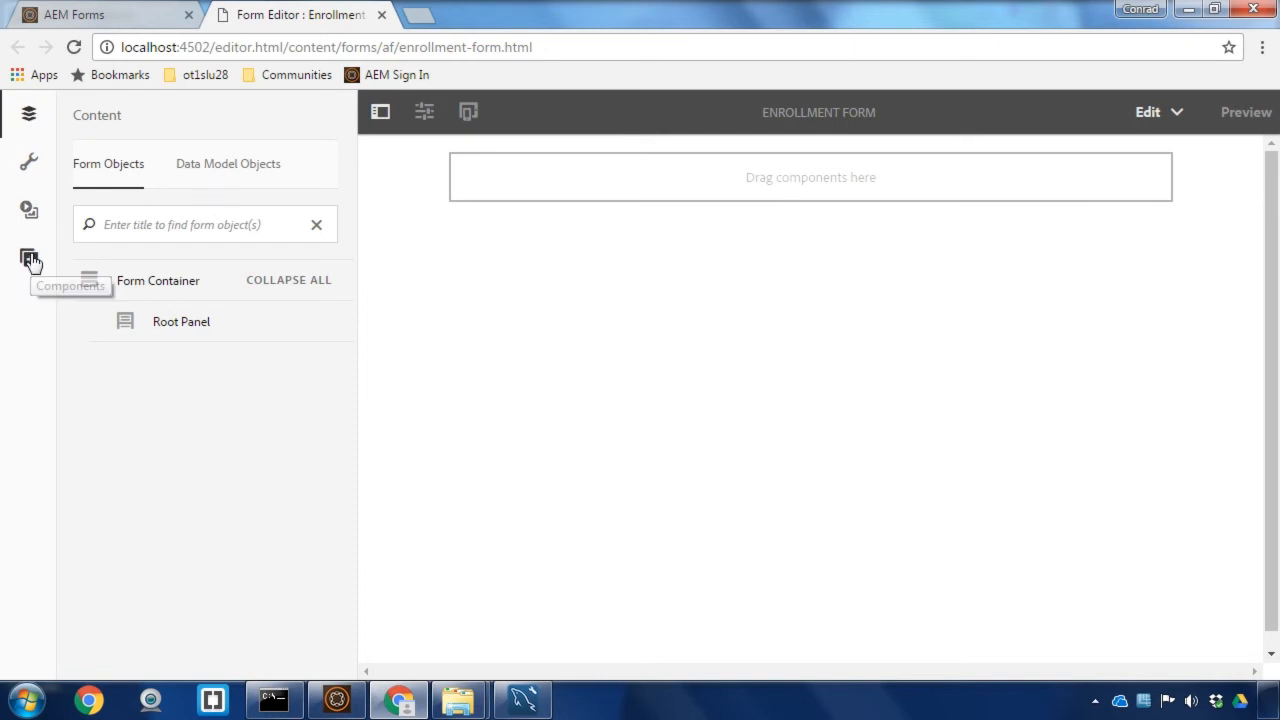
left_click(228, 163)
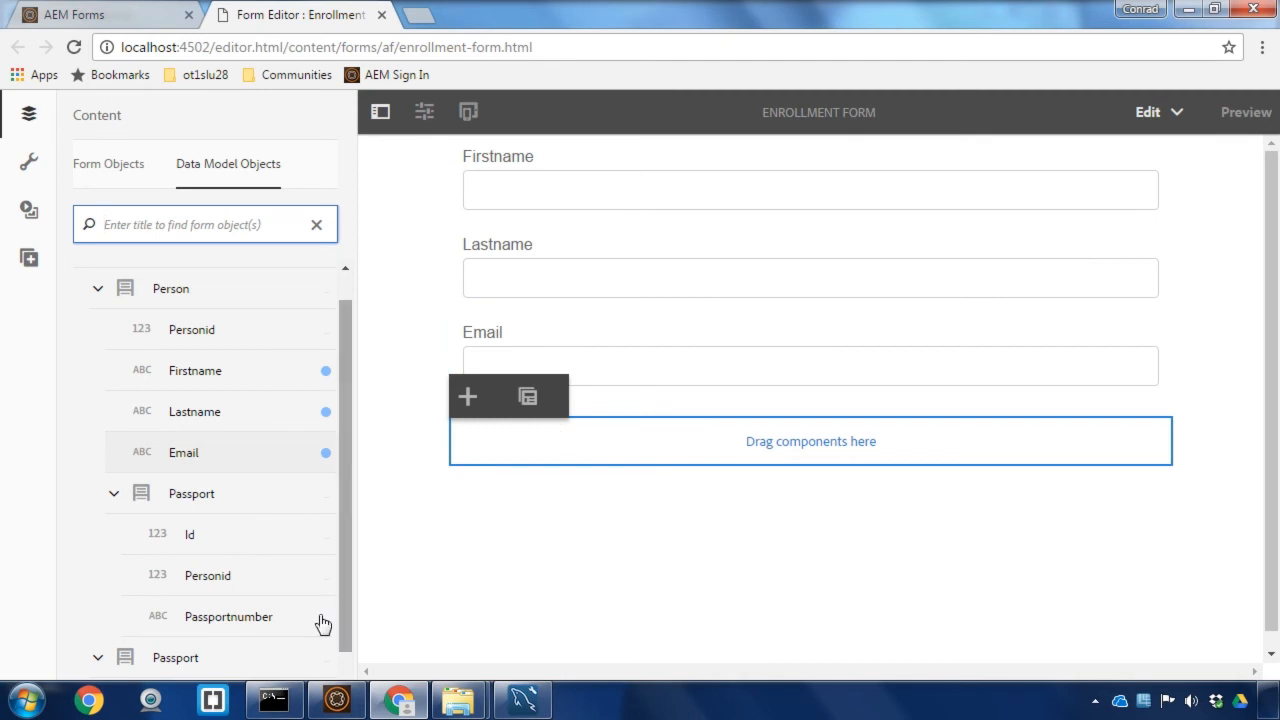
mouse_move(681, 464)
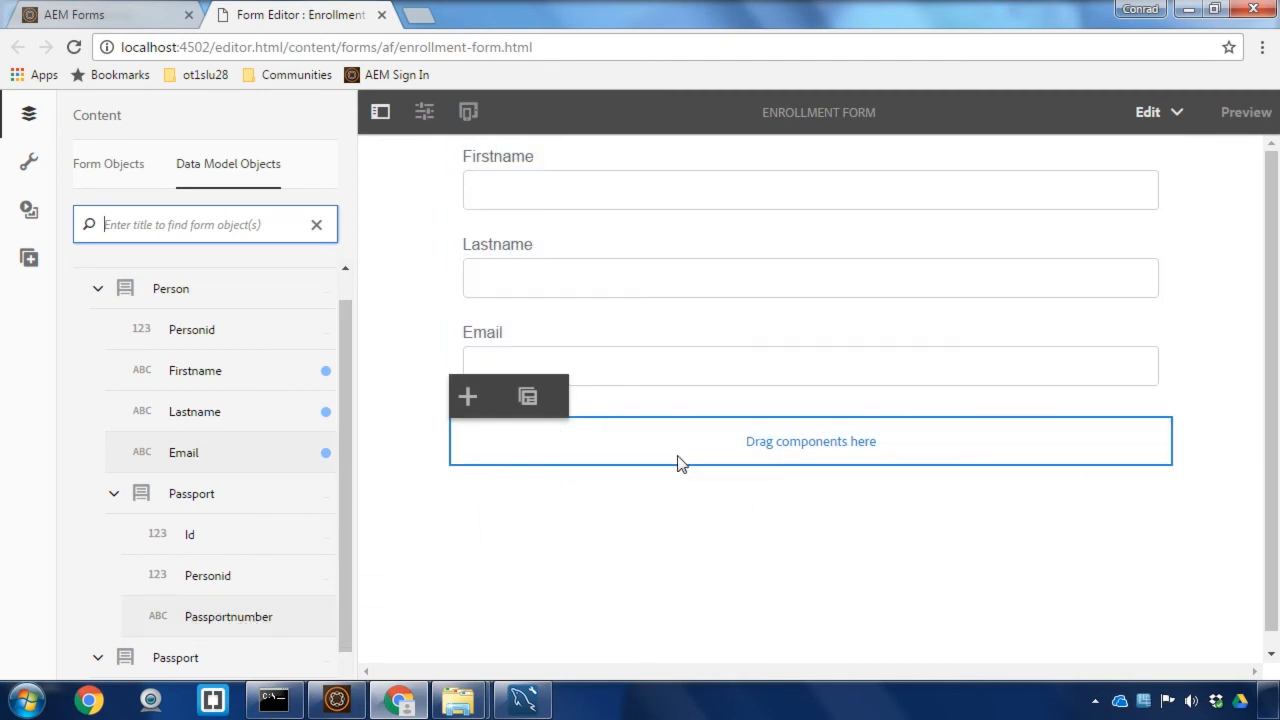
left_click_drag(228, 616, 810, 440)
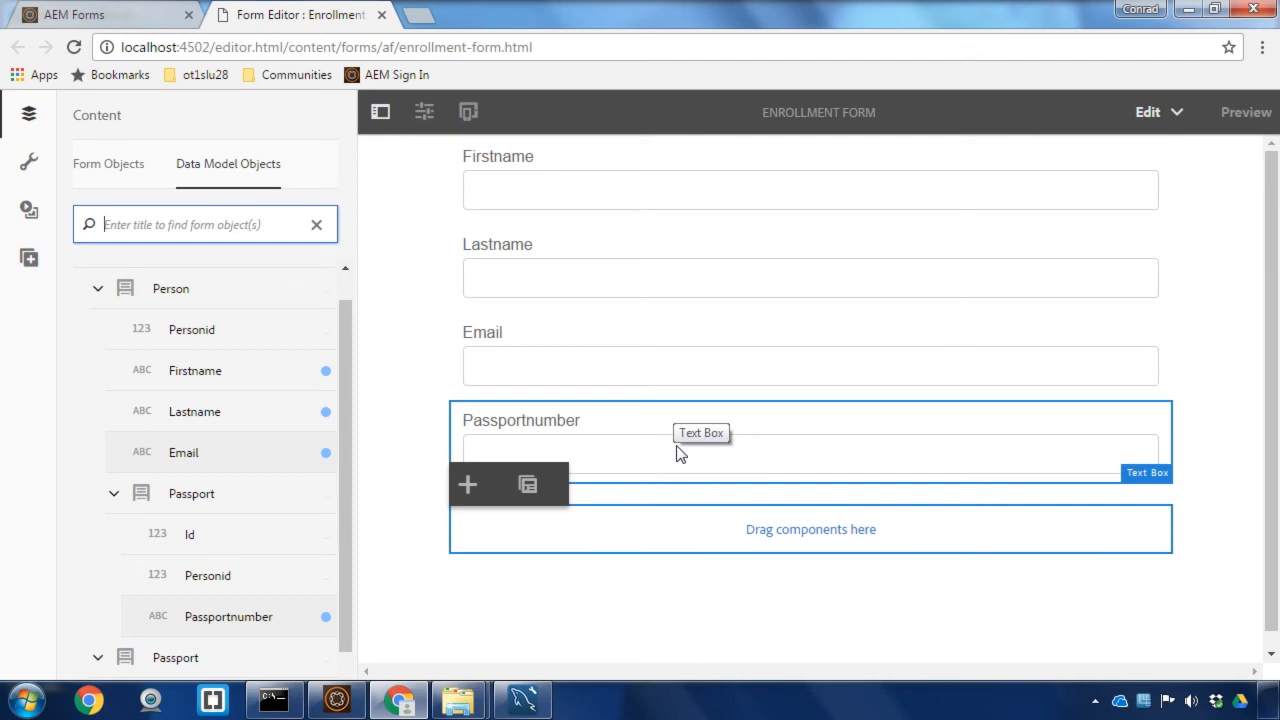
mouse_move(637, 480)
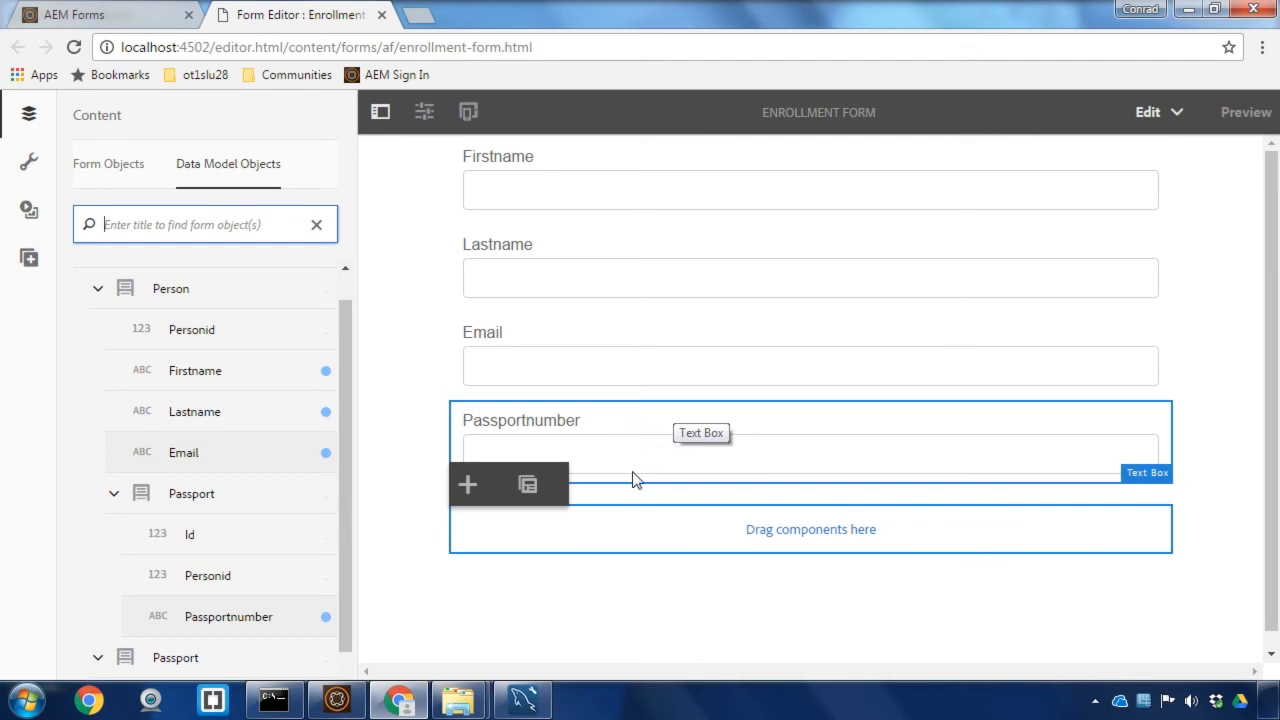
- Set the Adaptive Form container's prefill service to Form Data Model Prefill service
left_click(527, 484)
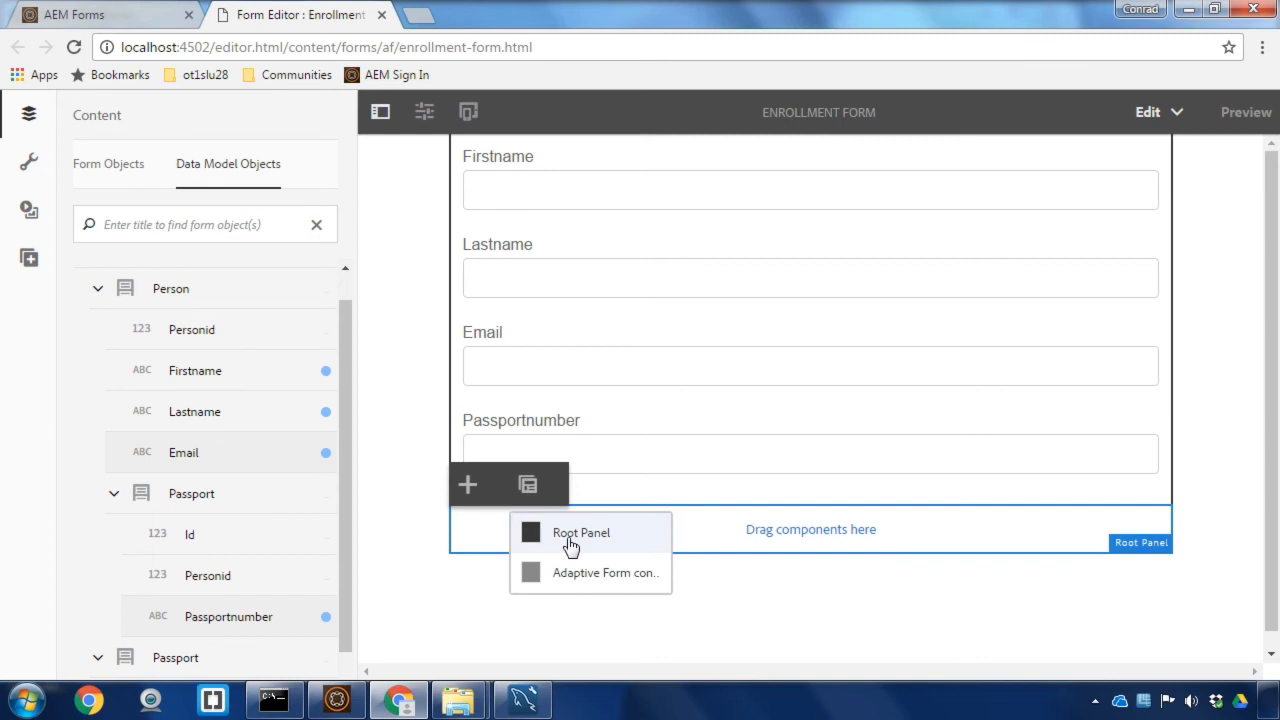
left_click(605, 572)
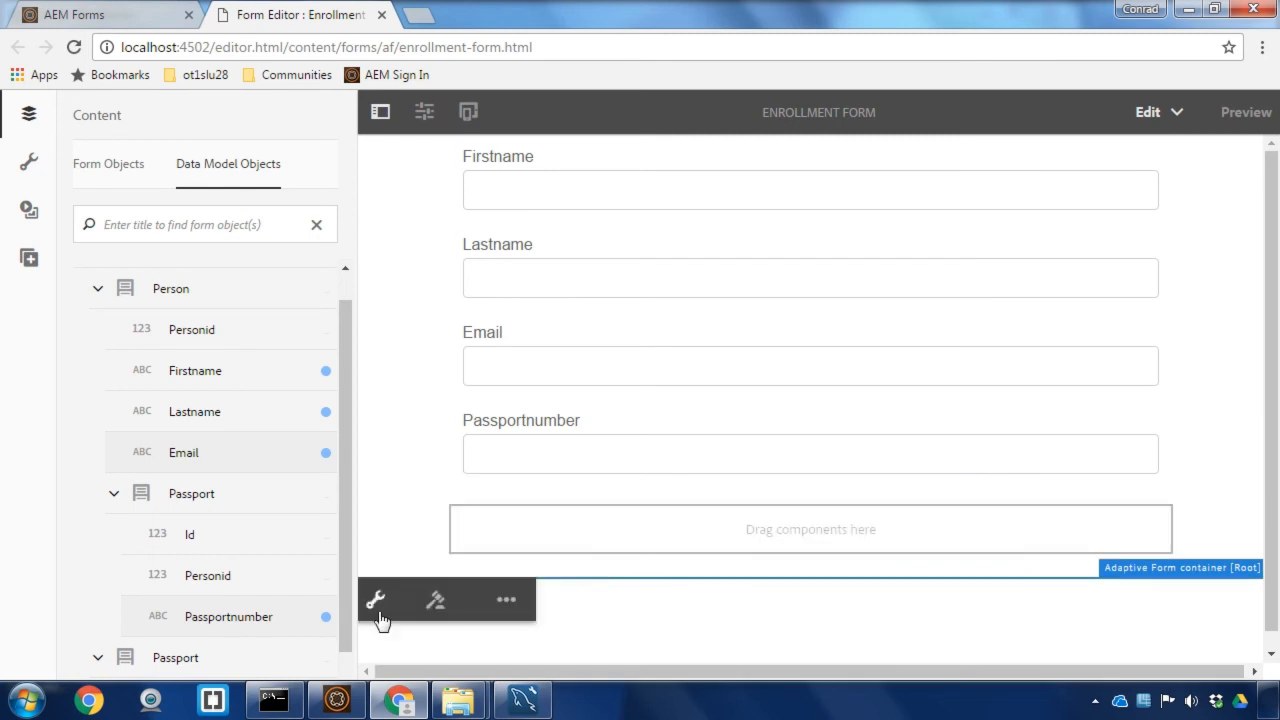
left_click(28, 161)
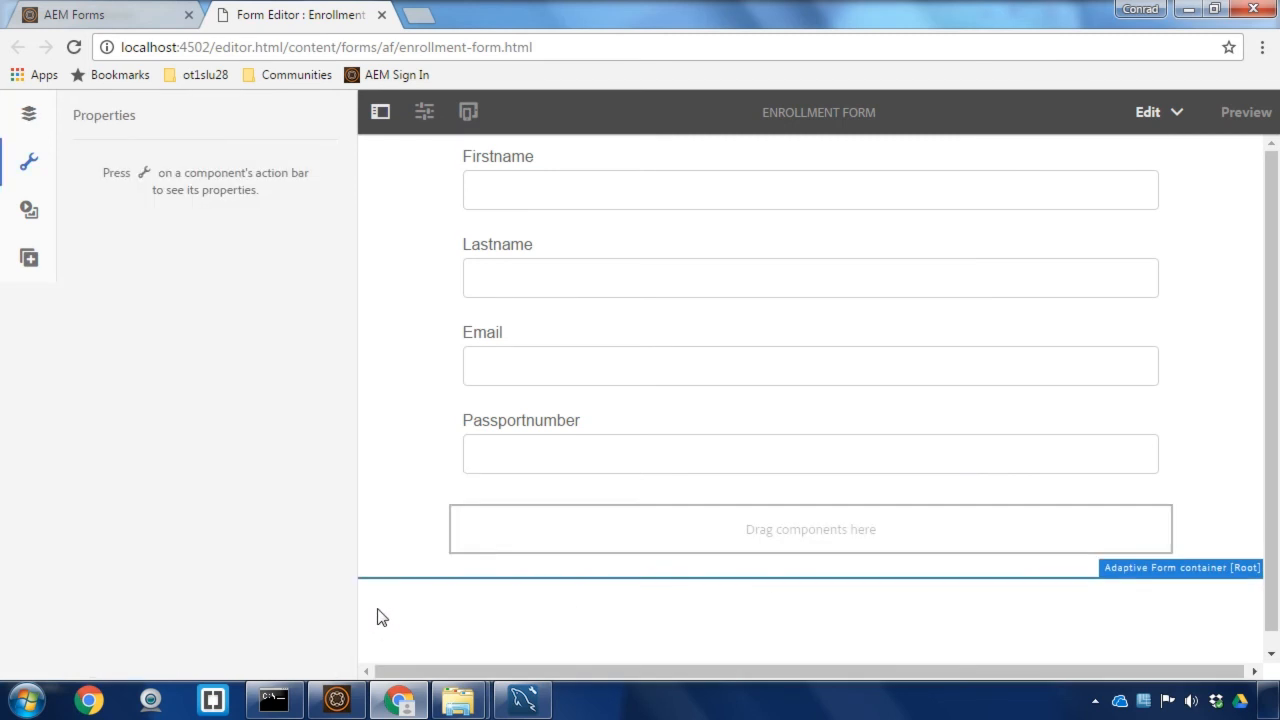
mouse_move(314, 487)
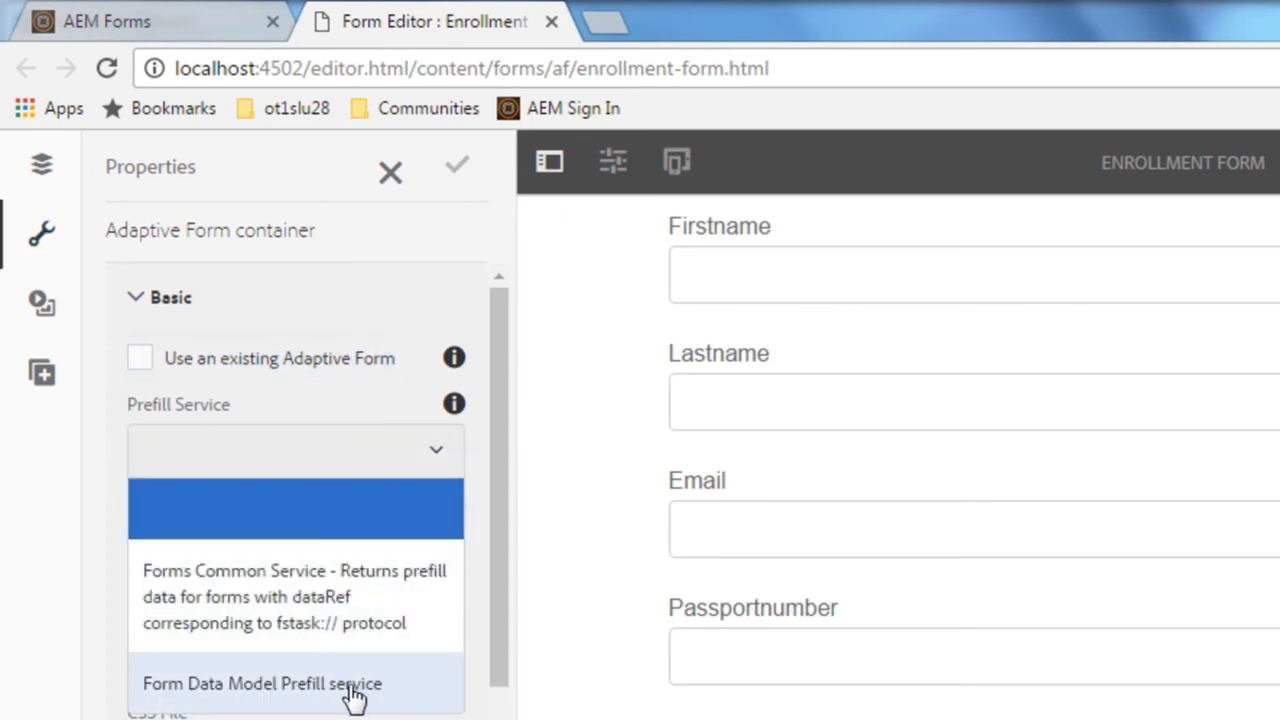
left_click(262, 683)
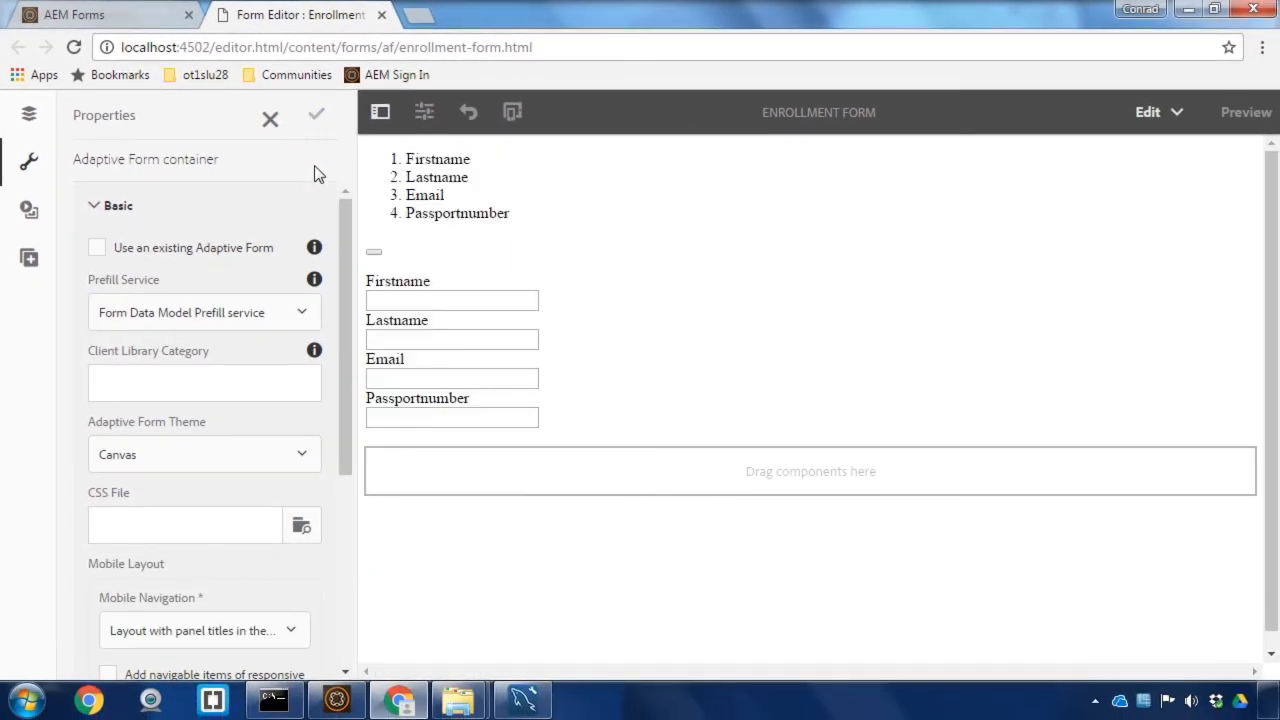
- Save the container properties and preview the Enrollment Form
left_click(1245, 112)
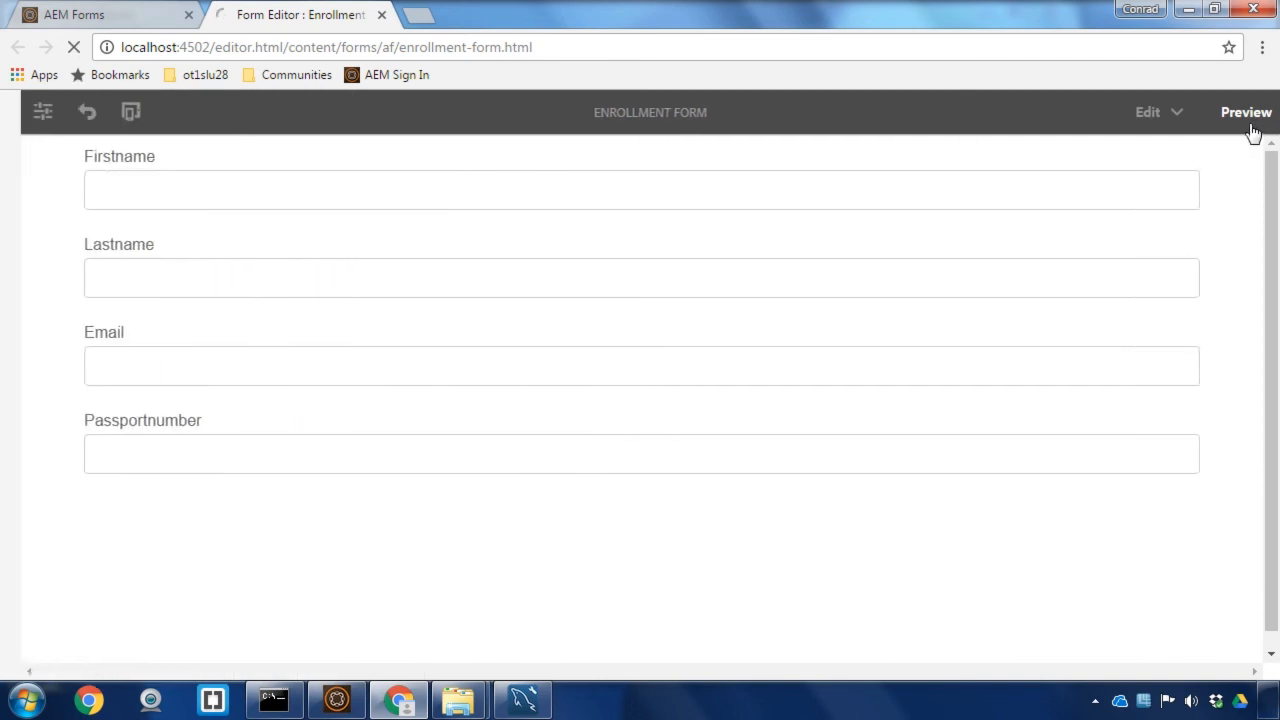
left_click(1246, 112)
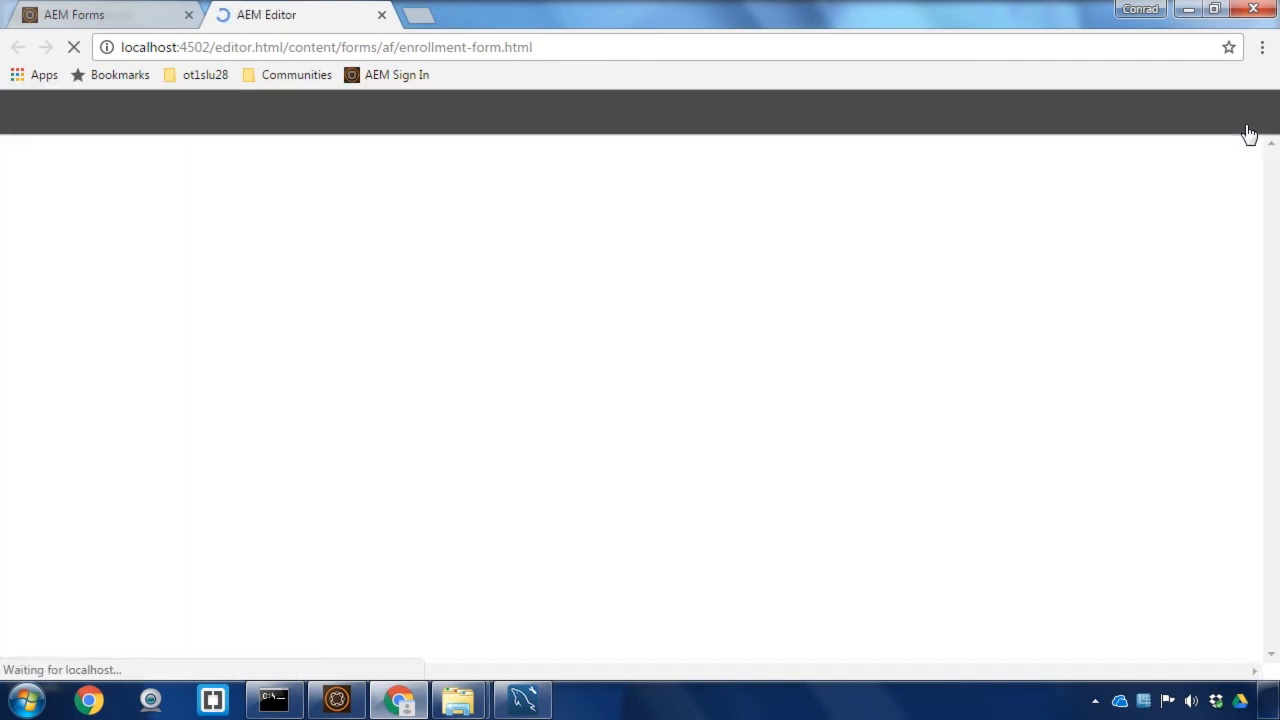